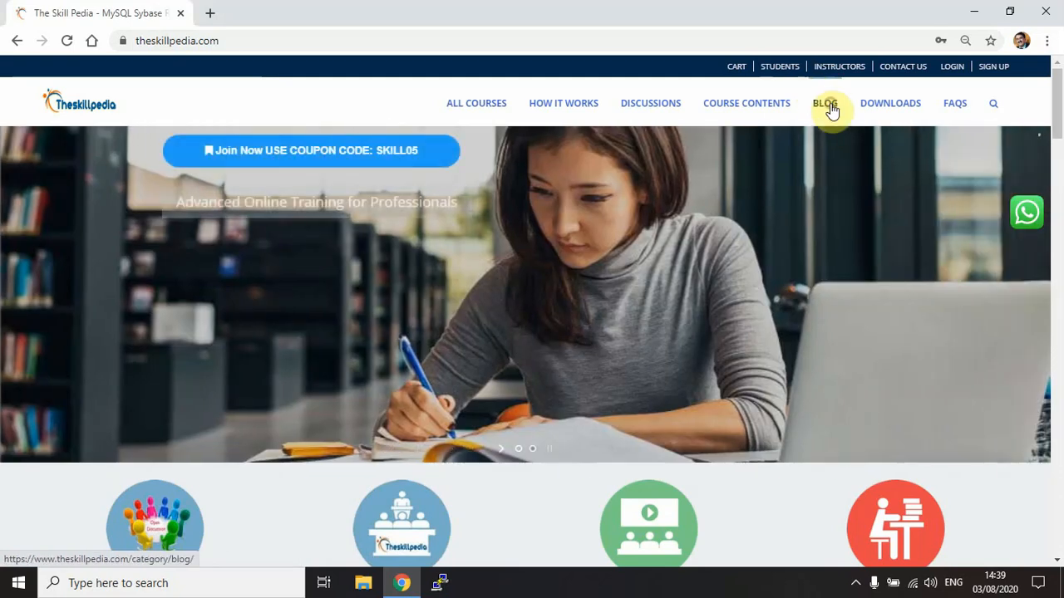
Open the 'Ansible Tutorial – Introduction and Lab Setup' post and scroll to 'Setup a Linux Virtual Machines'
{"action": "left_click", "coordinate": [826, 103]}
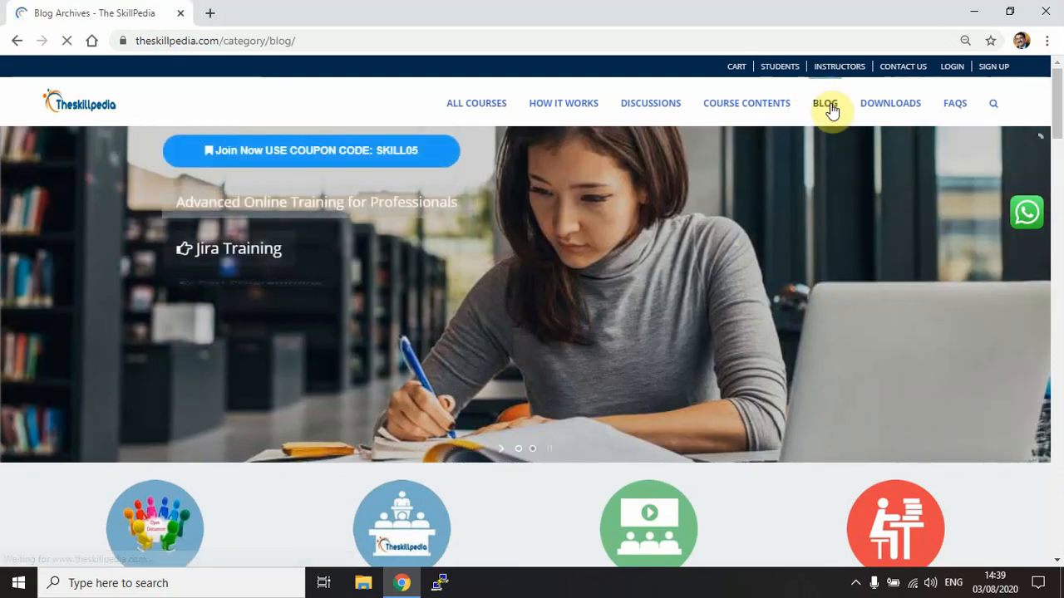
{"action": "left_click", "coordinate": [825, 103]}
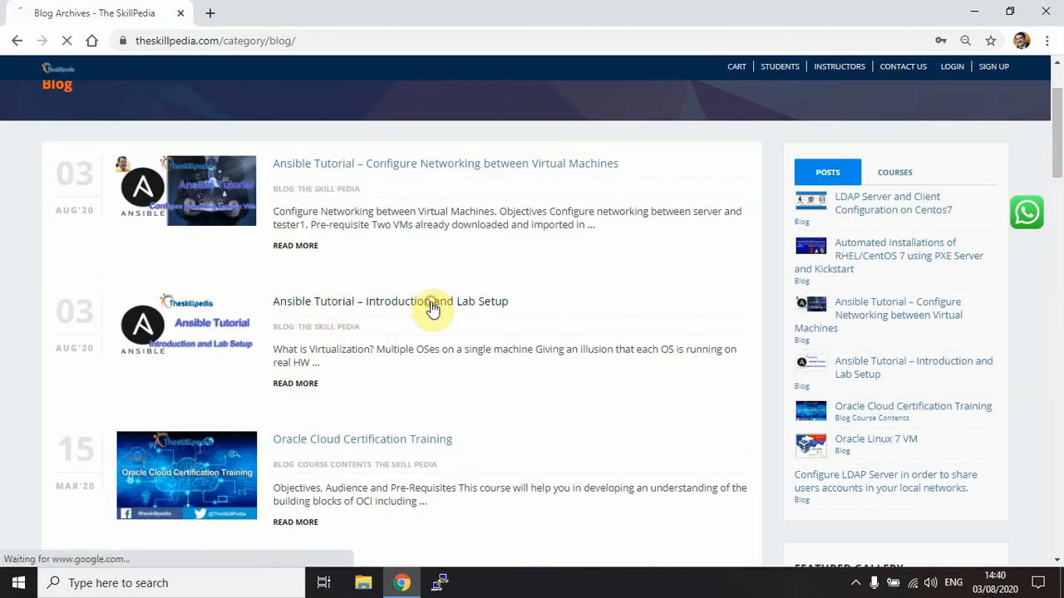
{"action": "left_click", "coordinate": [389, 301]}
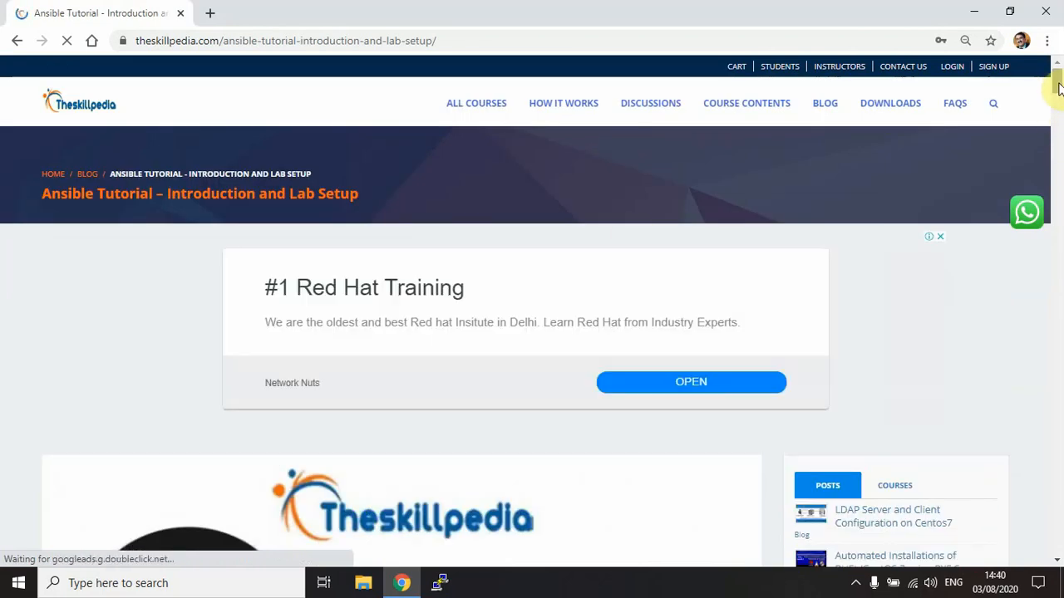
{"action": "scroll", "scroll_direction": "down", "scroll_amount": 3}
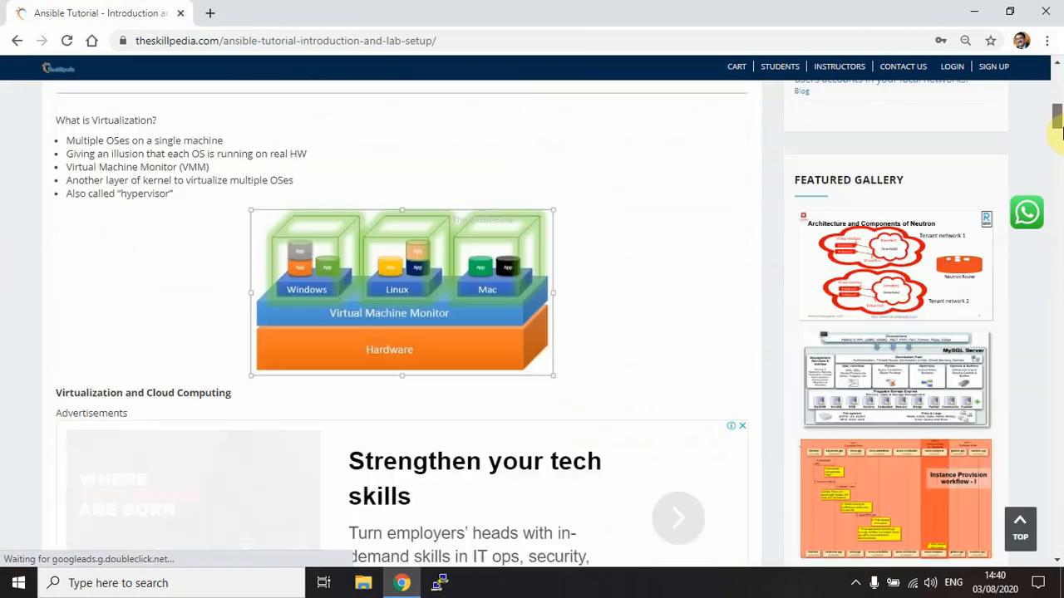
{"action": "scroll", "scroll_direction": "up", "scroll_amount": 3}
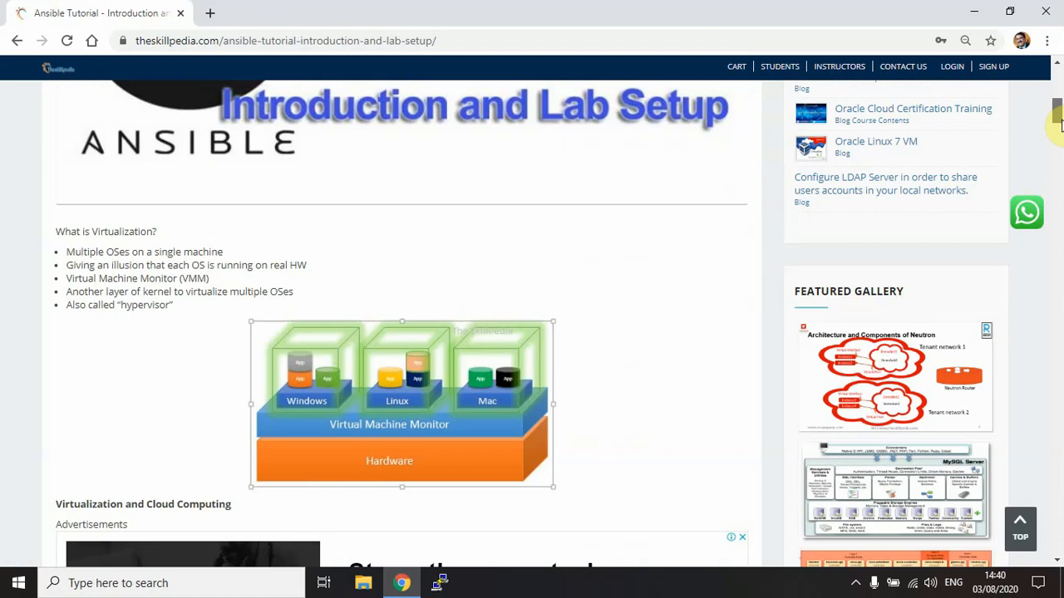
{"action": "scroll", "scroll_direction": "up", "scroll_amount": 3}
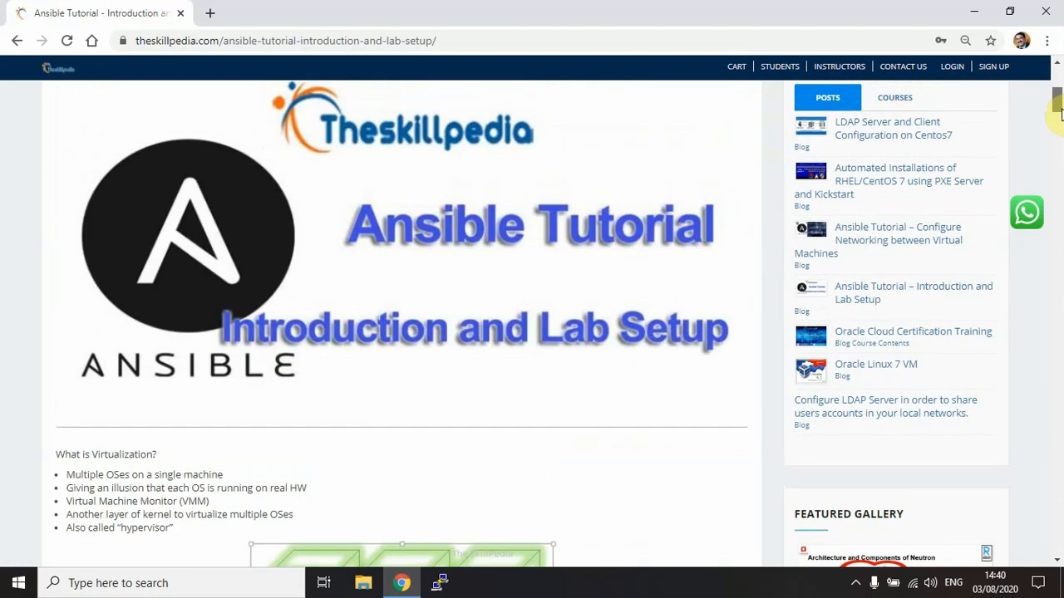
{"action": "scroll", "scroll_direction": "down", "scroll_amount": 3}
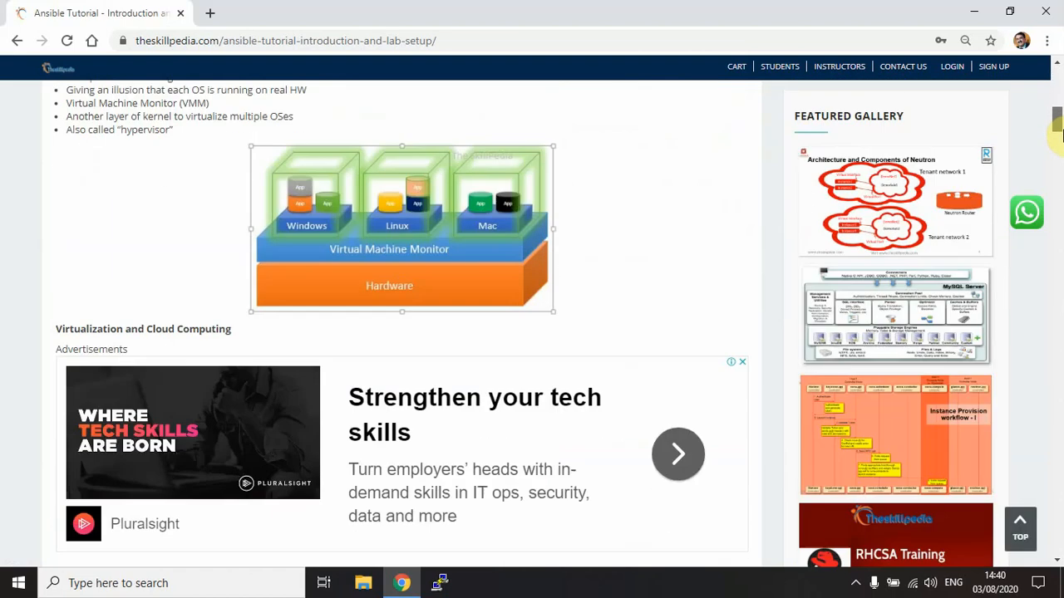
{"action": "scroll", "scroll_direction": "down", "scroll_amount": 3}
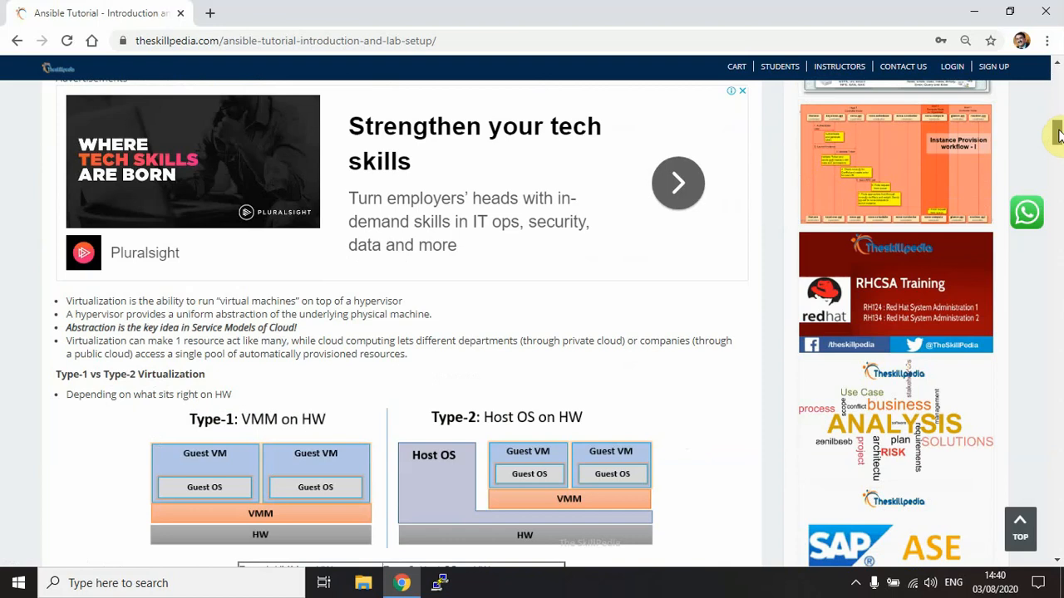
{"action": "scroll", "scroll_direction": "down", "scroll_amount": 3}
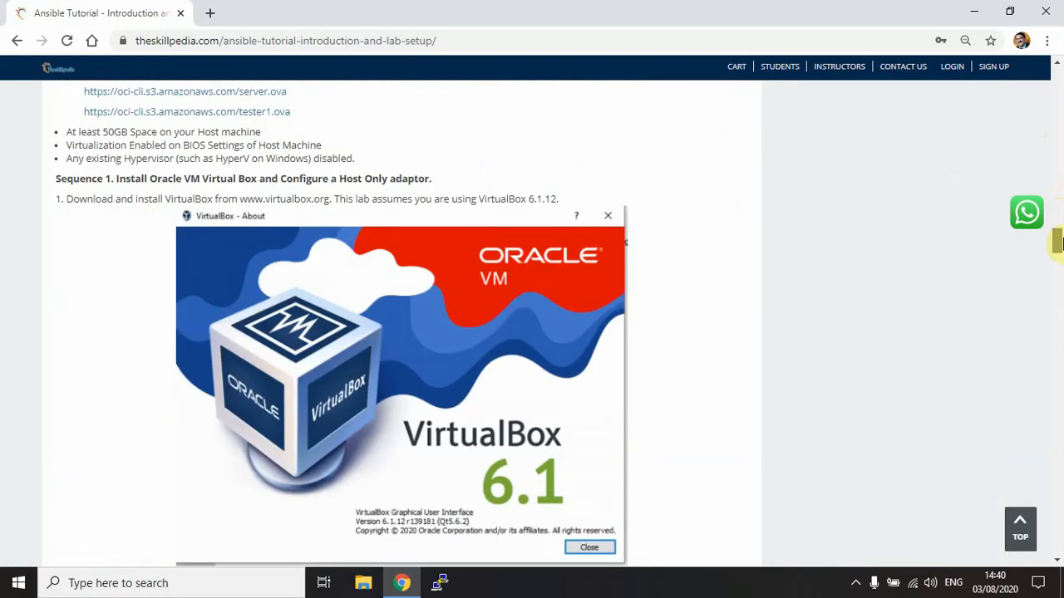
{"action": "scroll", "scroll_direction": "up", "scroll_amount": 3}
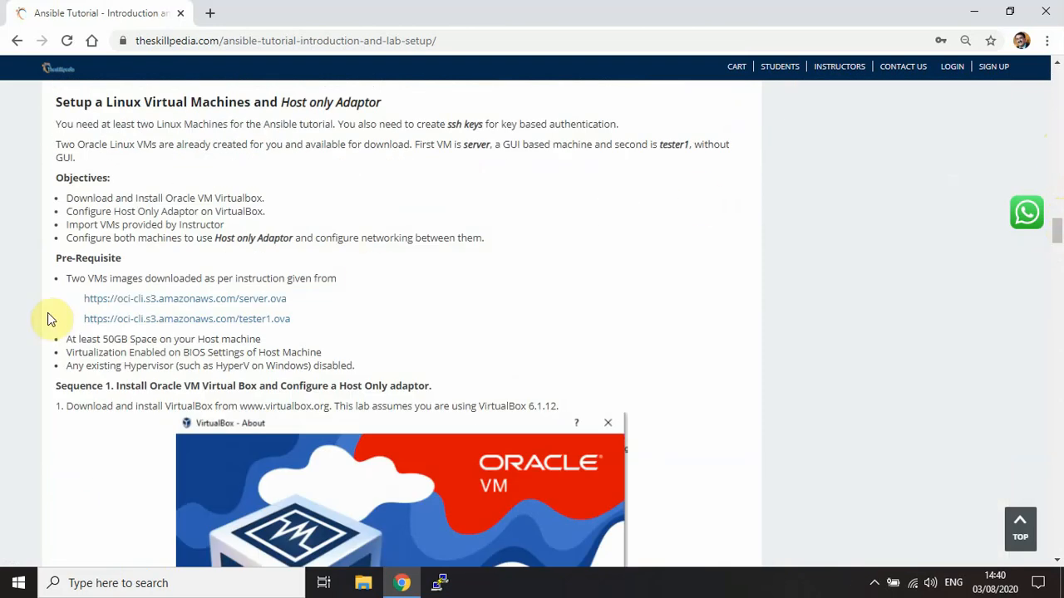
{"action": "mouse_move", "coordinate": [218, 299]}
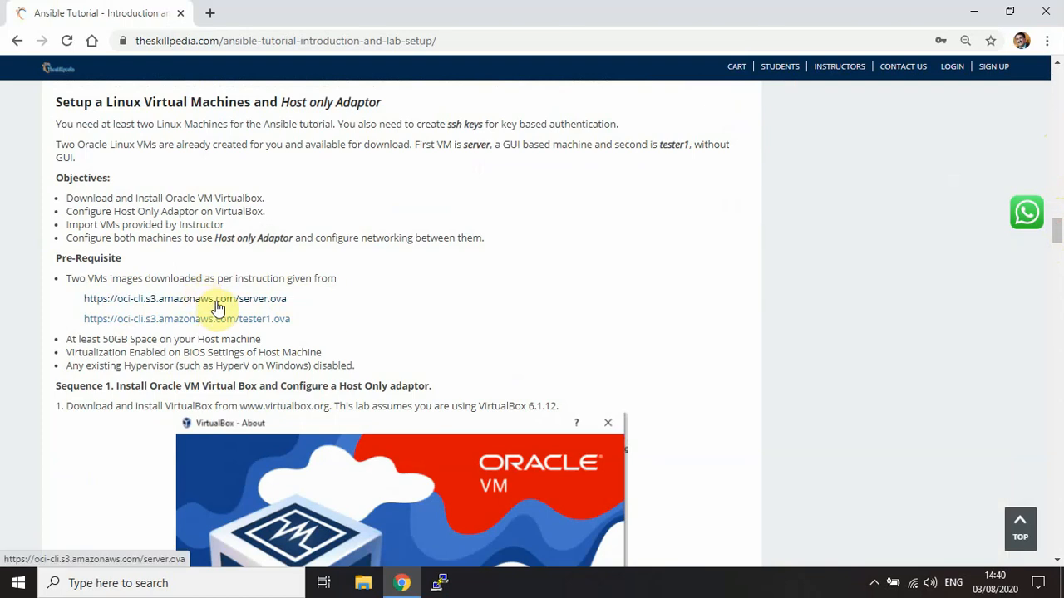
{"action": "mouse_move", "coordinate": [227, 319]}
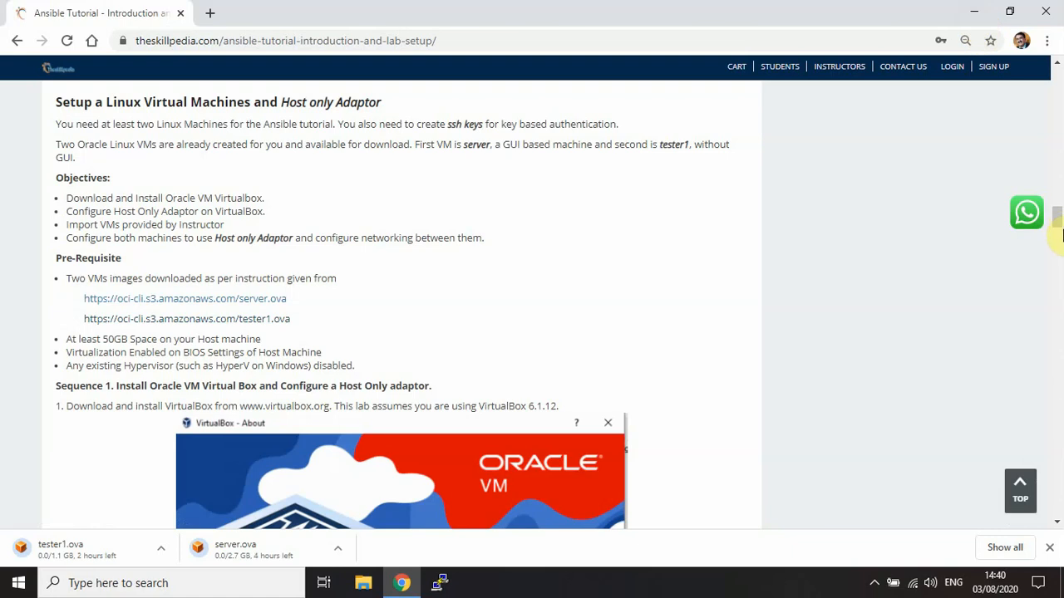
Scroll through the tutorial guide while the server.ova and tester1.ova downloads start
{"action": "scroll", "scroll_direction": "down", "scroll_amount": 3}
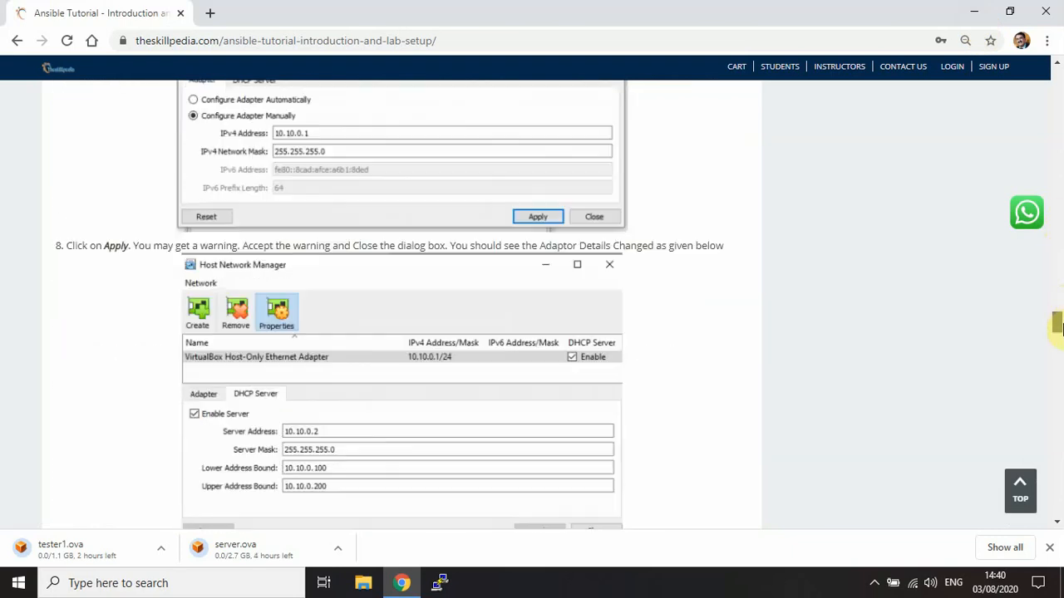
{"action": "scroll", "scroll_direction": "up", "scroll_amount": 3}
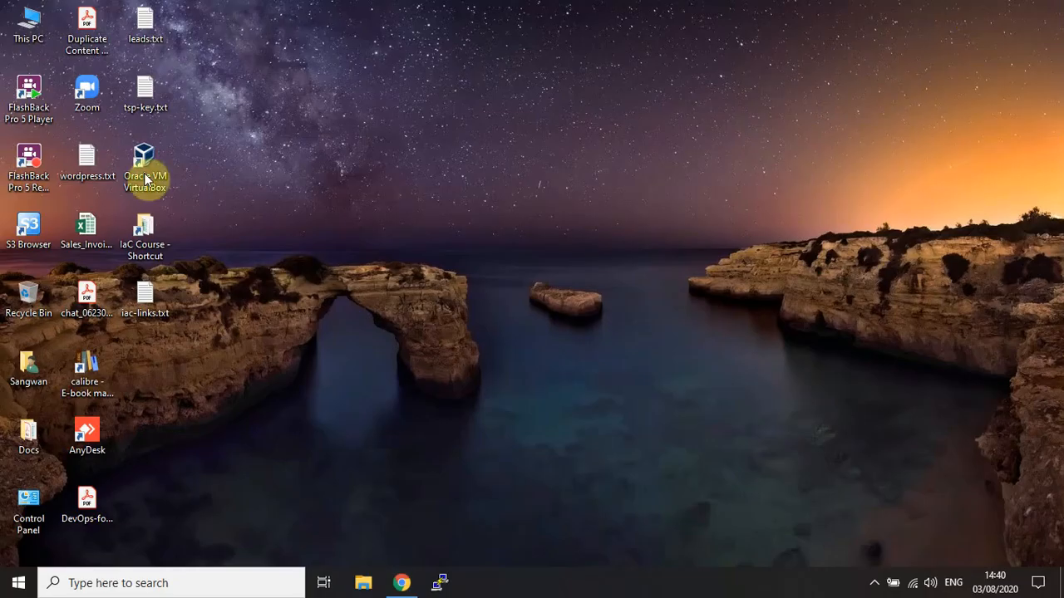
Launch VirtualBox from the desktop icon and confirm About shows version 6.1.12
{"action": "left_click", "coordinate": [145, 162]}
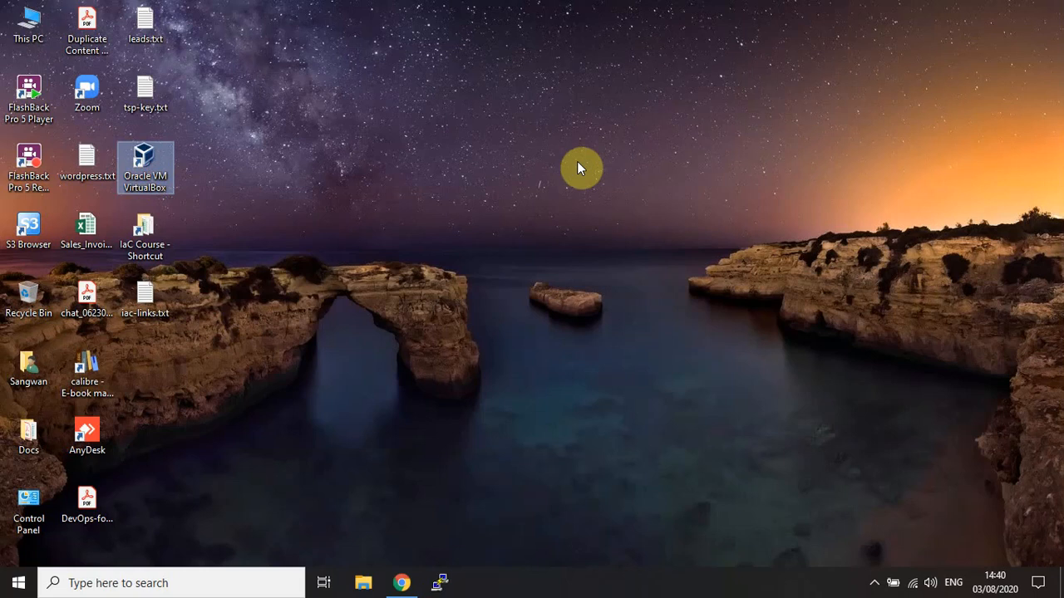
{"action": "double_click", "coordinate": [144, 167]}
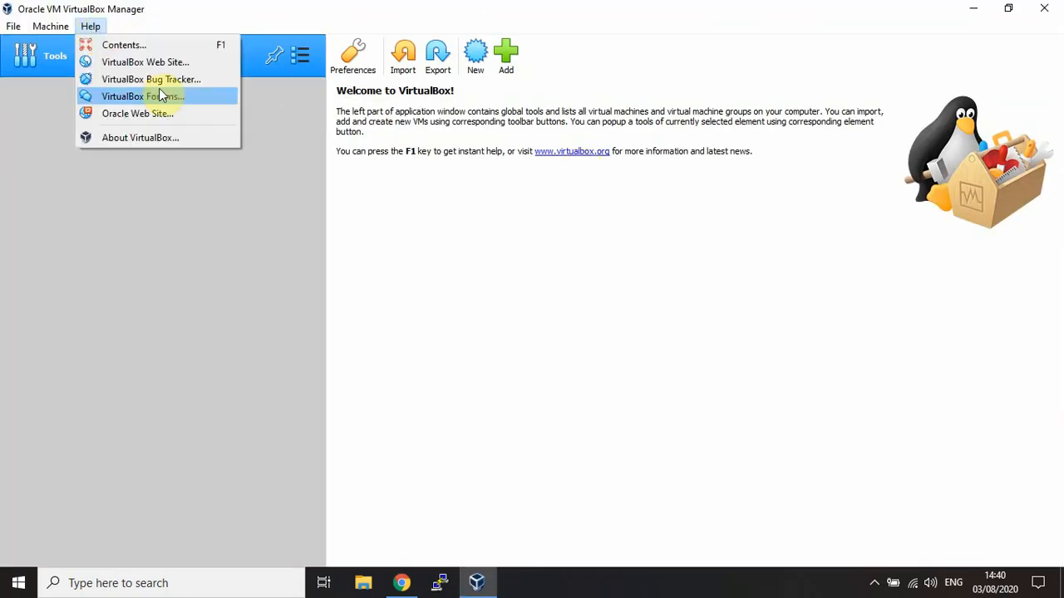
{"action": "mouse_move", "coordinate": [169, 113]}
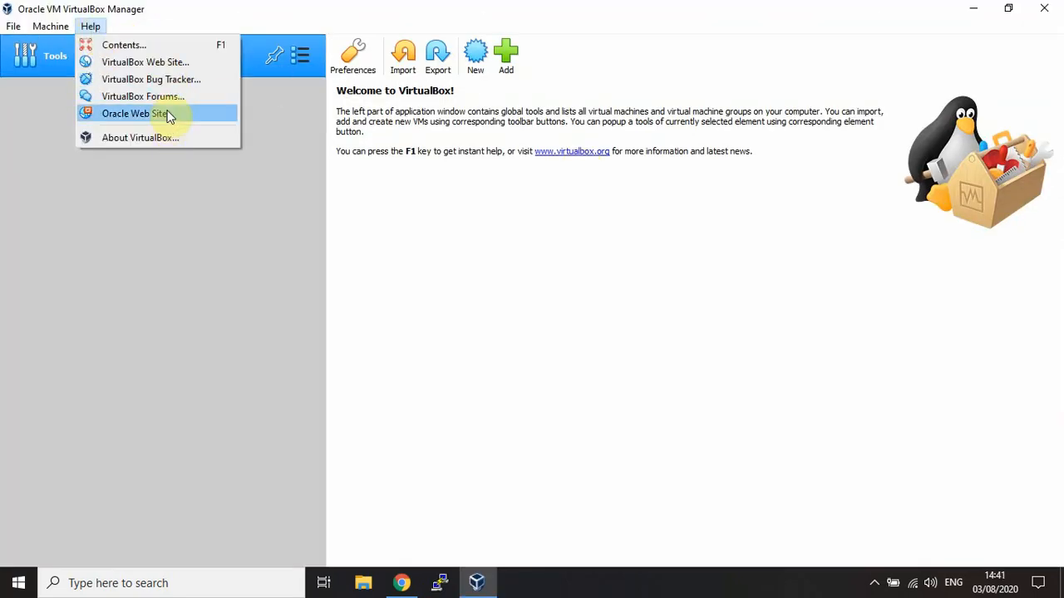
{"action": "left_click", "coordinate": [139, 137]}
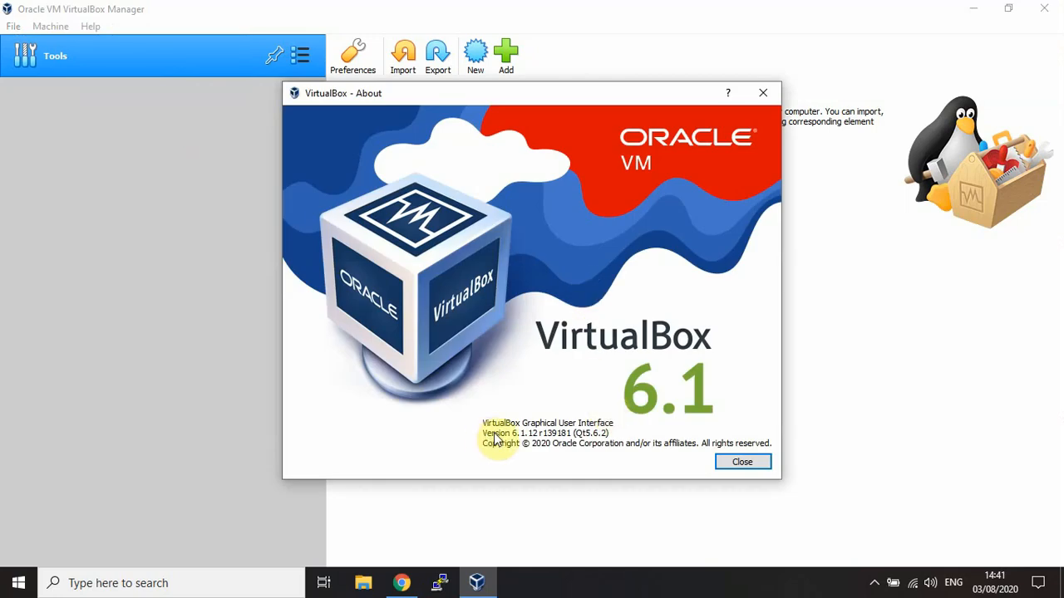
{"action": "mouse_move", "coordinate": [597, 453]}
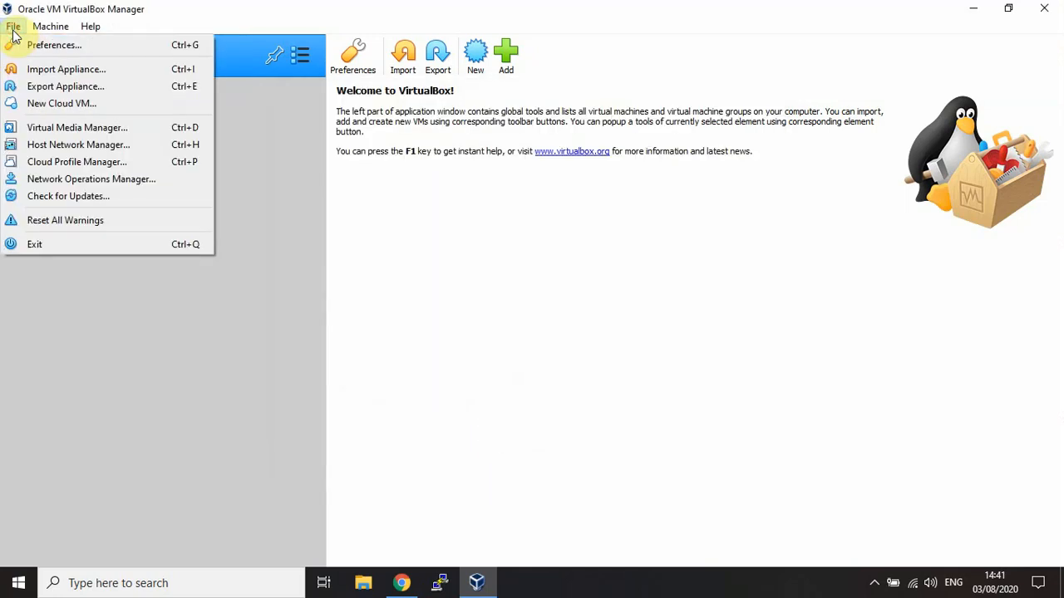
{"action": "mouse_move", "coordinate": [74, 109]}
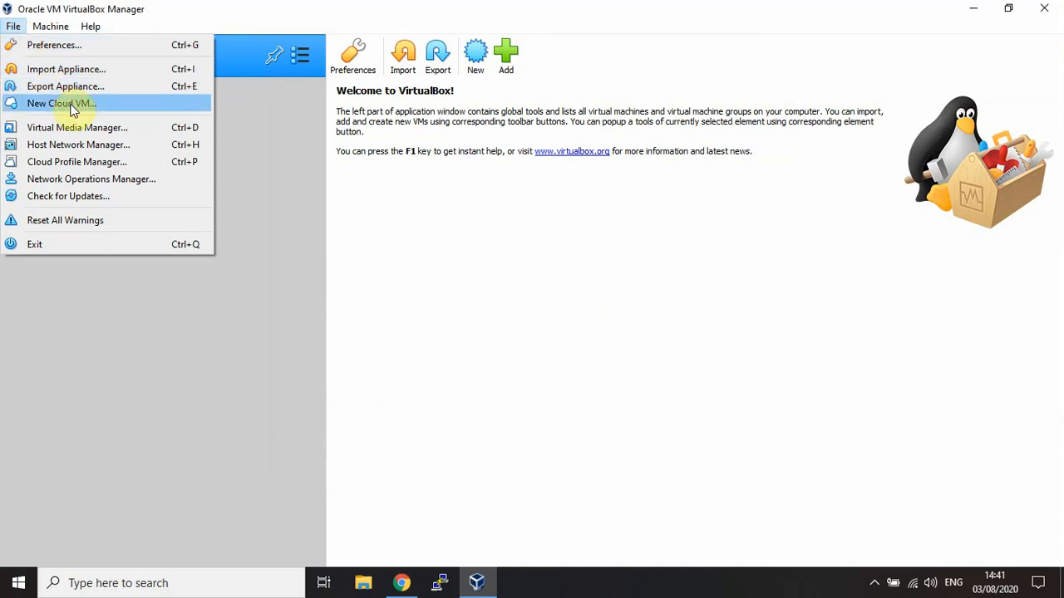
Start Import Appliance and load server.ova from D:\Linux Images
{"action": "left_click", "coordinate": [65, 69]}
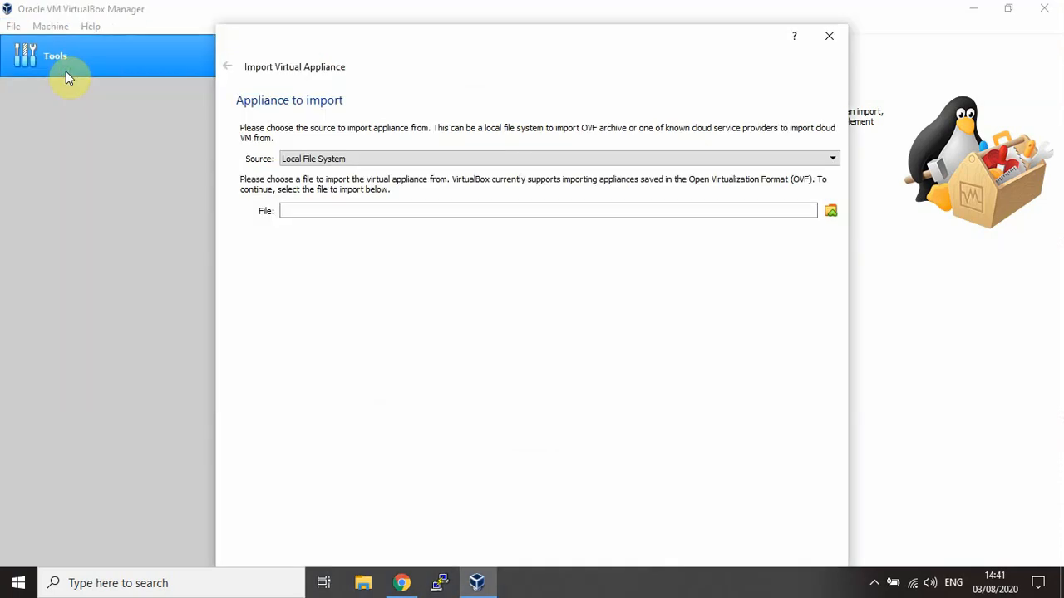
{"action": "mouse_move", "coordinate": [830, 211]}
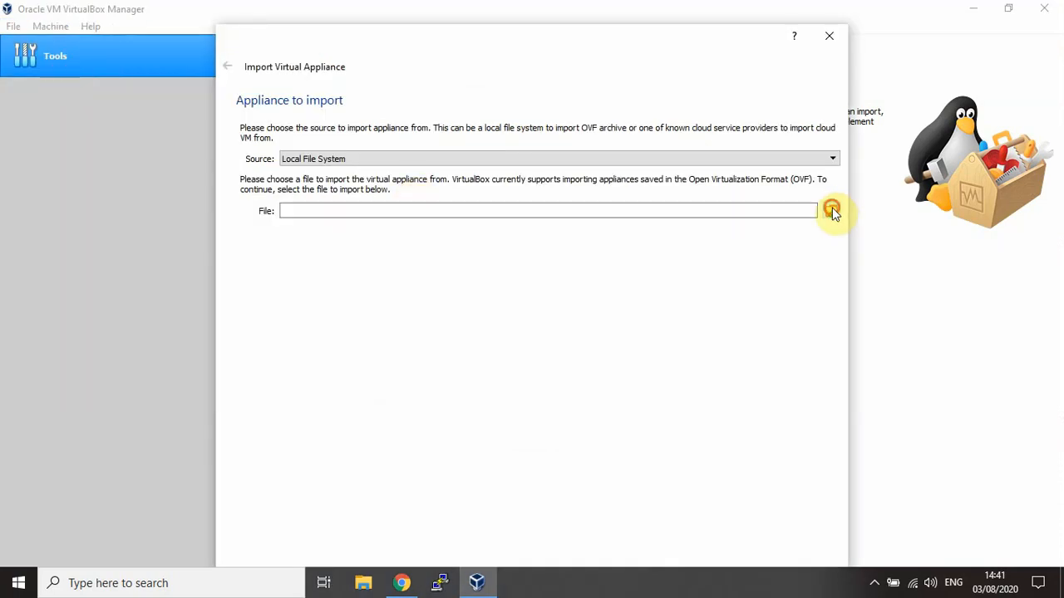
{"action": "left_click", "coordinate": [831, 210]}
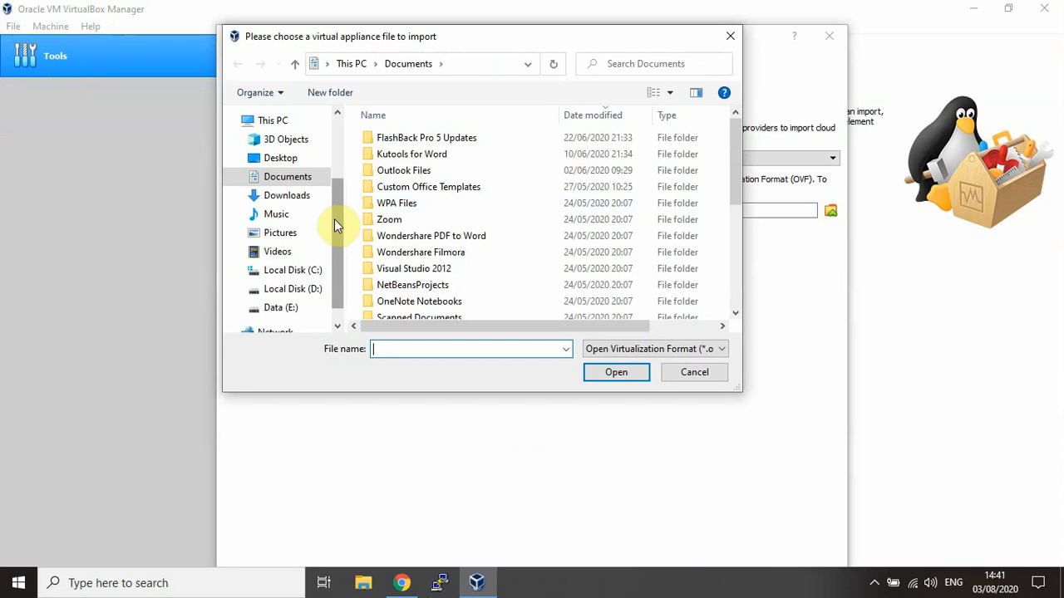
{"action": "left_click", "coordinate": [291, 263]}
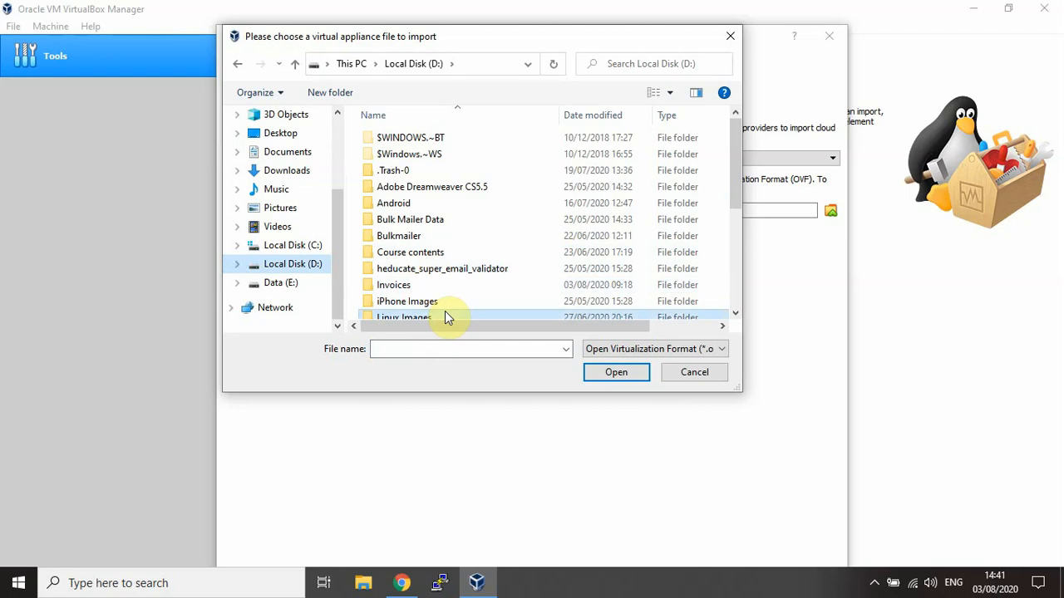
{"action": "double_click", "coordinate": [403, 317]}
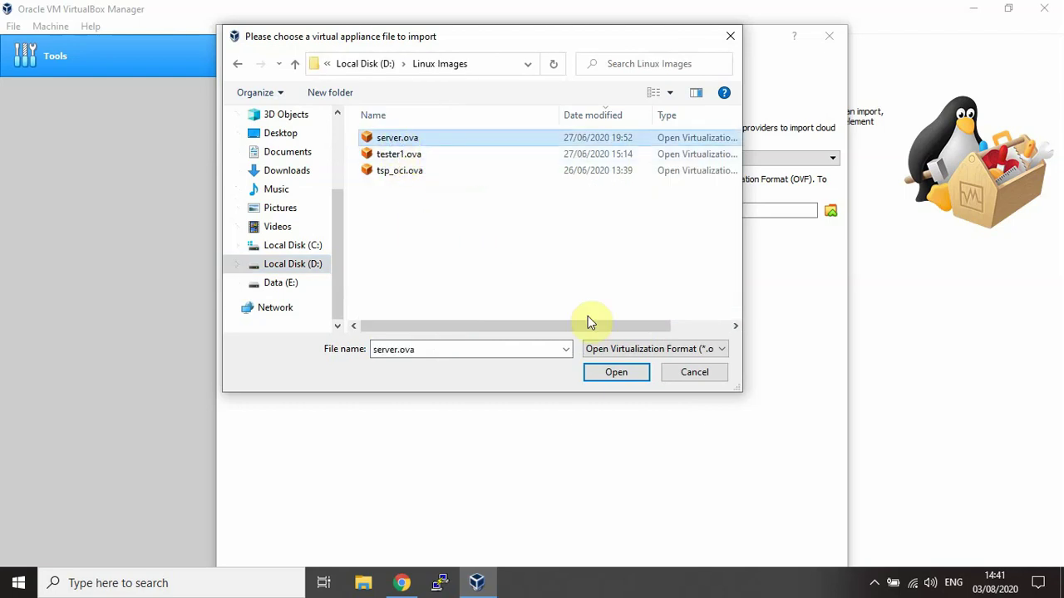
{"action": "left_click", "coordinate": [616, 373]}
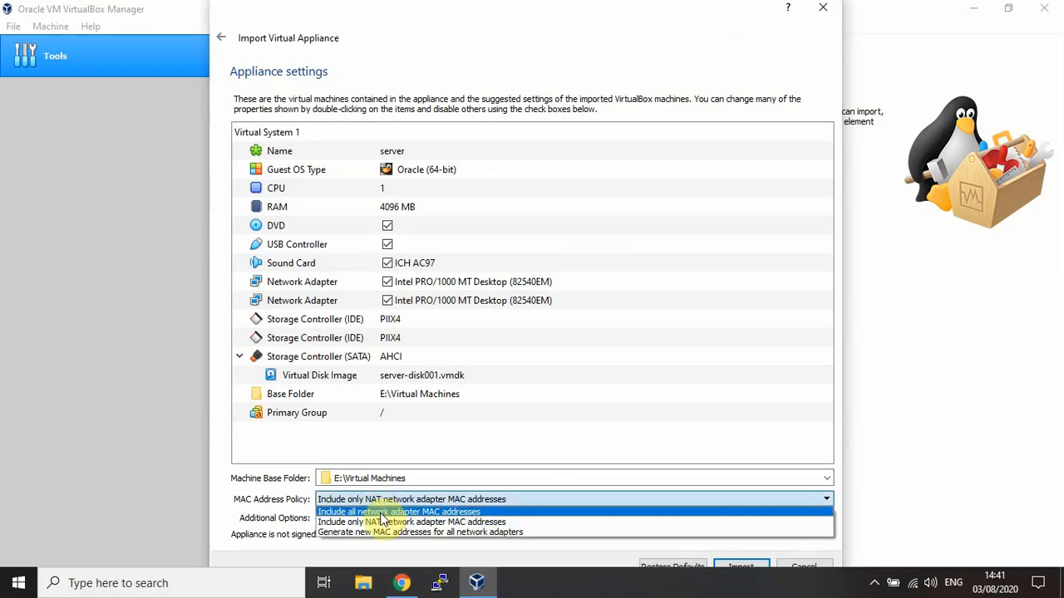
Set MAC Address Policy to 'Include all network adapter MAC addresses' and import server.ova
{"action": "left_click", "coordinate": [401, 511]}
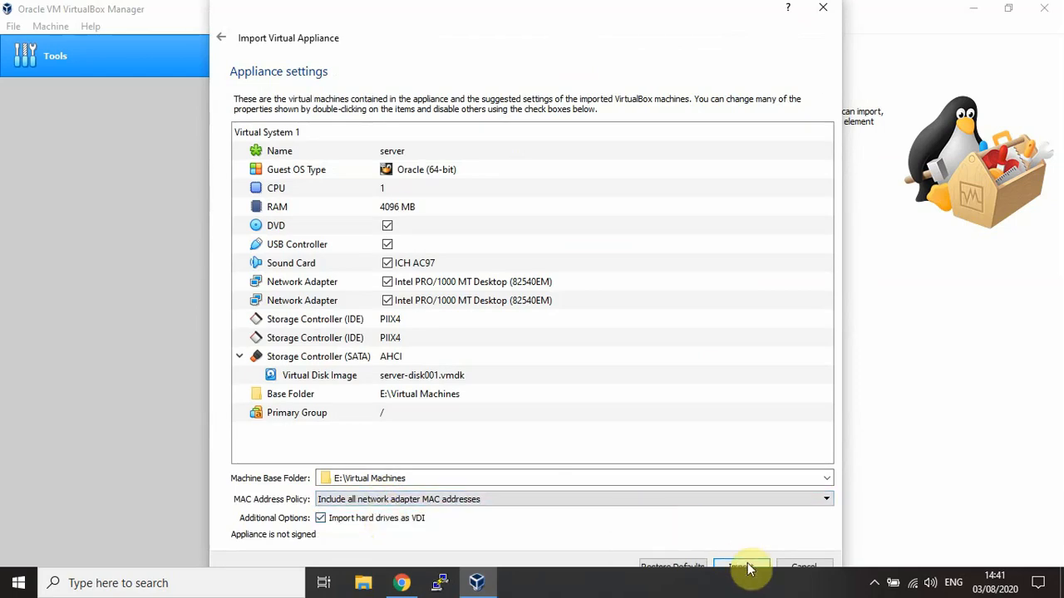
{"action": "left_click", "coordinate": [742, 567]}
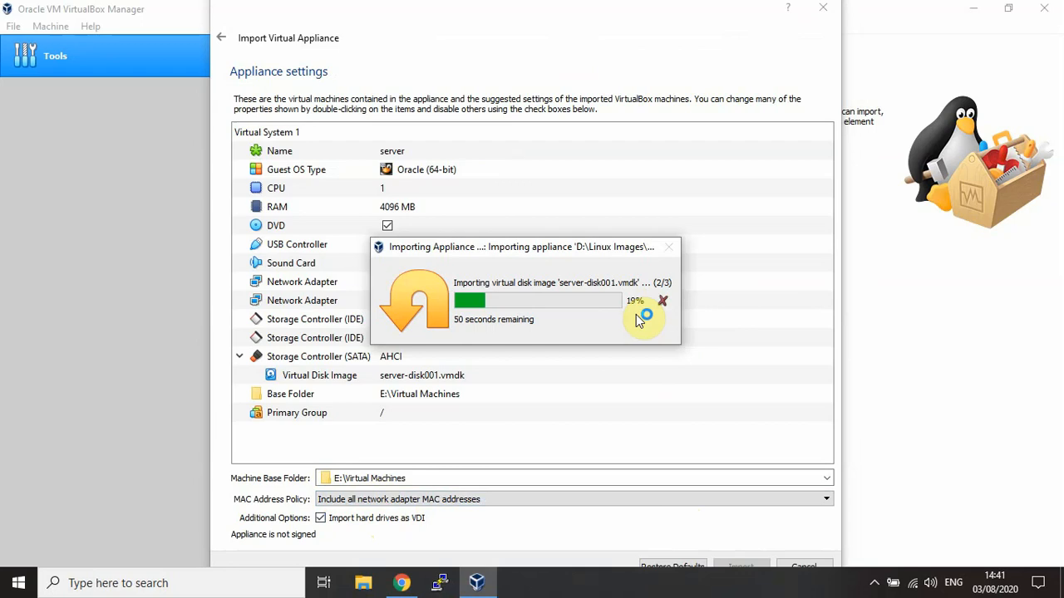
{"action": "mouse_move", "coordinate": [665, 34]}
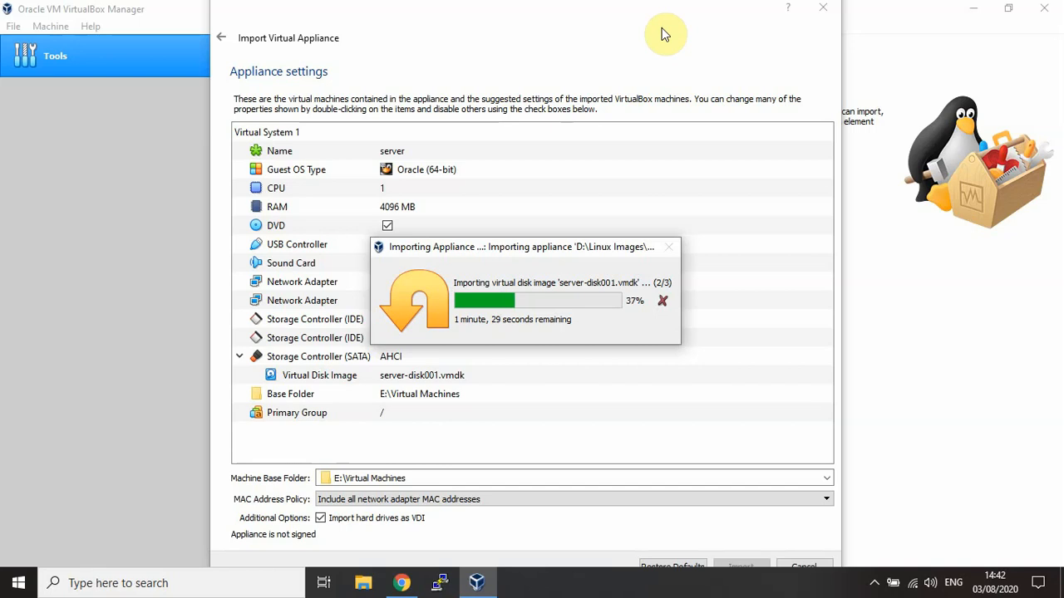
Scroll further down the Ansible lab setup tutorial page
{"action": "left_click", "coordinate": [401, 582]}
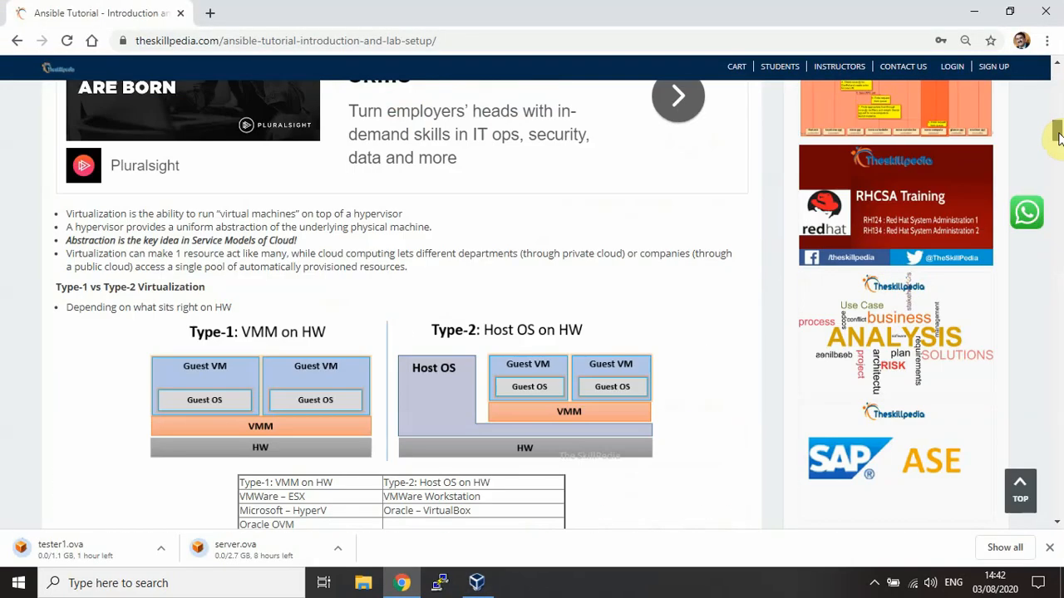
{"action": "scroll", "scroll_direction": "down", "scroll_amount": 3}
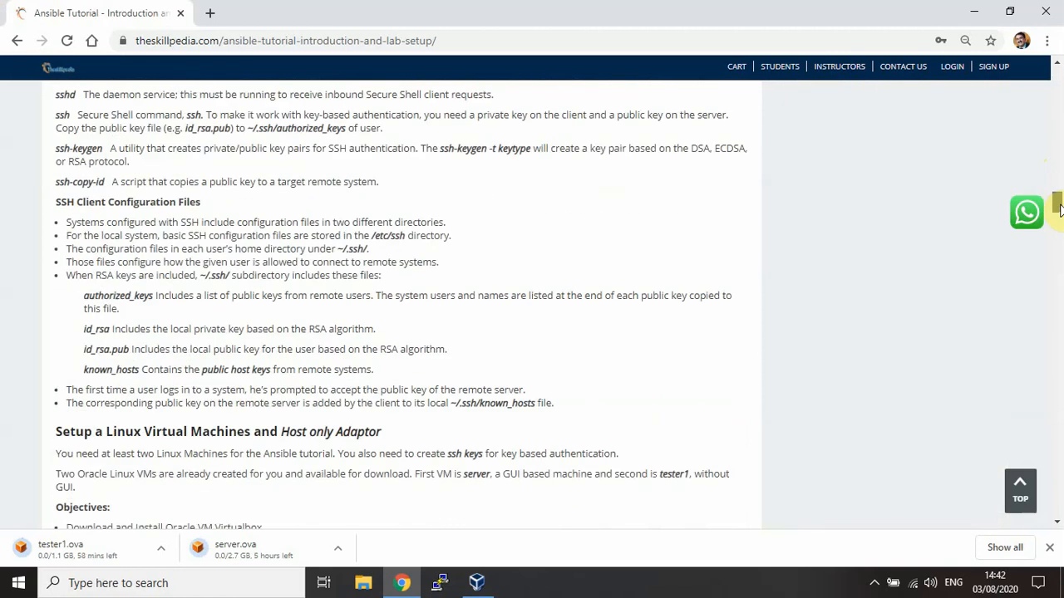
{"action": "scroll", "scroll_direction": "down", "scroll_amount": 3}
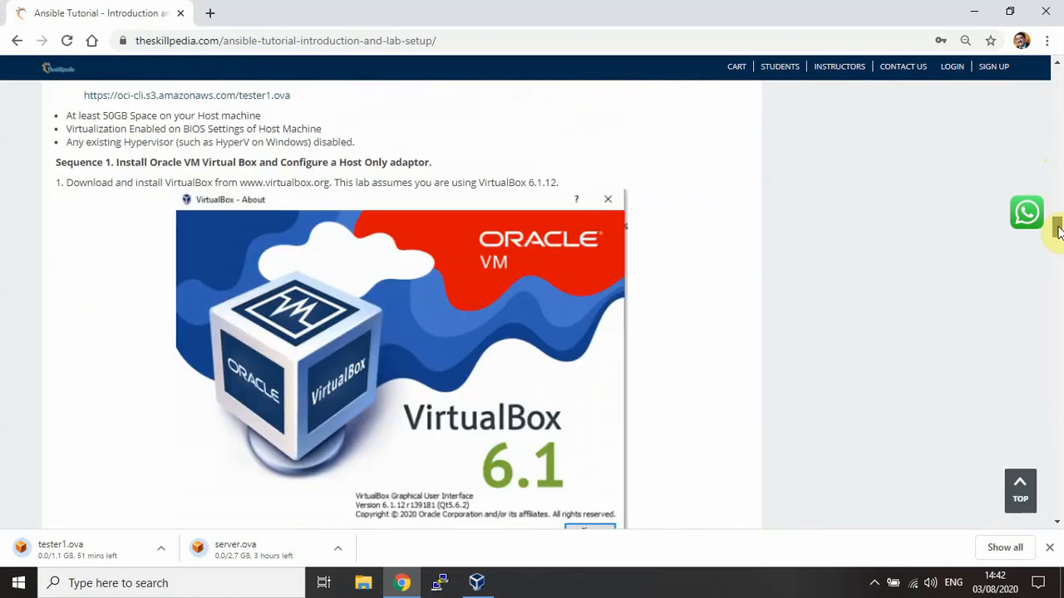
{"action": "scroll", "scroll_direction": "down", "scroll_amount": 3}
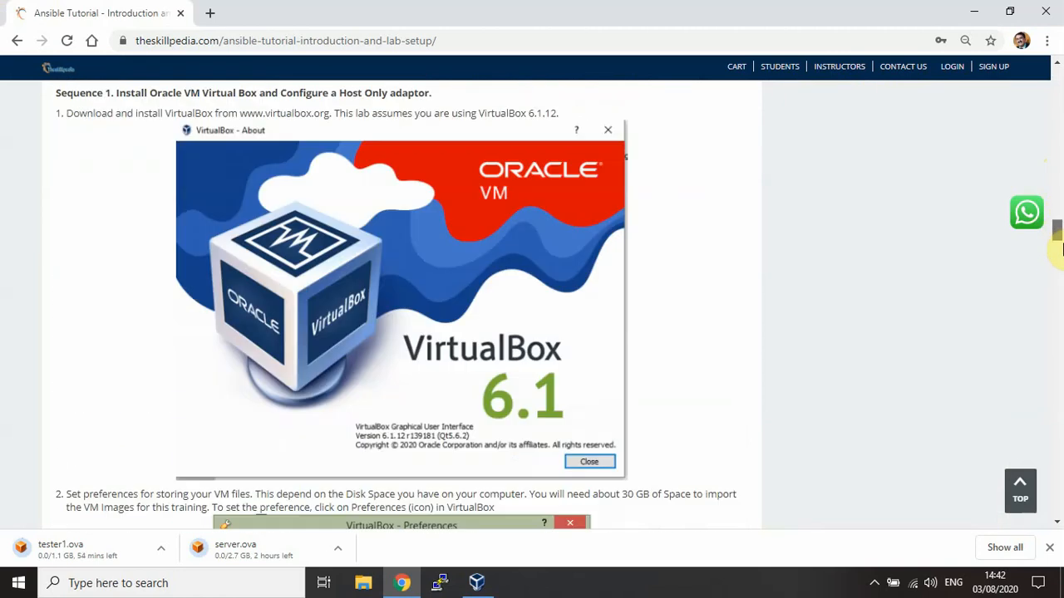
{"action": "scroll", "scroll_direction": "down", "scroll_amount": 3}
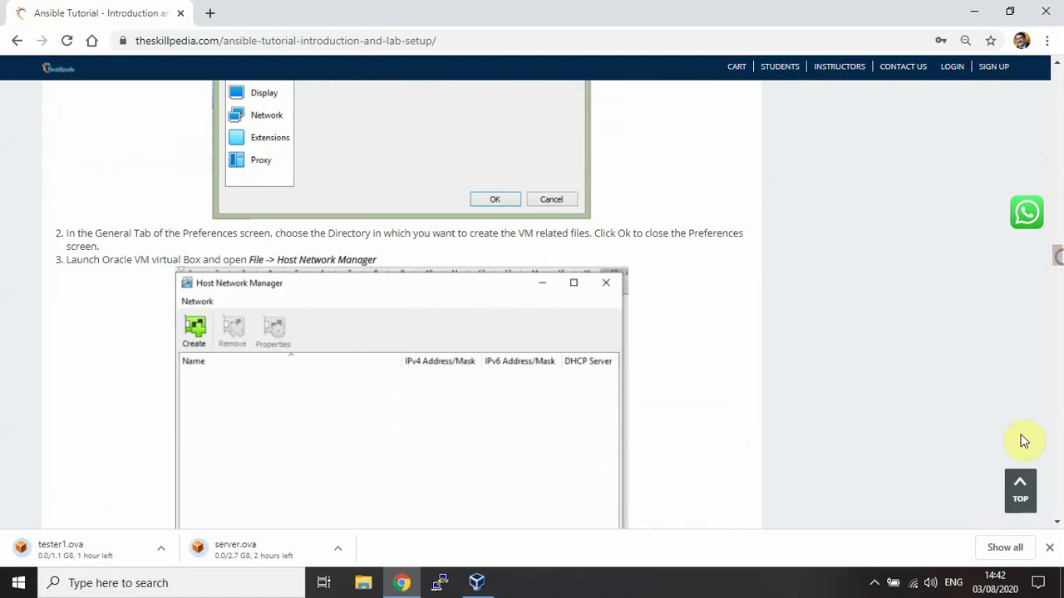
{"action": "scroll", "scroll_direction": "down", "scroll_amount": 3}
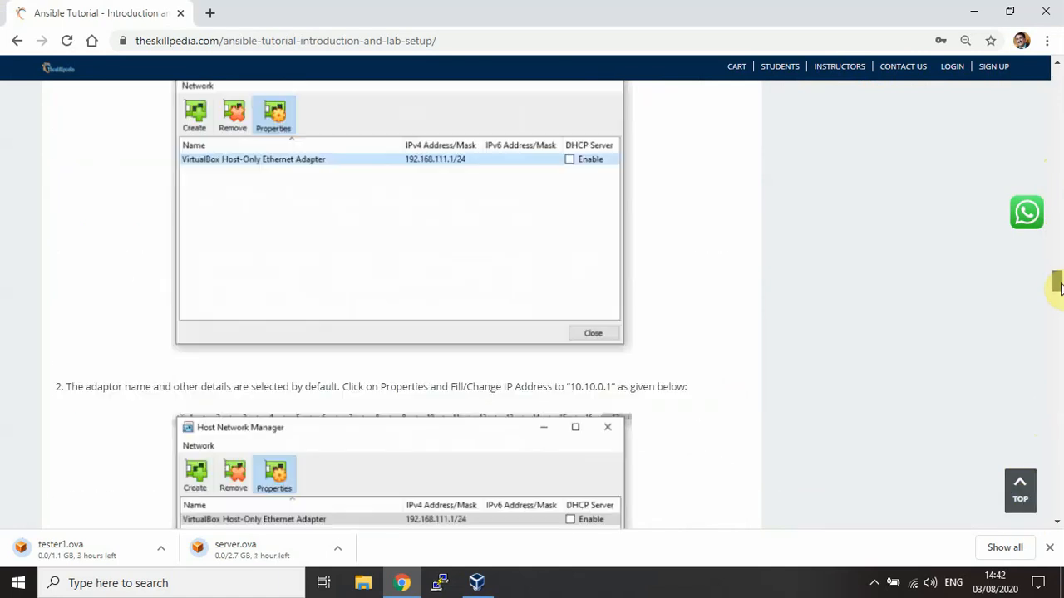
{"action": "scroll", "scroll_direction": "down", "scroll_amount": 3}
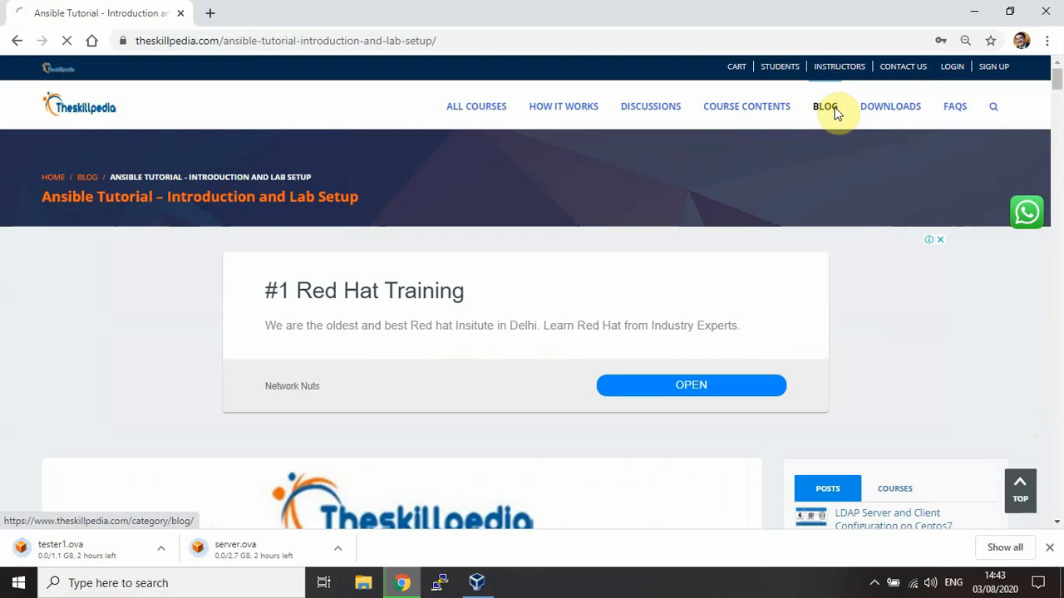
Open the BLOG archive and scroll to the pagination ending at 'CentOS 8 has arrived'
{"action": "left_click", "coordinate": [823, 106]}
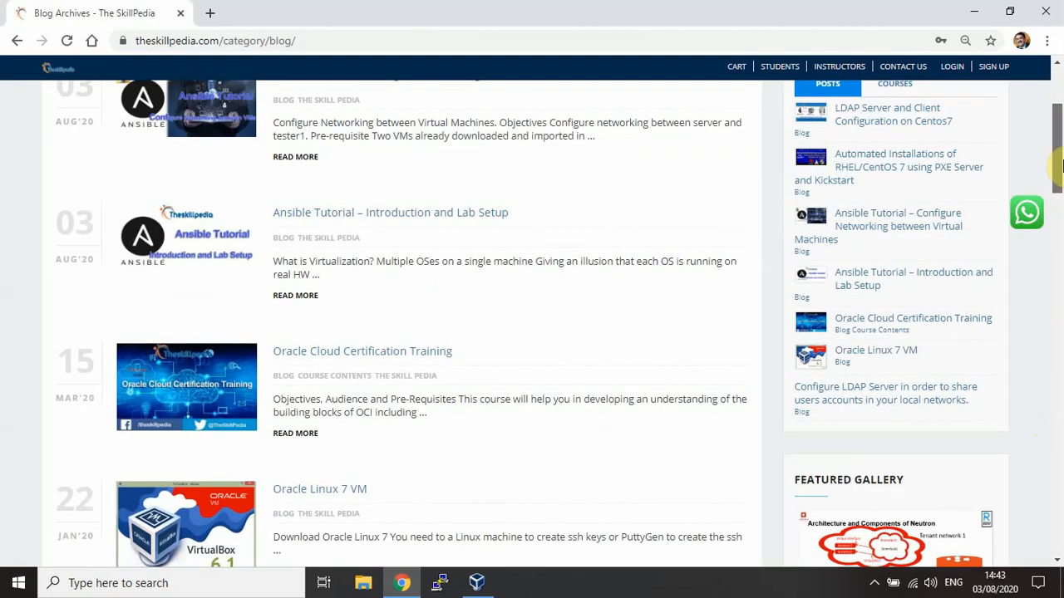
{"action": "scroll", "scroll_direction": "down", "scroll_amount": 3}
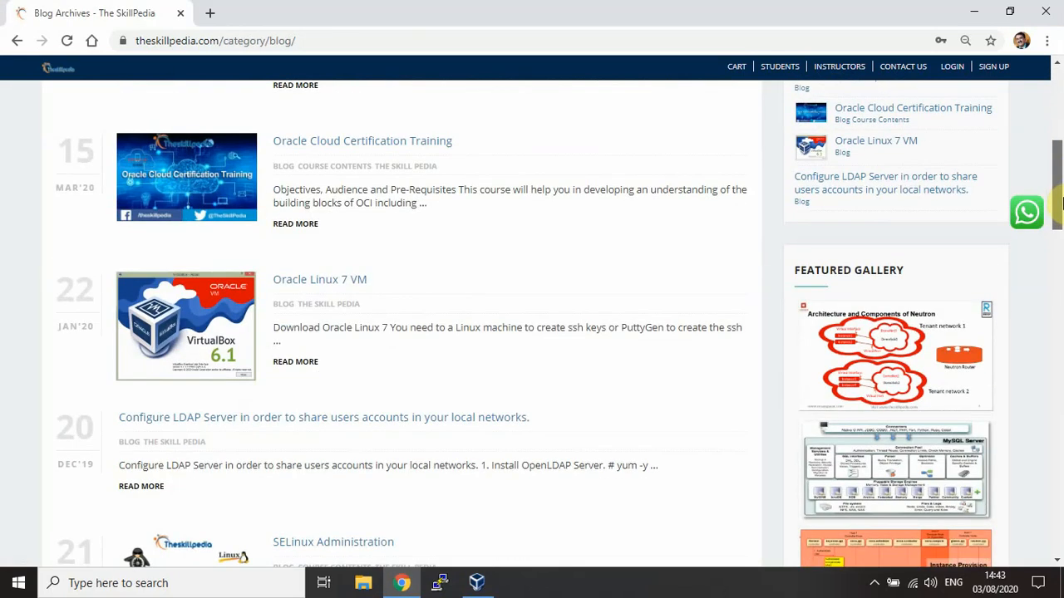
{"action": "scroll", "scroll_direction": "down", "scroll_amount": 3}
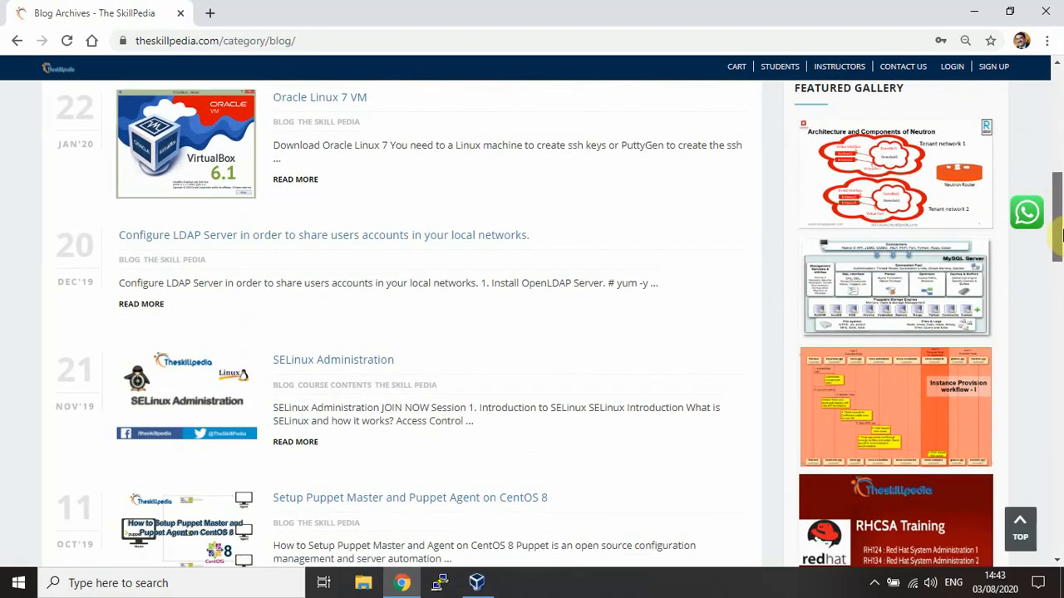
{"action": "scroll", "scroll_direction": "down", "scroll_amount": 3}
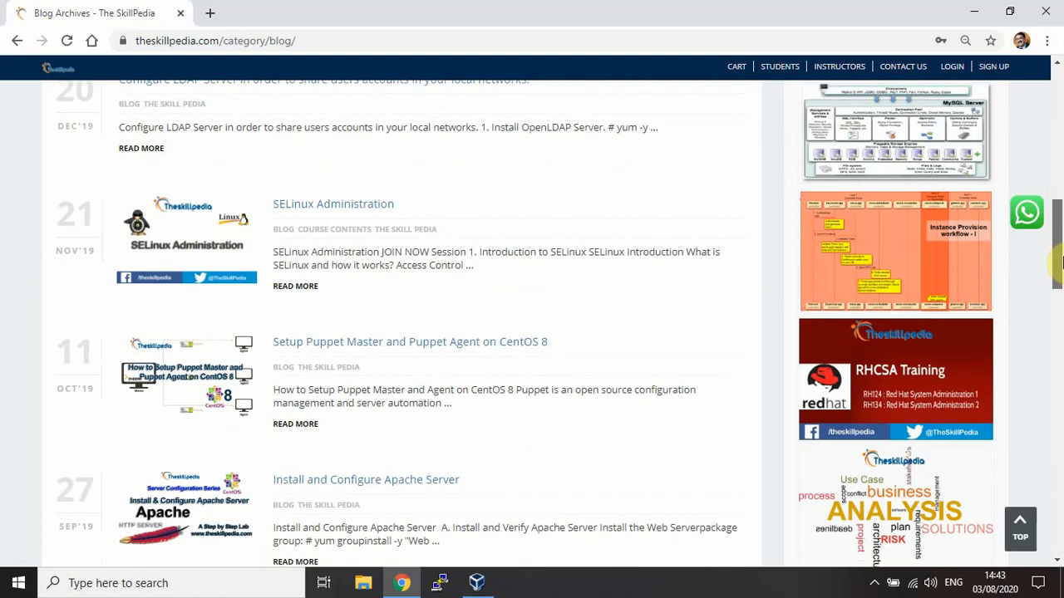
{"action": "scroll", "scroll_direction": "down", "scroll_amount": 3}
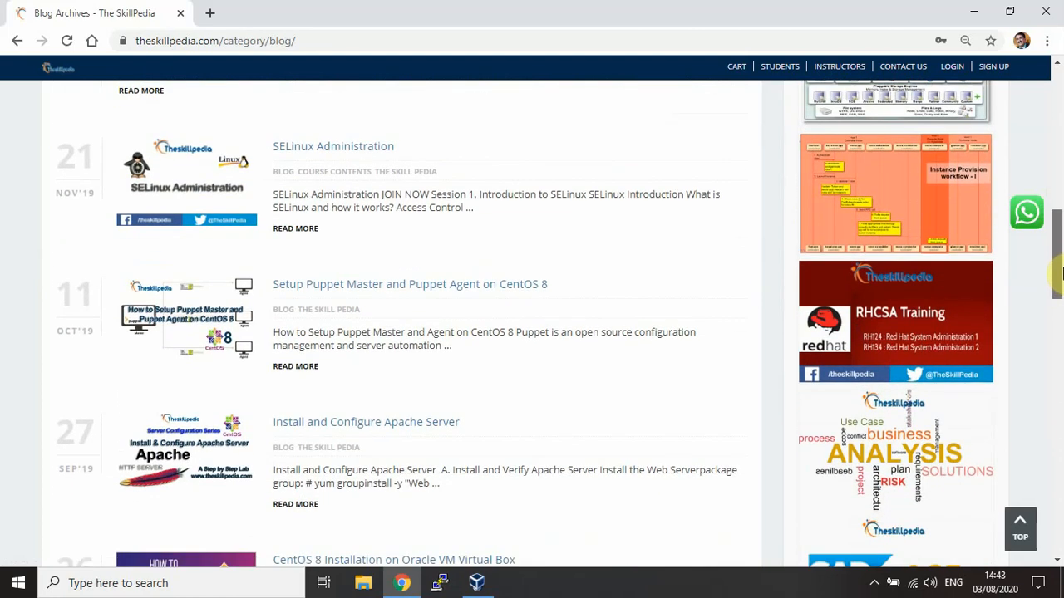
{"action": "scroll", "scroll_direction": "down", "scroll_amount": 3}
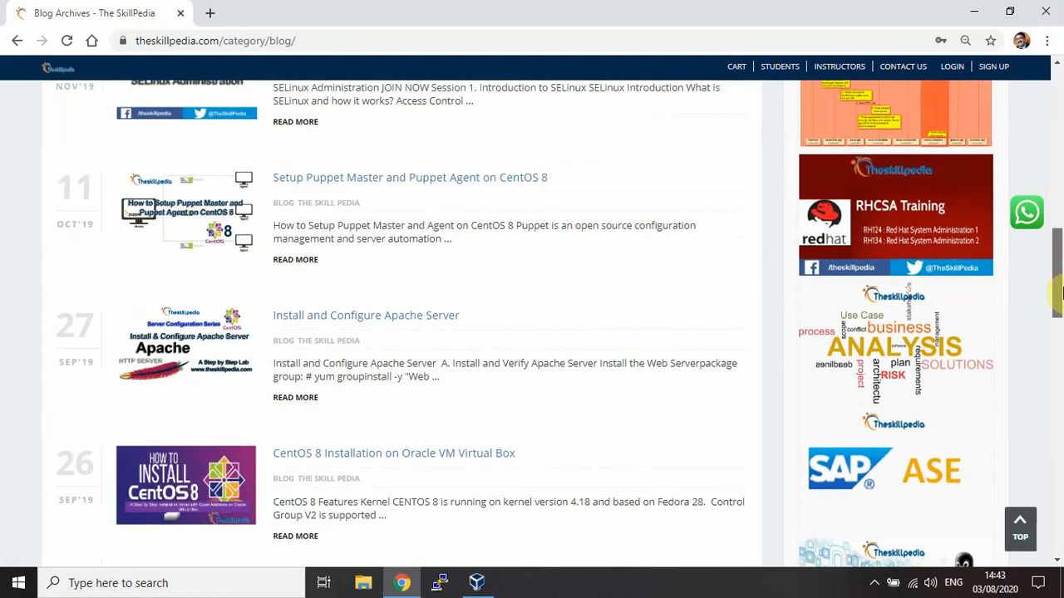
{"action": "scroll", "scroll_direction": "down", "scroll_amount": 3}
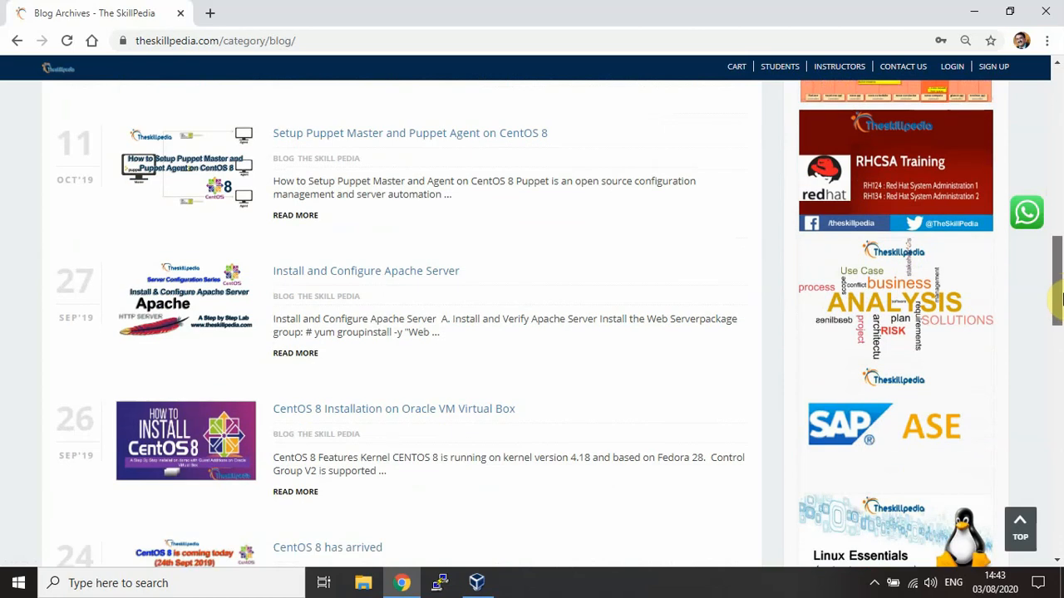
{"action": "scroll", "scroll_direction": "down", "scroll_amount": 3}
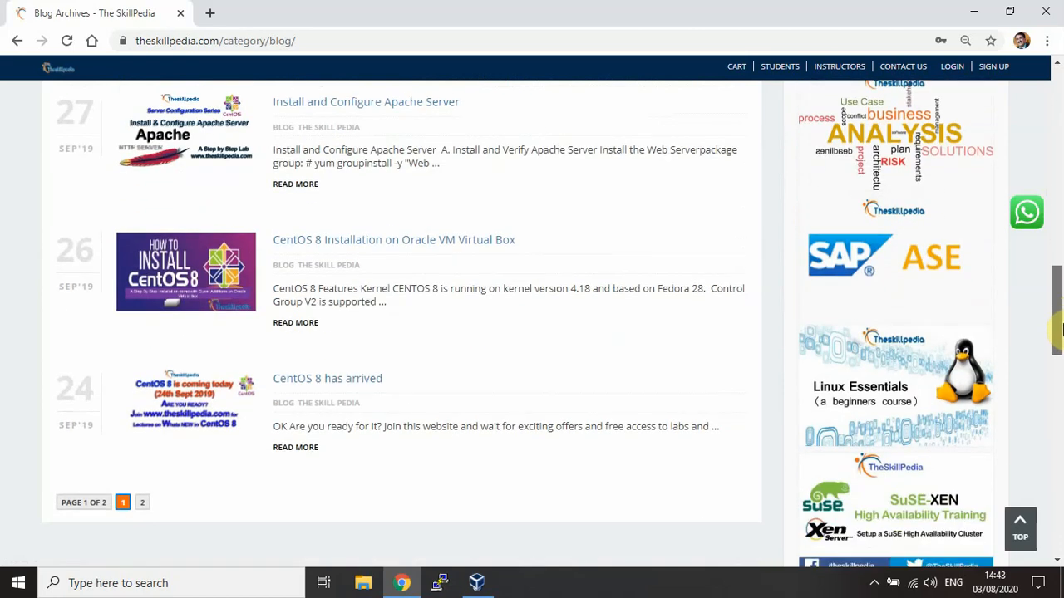
{"action": "mouse_move", "coordinate": [143, 502]}
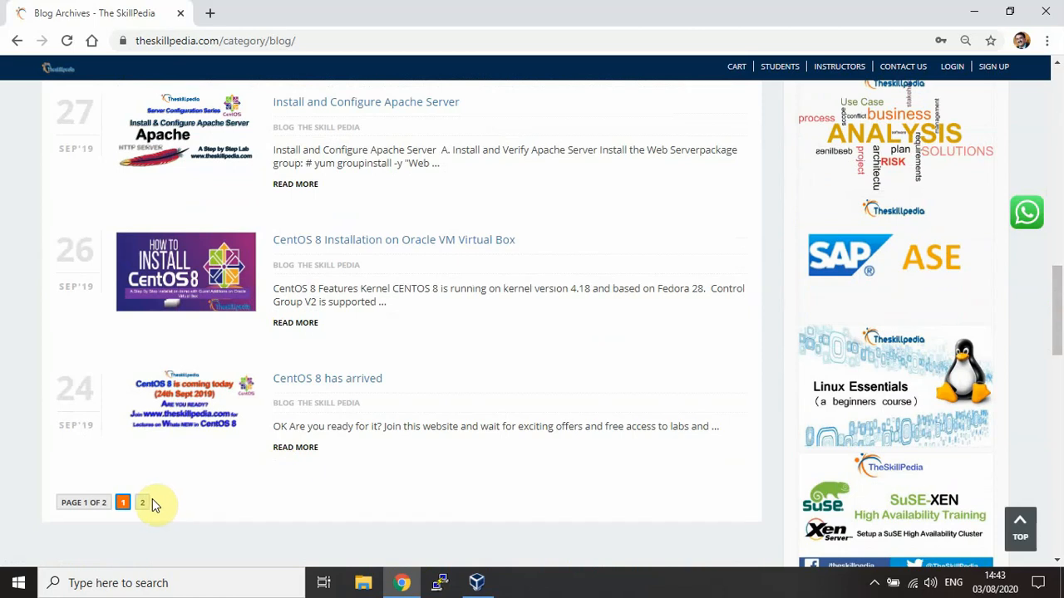
Go to page 2 of the blog archive and scroll through its older posts
{"action": "left_click", "coordinate": [142, 503]}
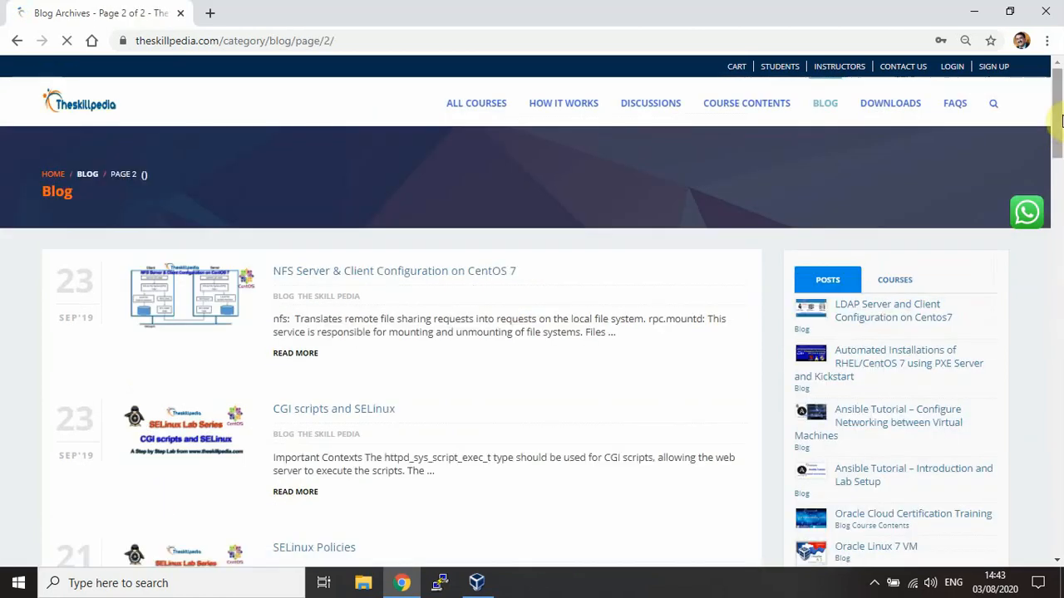
{"action": "scroll", "scroll_direction": "down", "scroll_amount": 3}
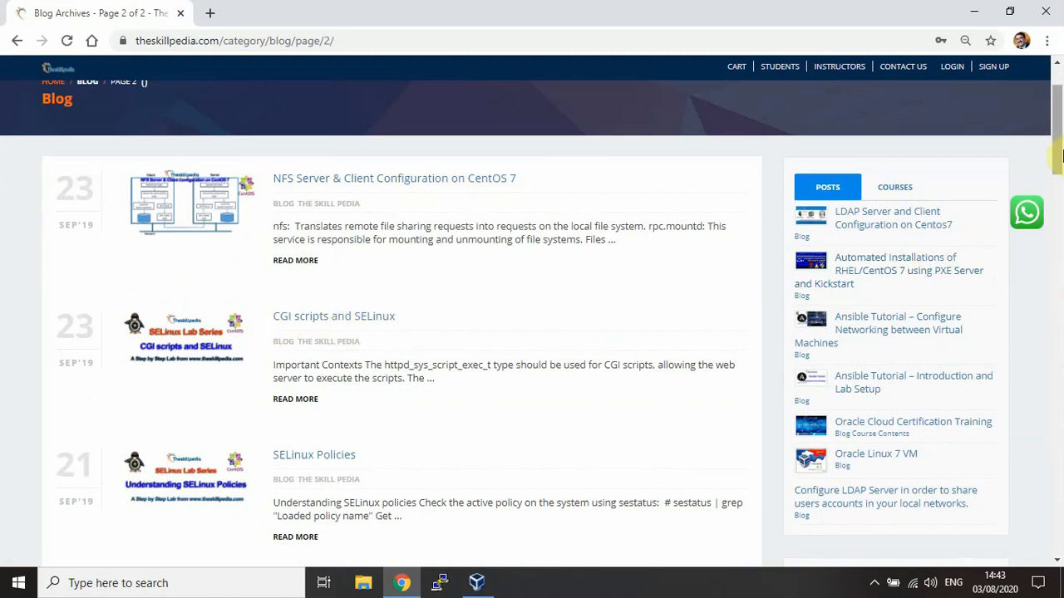
{"action": "scroll", "scroll_direction": "down", "scroll_amount": 3}
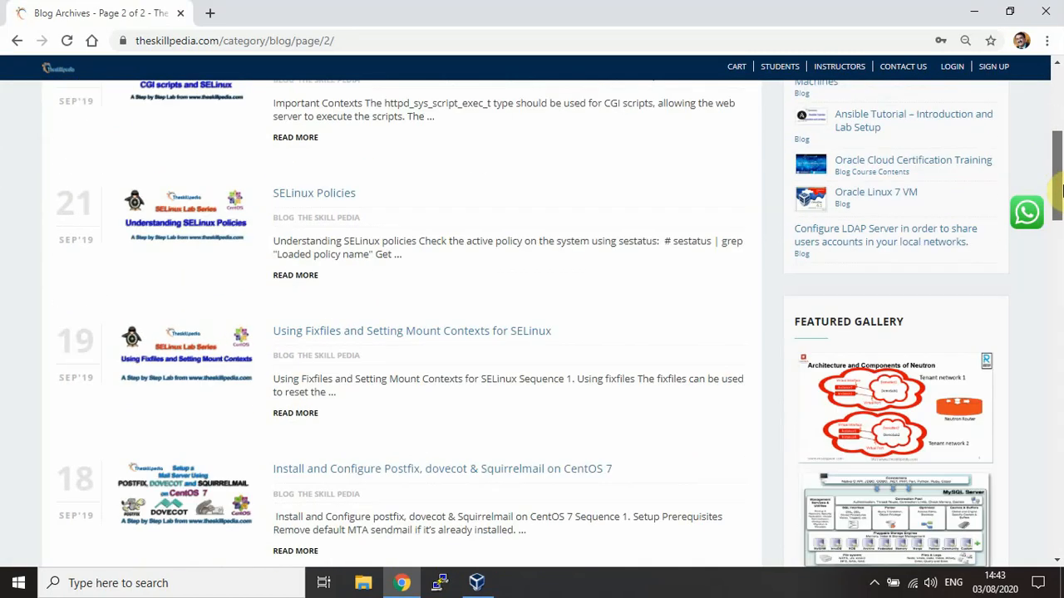
{"action": "scroll", "scroll_direction": "down", "scroll_amount": 3}
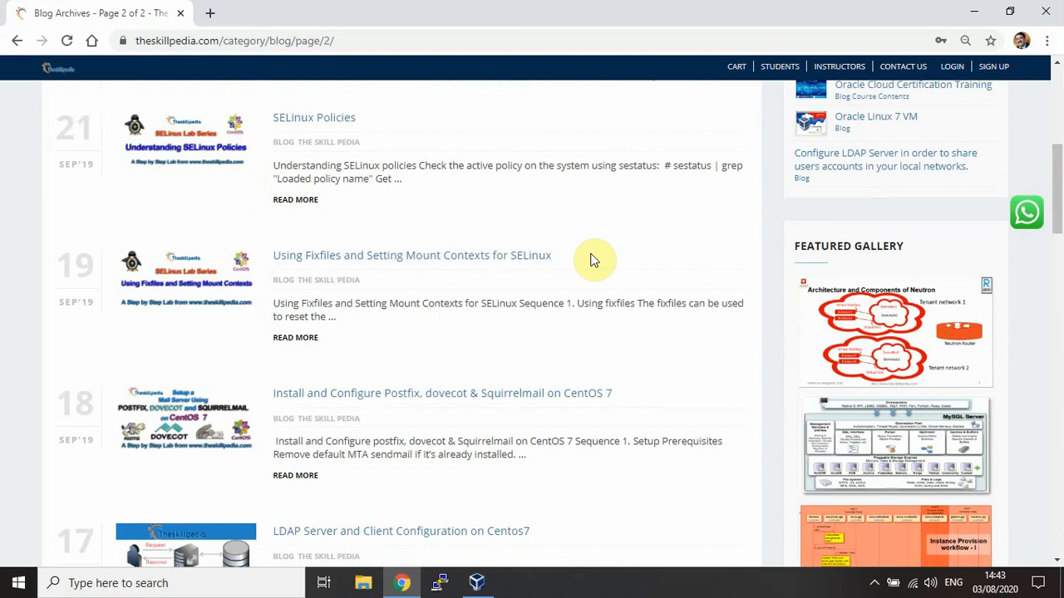
{"action": "mouse_move", "coordinate": [553, 261]}
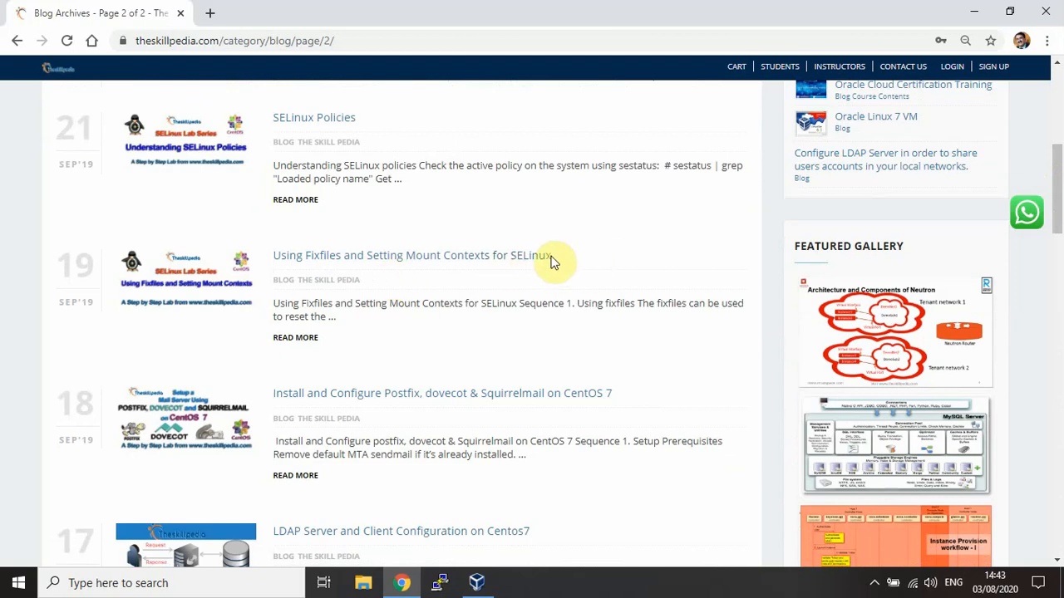
{"action": "scroll", "scroll_direction": "down", "scroll_amount": 3}
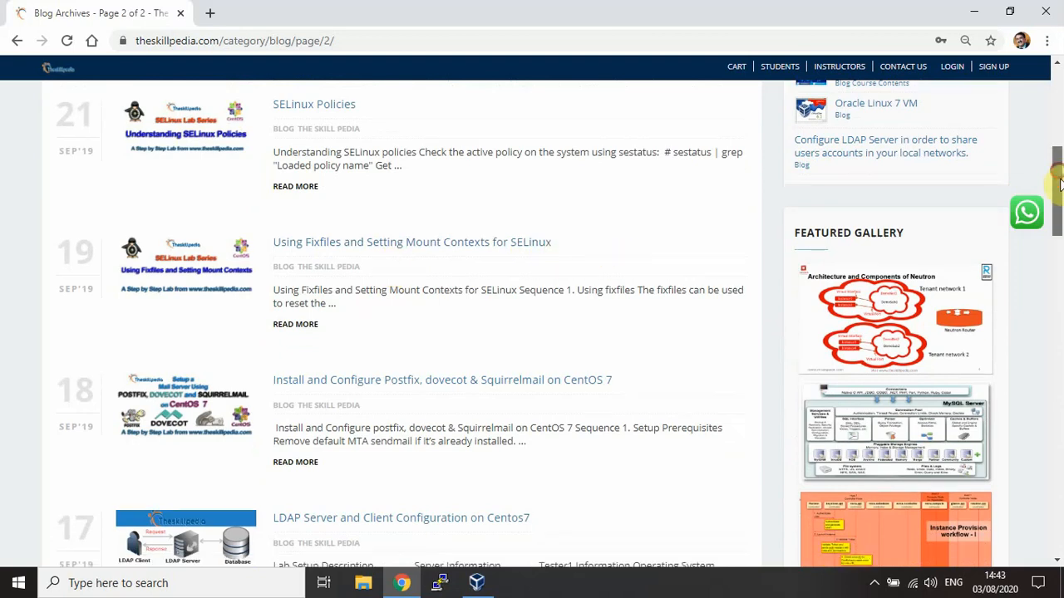
{"action": "scroll", "scroll_direction": "down", "scroll_amount": 3}
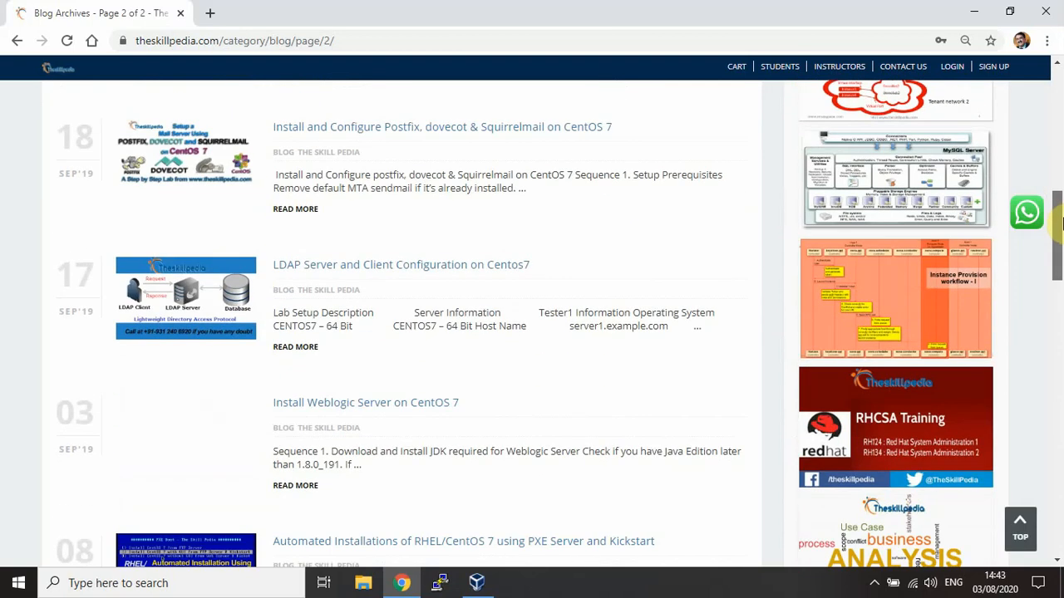
{"action": "scroll", "scroll_direction": "down", "scroll_amount": 3}
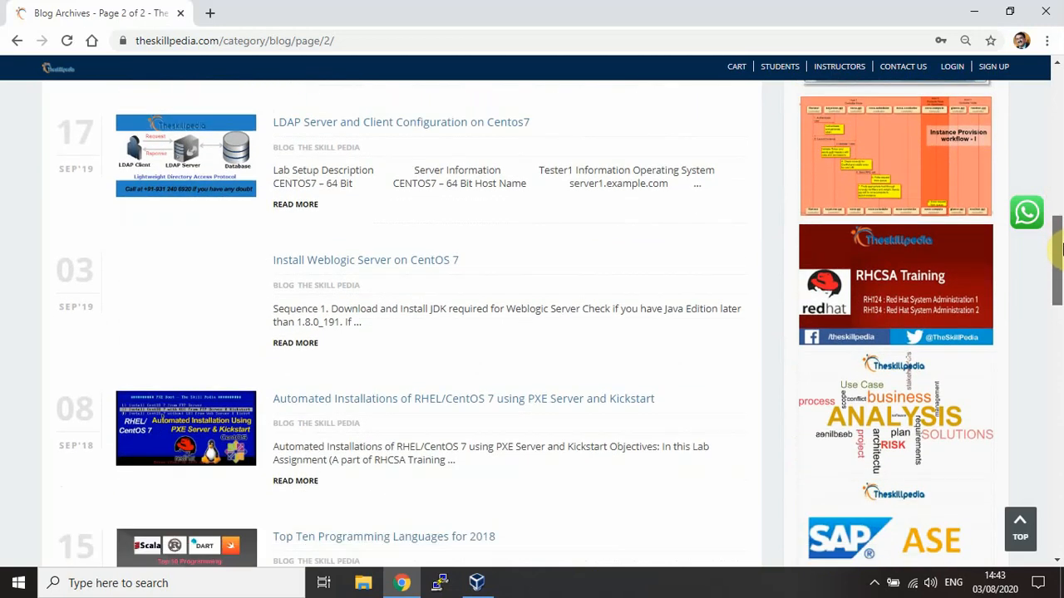
{"action": "scroll", "scroll_direction": "down", "scroll_amount": 3}
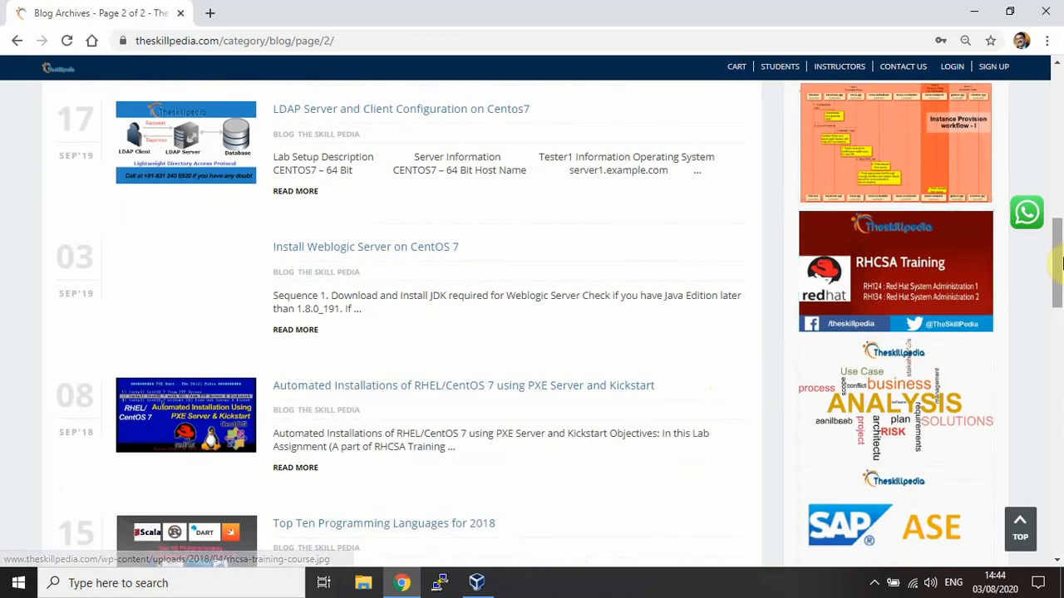
{"action": "scroll", "scroll_direction": "up", "scroll_amount": 3}
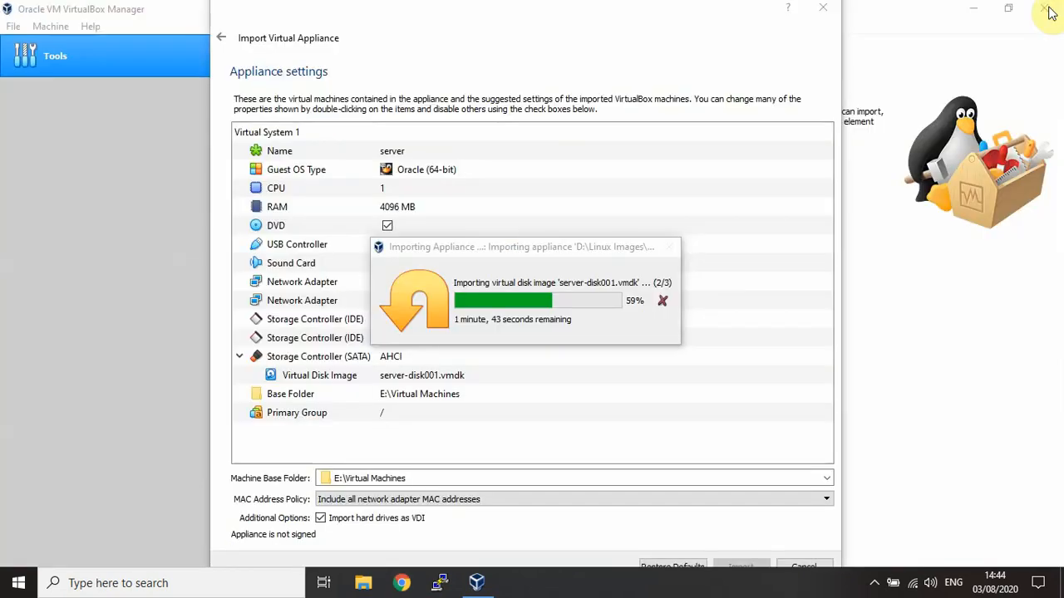
{"action": "mouse_move", "coordinate": [885, 411]}
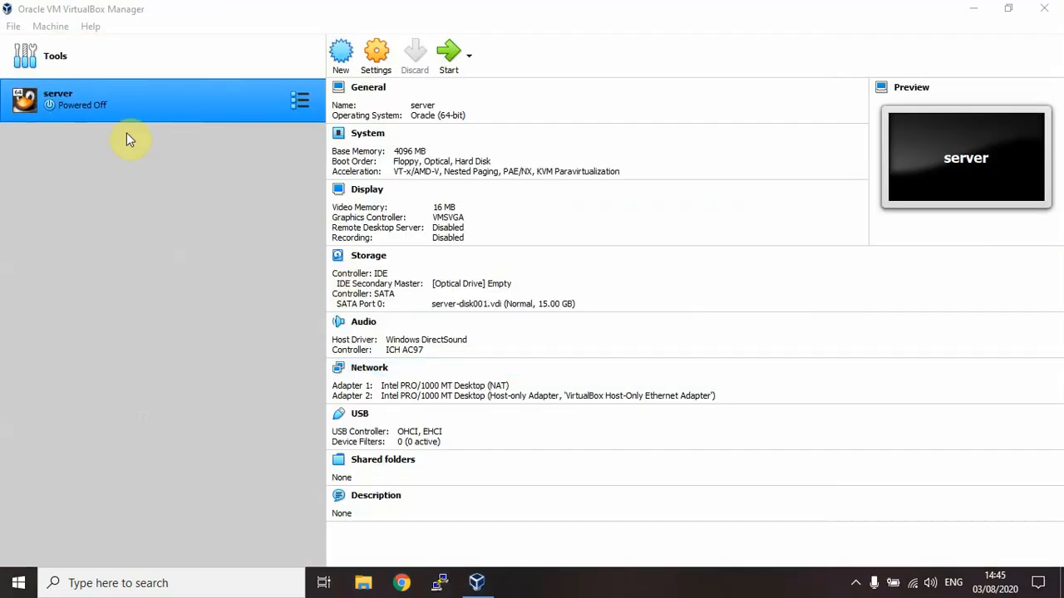
Import tester1.ova from D:\Linux Images as the tester1 VM
{"action": "left_click", "coordinate": [14, 27]}
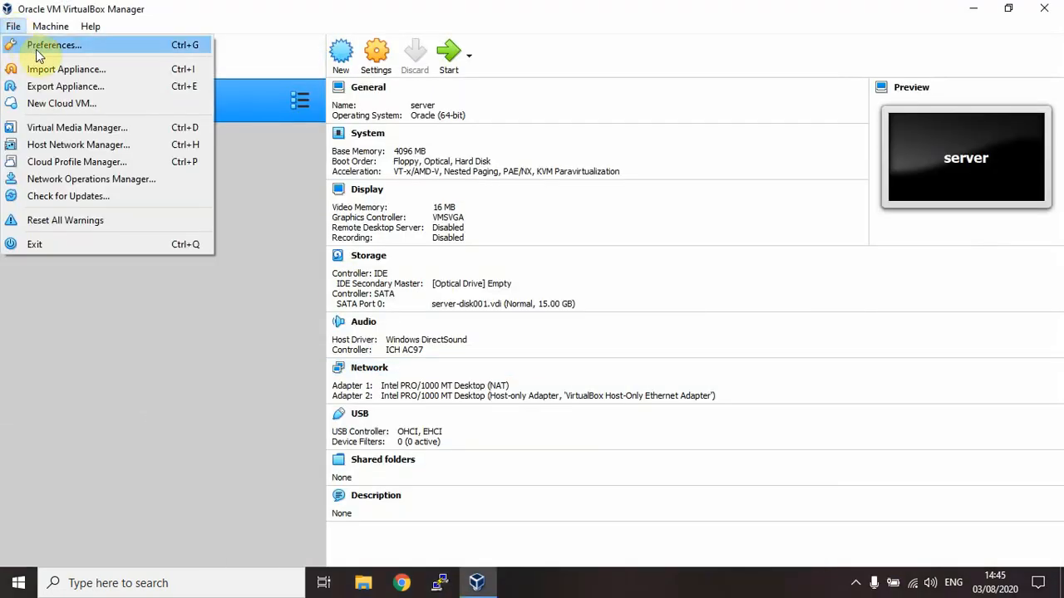
{"action": "left_click", "coordinate": [67, 67]}
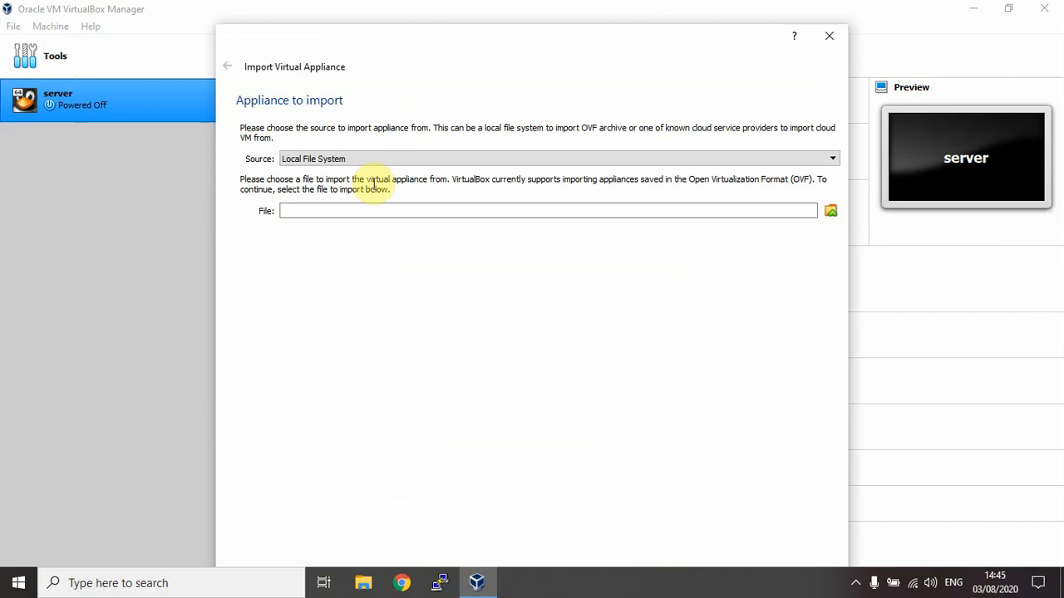
{"action": "left_click", "coordinate": [829, 210]}
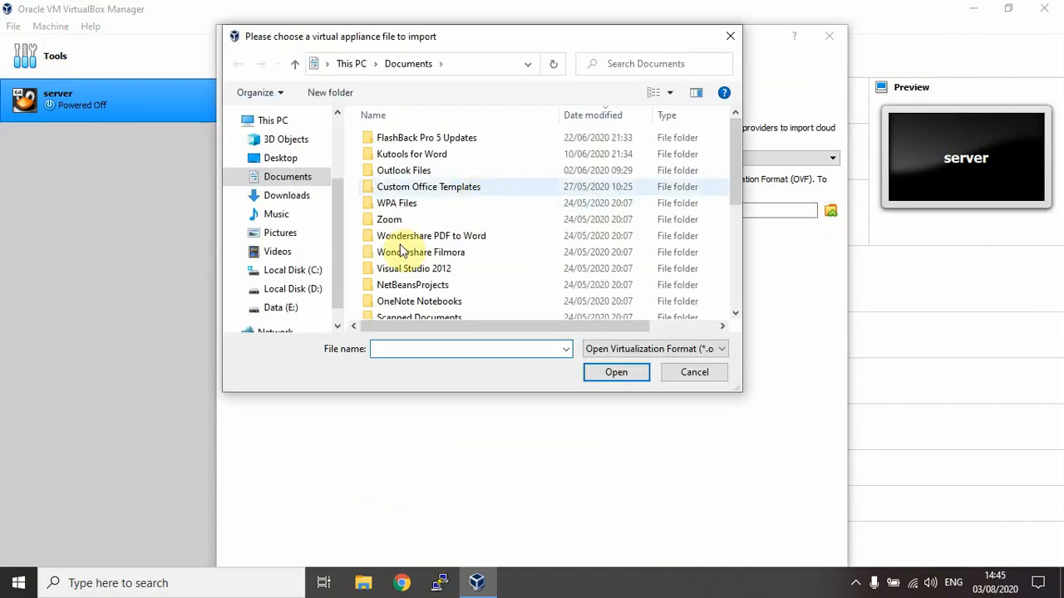
{"action": "left_click", "coordinate": [292, 288]}
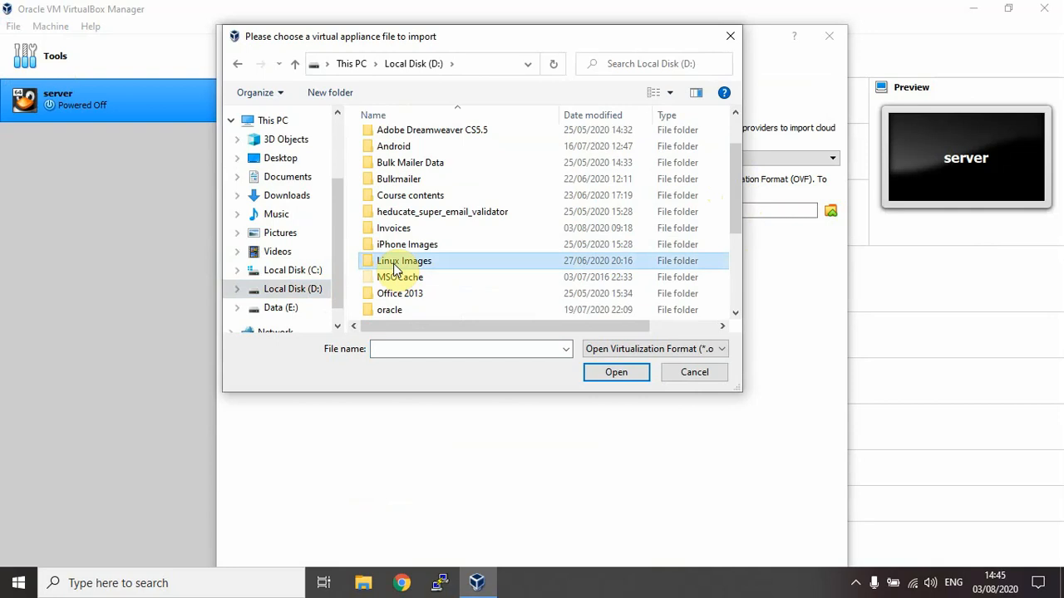
{"action": "double_click", "coordinate": [402, 260]}
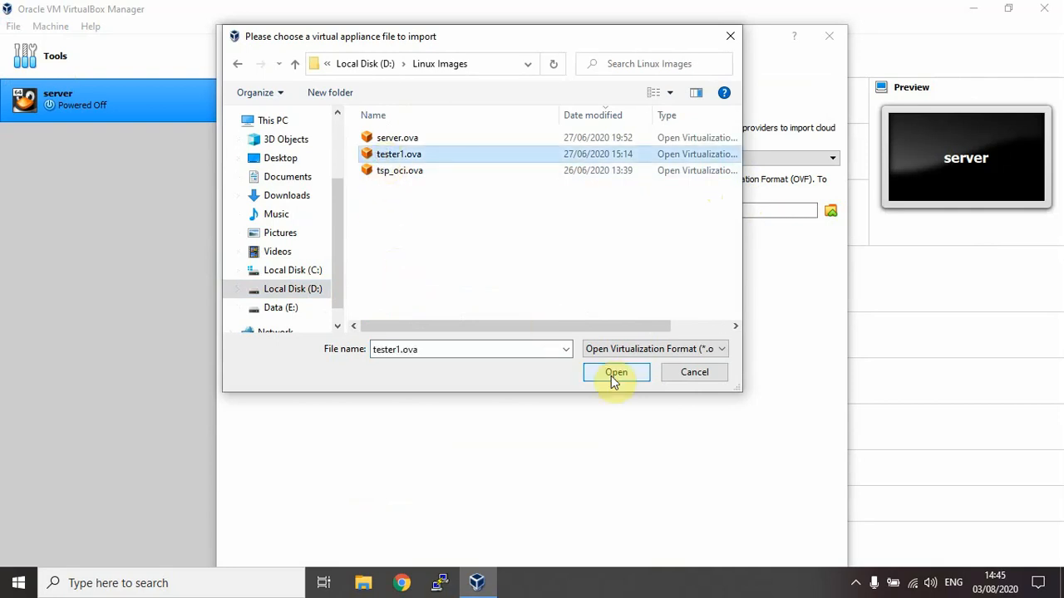
{"action": "left_click", "coordinate": [616, 373]}
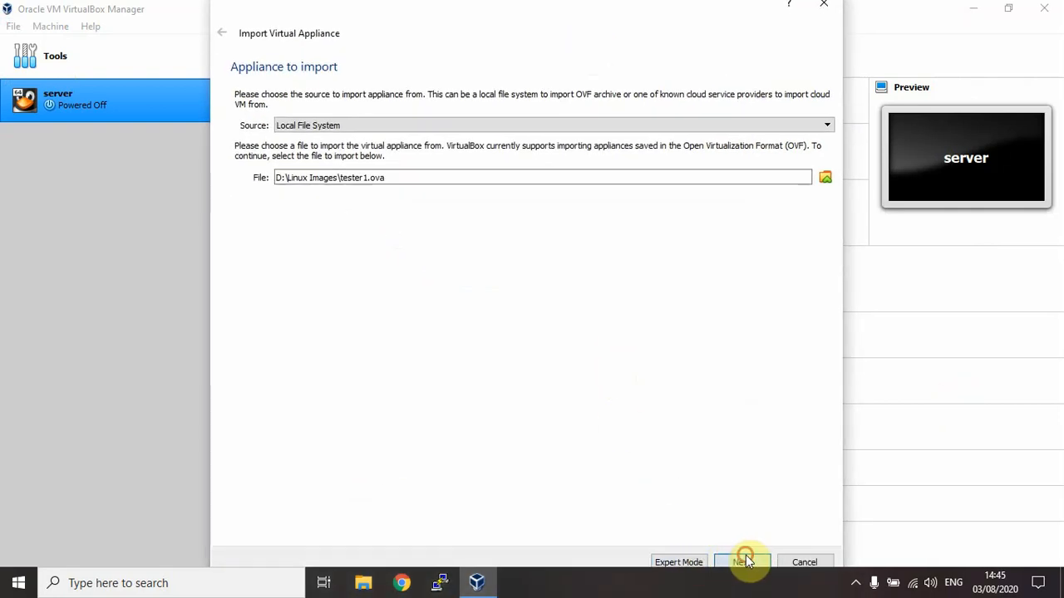
{"action": "left_click", "coordinate": [744, 561]}
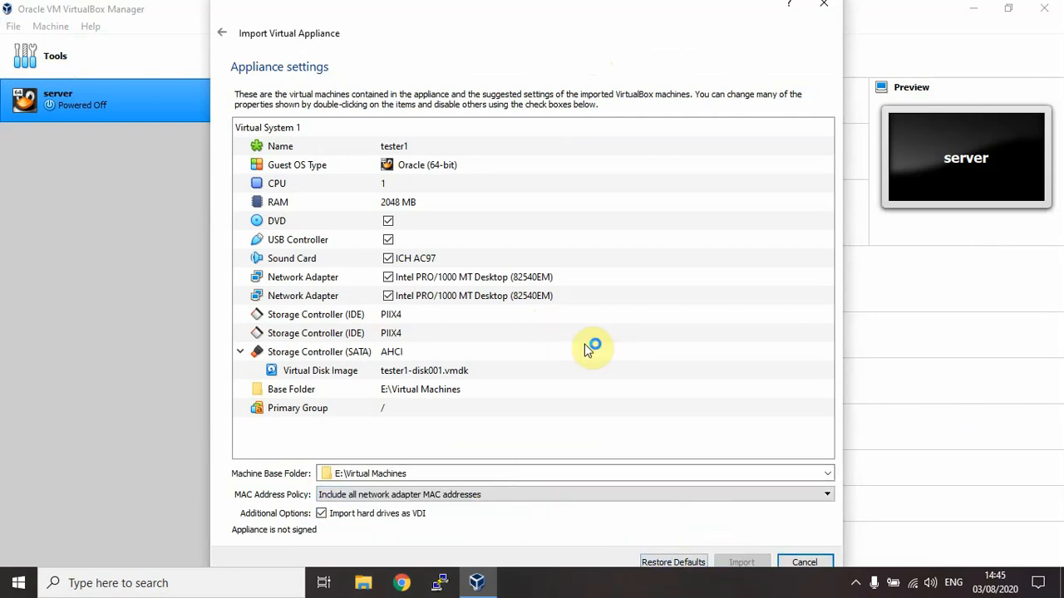
{"action": "left_click", "coordinate": [741, 562]}
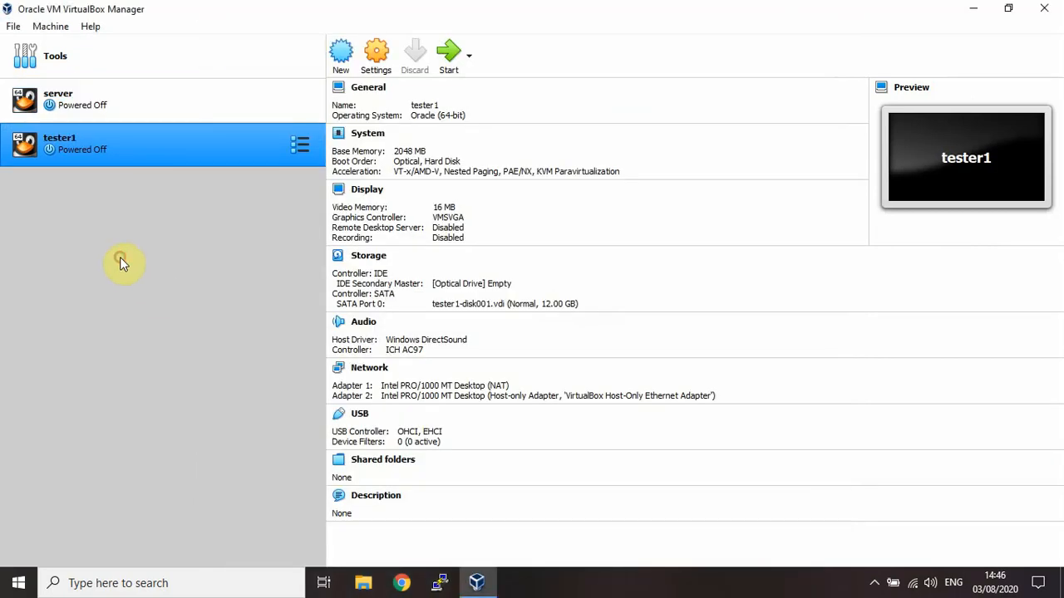
{"action": "mouse_move", "coordinate": [14, 30]}
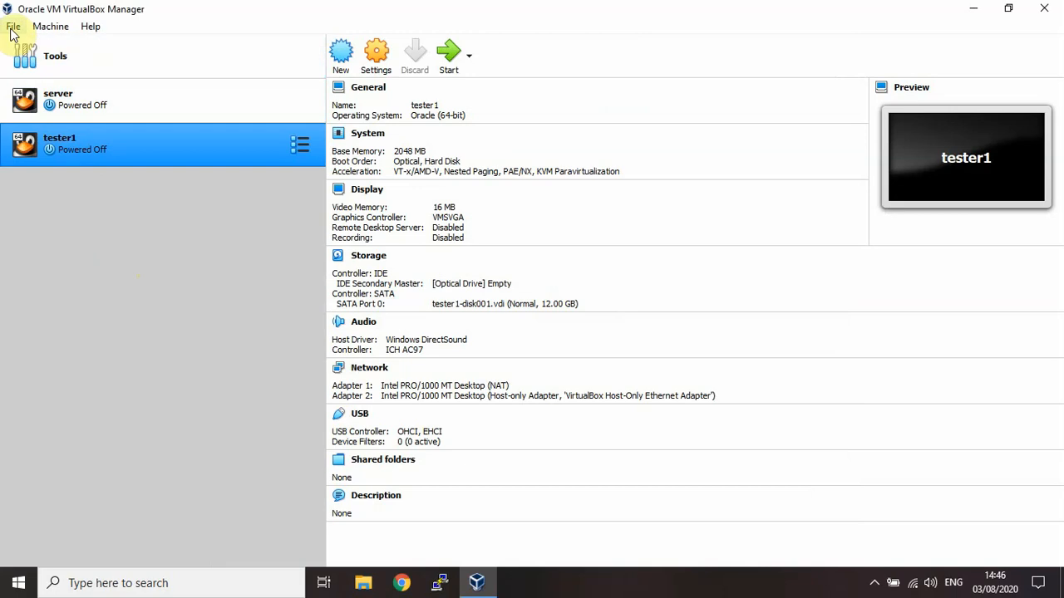
Remove Host-Only Ethernet Adapter #2, keeping the 10.10.0.1/24 adapter selected
{"action": "left_click", "coordinate": [12, 27]}
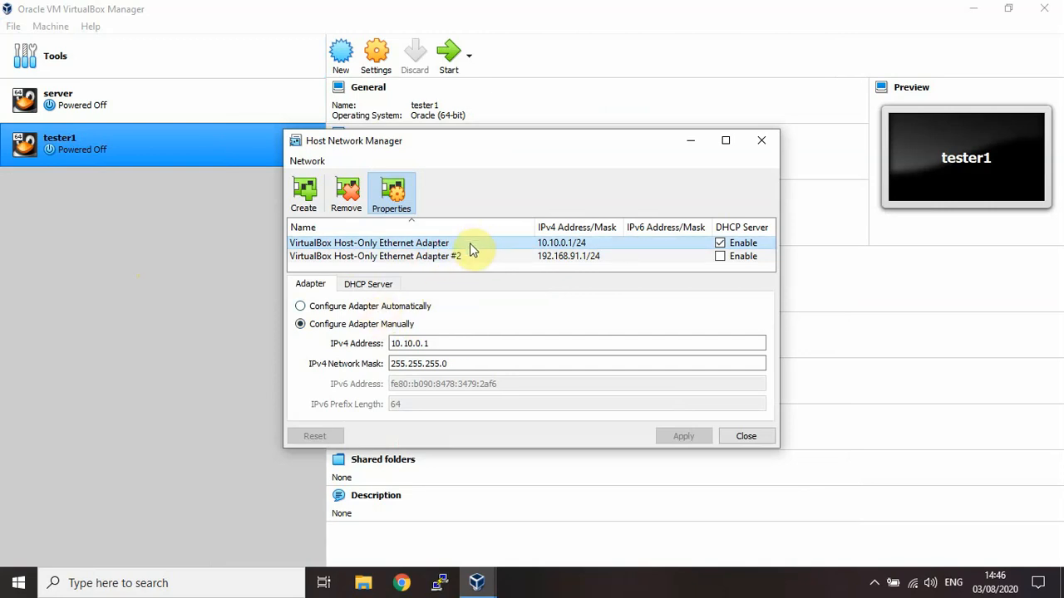
{"action": "left_click", "coordinate": [303, 193]}
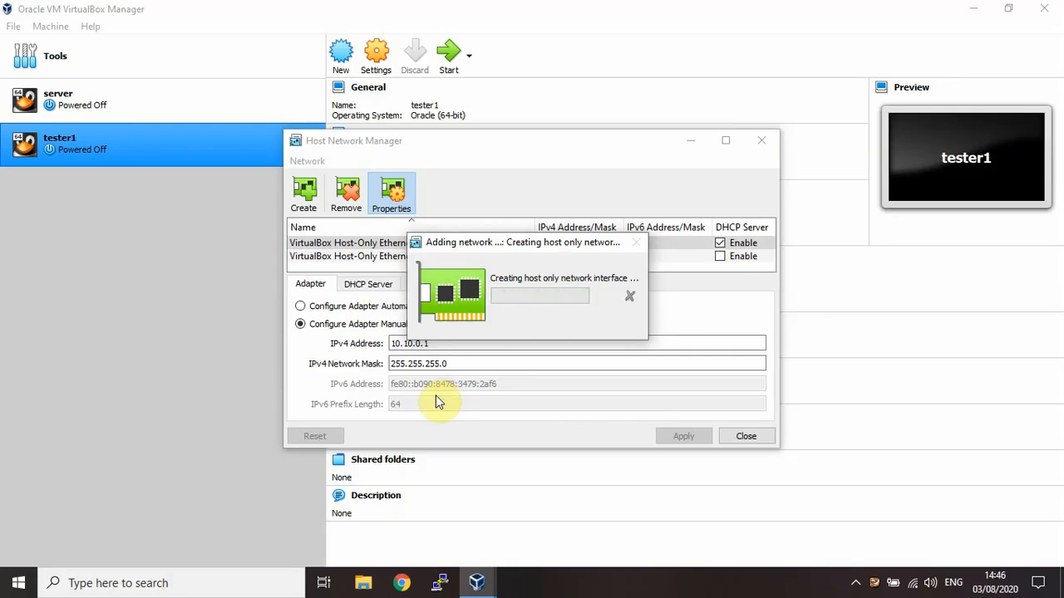
{"action": "left_click", "coordinate": [304, 194]}
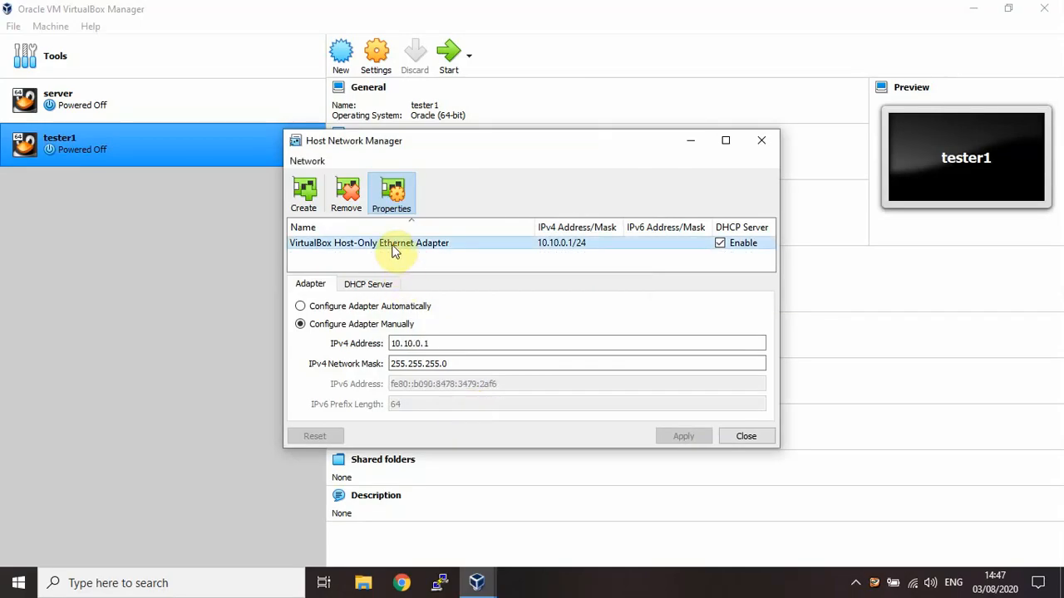
{"action": "left_click", "coordinate": [403, 343]}
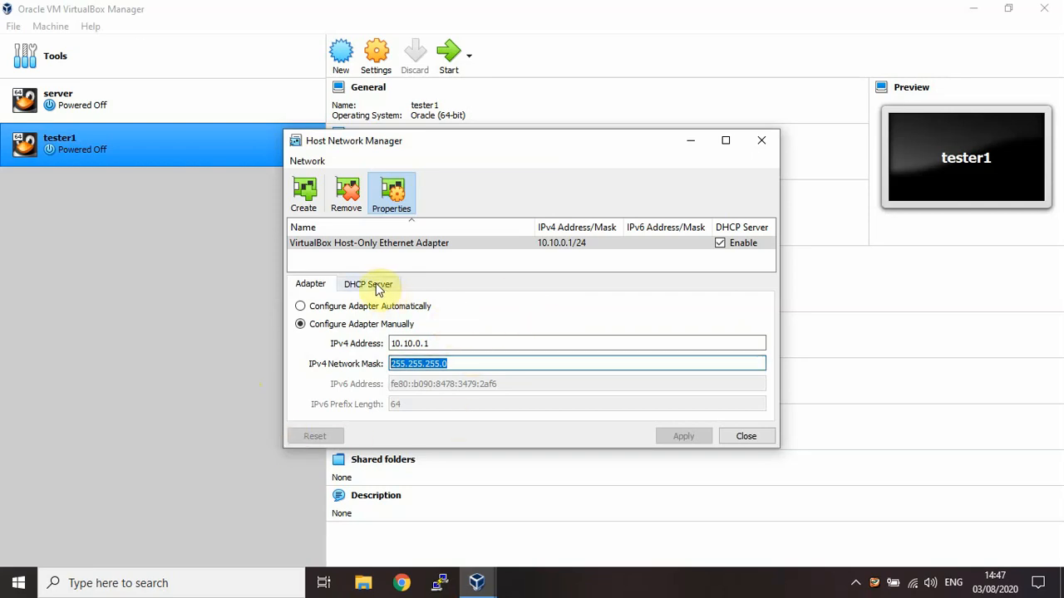
Verify DHCP server 10.10.0.2 serves 10.10.0.100–200, then close Host Network Manager
{"action": "left_click", "coordinate": [368, 284]}
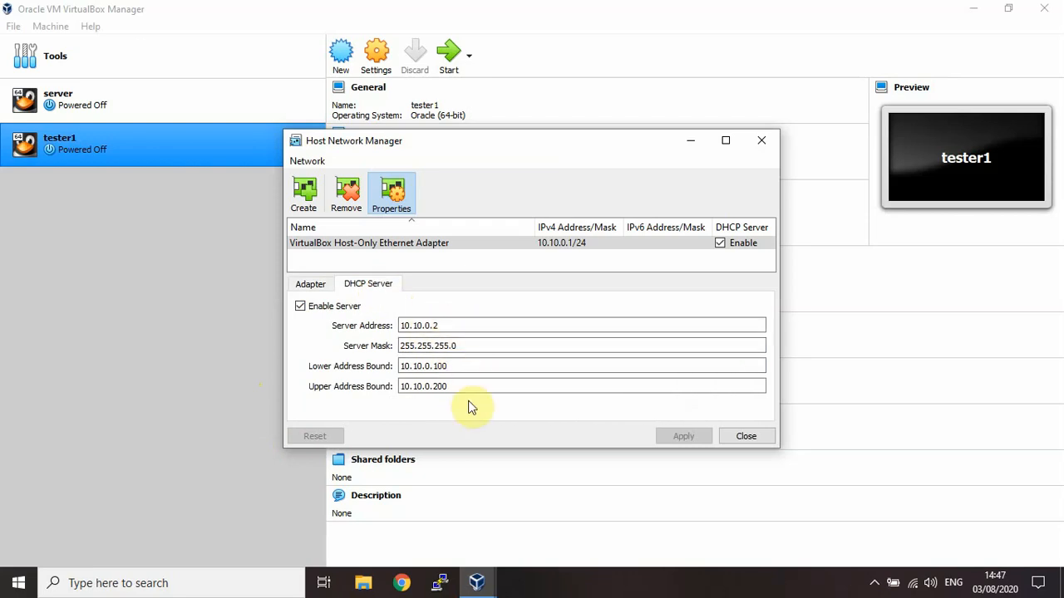
{"action": "mouse_move", "coordinate": [630, 401]}
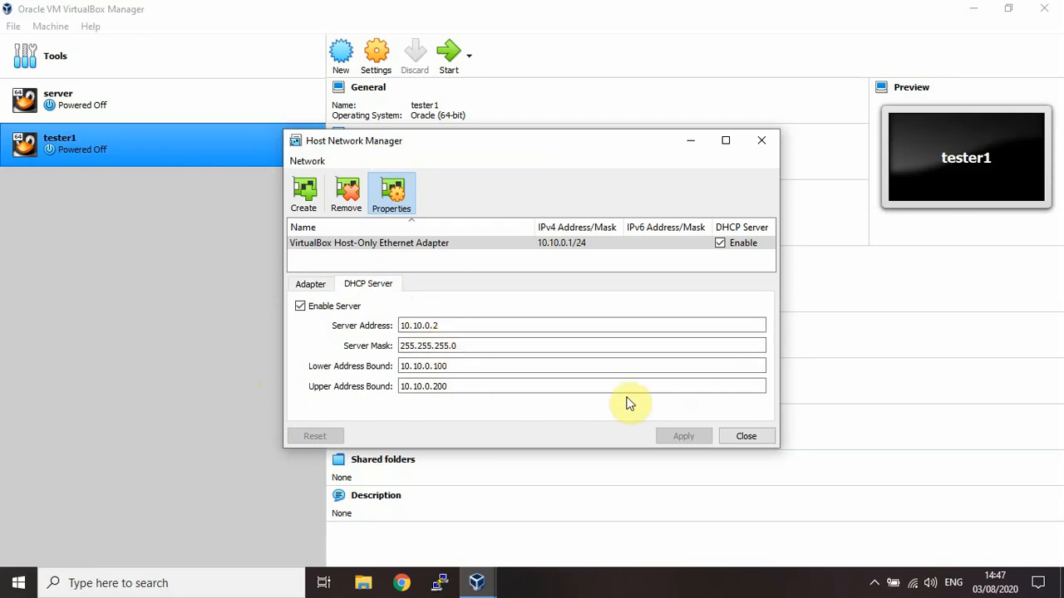
{"action": "left_click", "coordinate": [747, 435]}
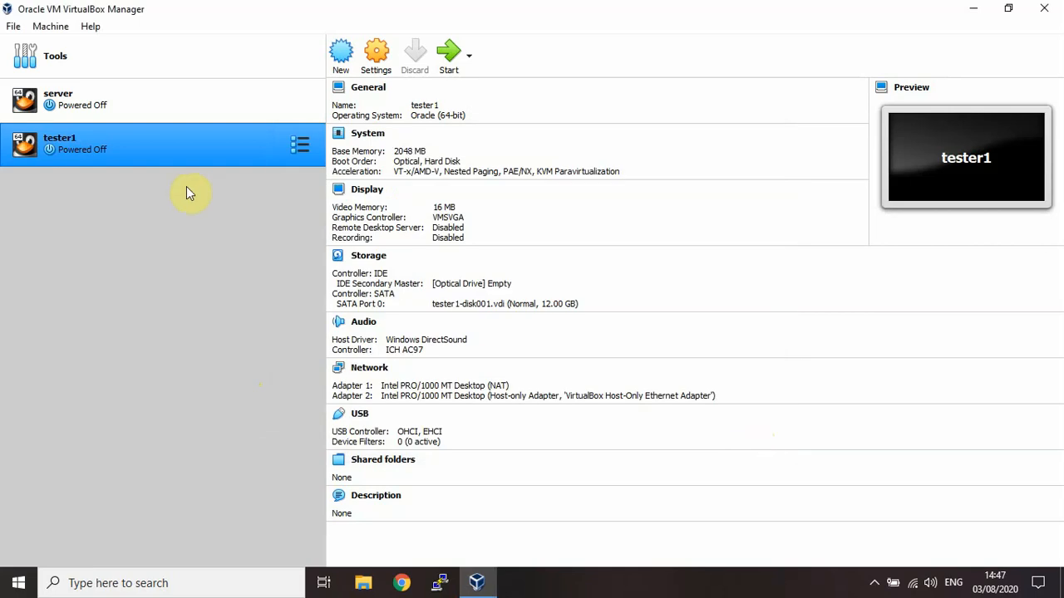
Confirm server's Adapter 1 is NAT and Adapter 2 uses VirtualBox Host-Only Ethernet Adapter, then save
{"action": "right_click", "coordinate": [58, 99]}
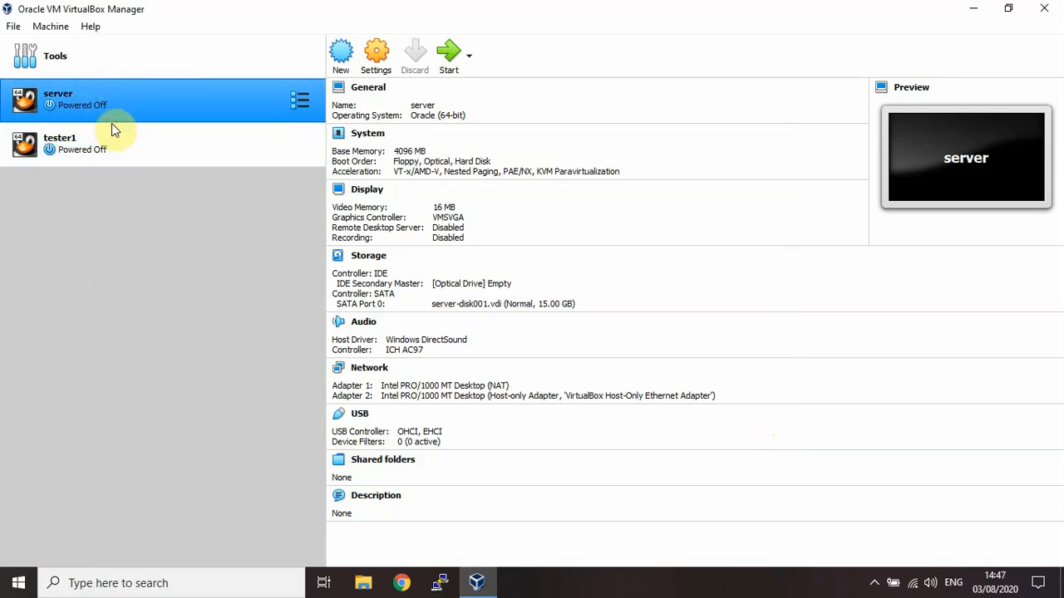
{"action": "left_click", "coordinate": [376, 49]}
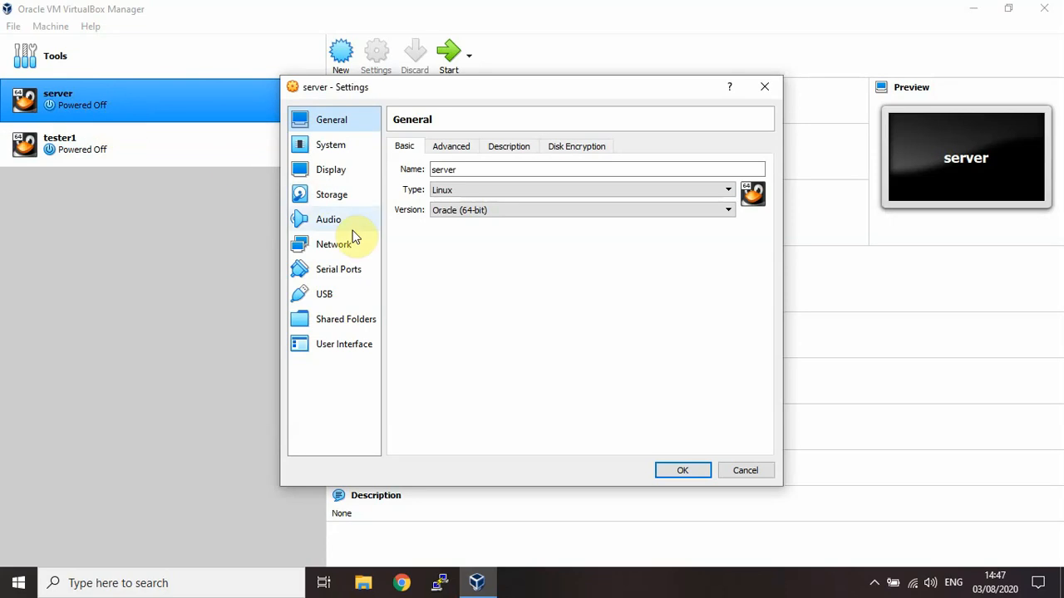
{"action": "left_click", "coordinate": [332, 243]}
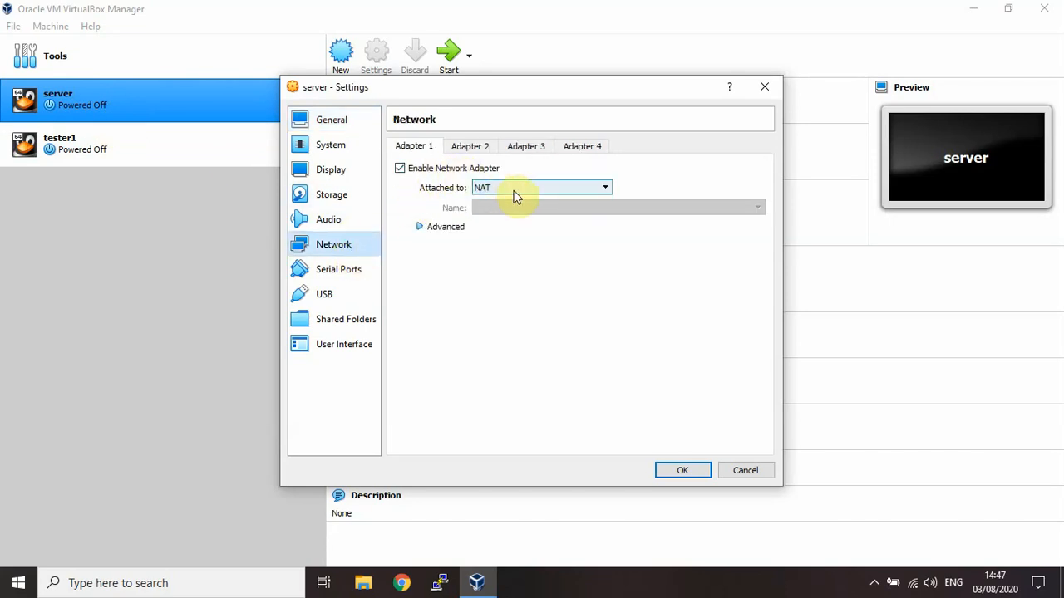
{"action": "left_click", "coordinate": [470, 147]}
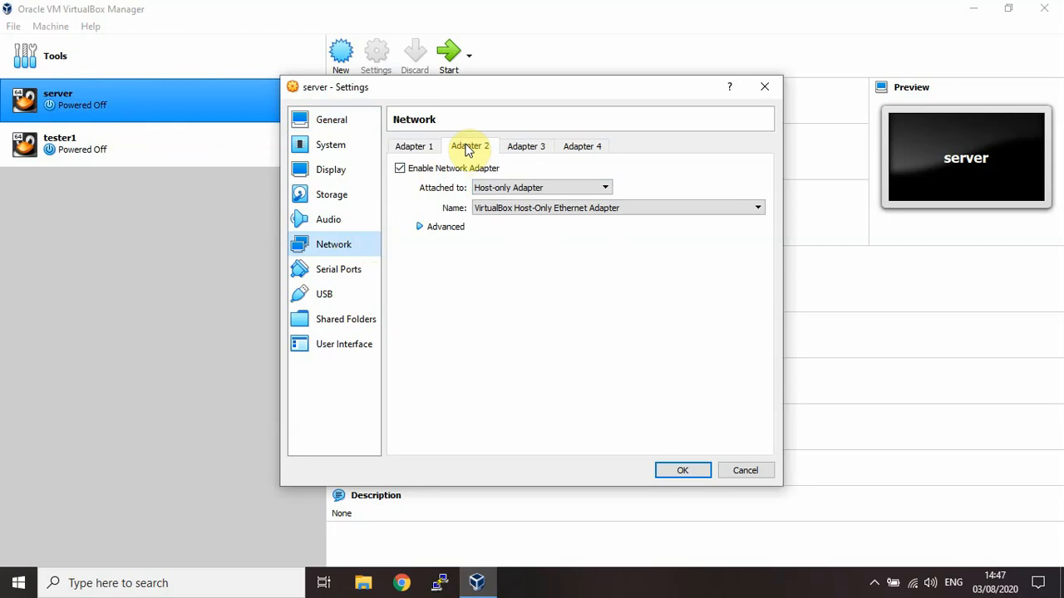
{"action": "left_click", "coordinate": [753, 208]}
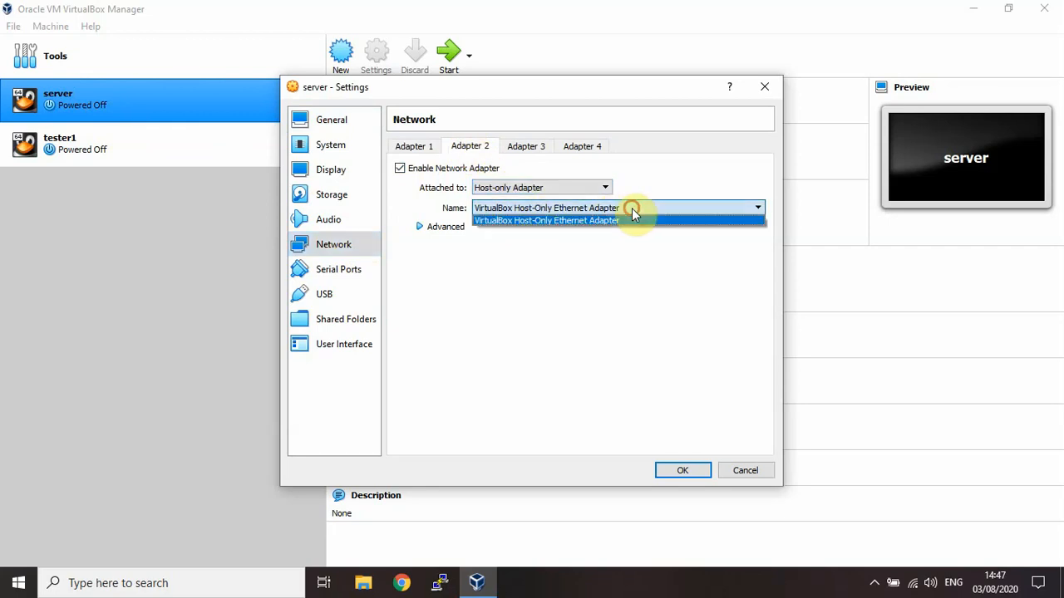
{"action": "left_click", "coordinate": [547, 220]}
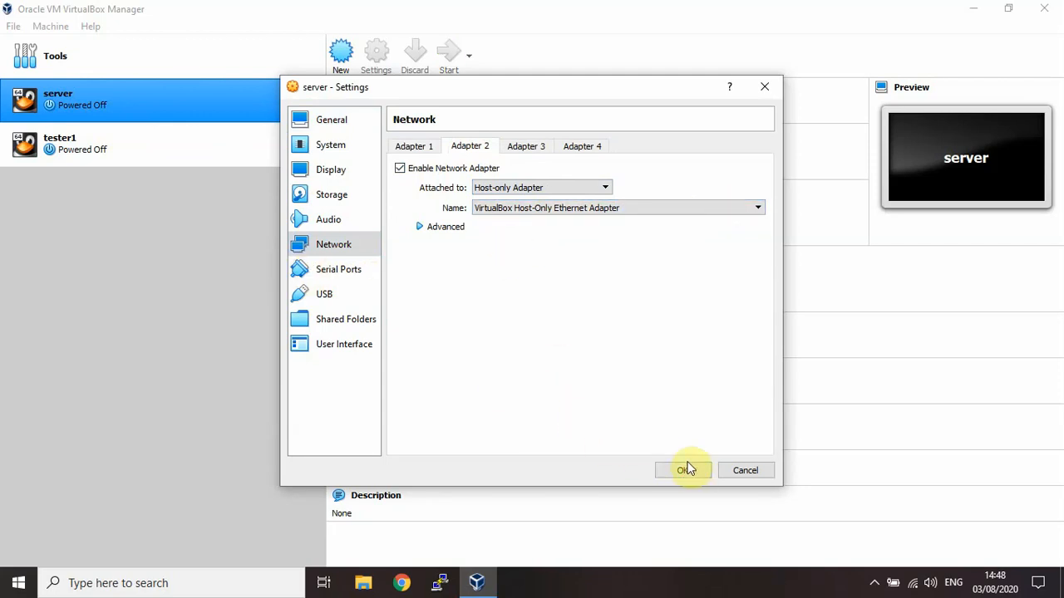
{"action": "left_click", "coordinate": [684, 471]}
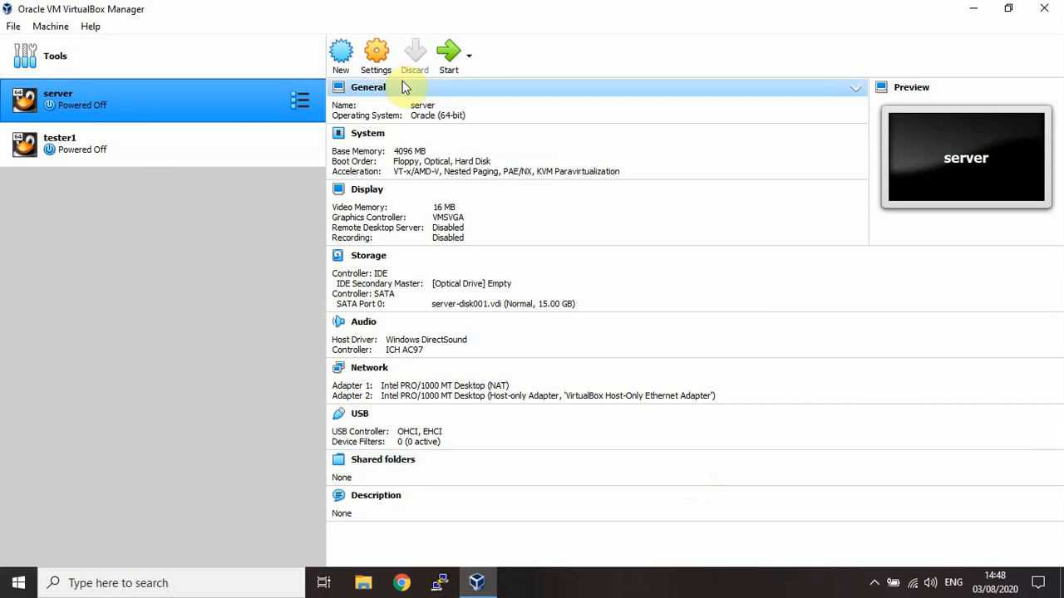
Check tester1's Adapter 2 is attached to the host-only network and save its settings
{"action": "left_click", "coordinate": [125, 151]}
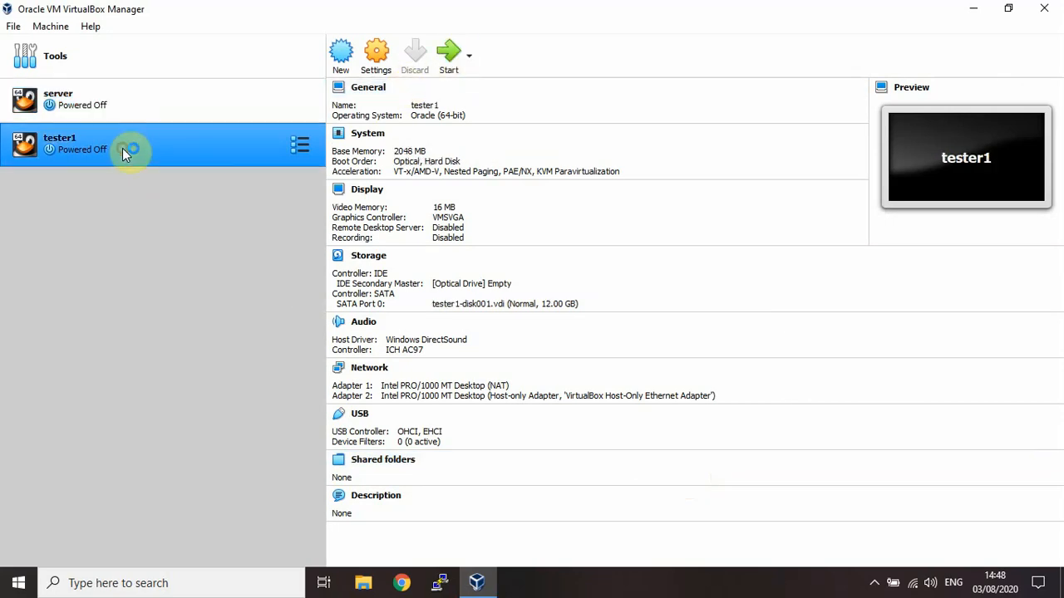
{"action": "mouse_move", "coordinate": [180, 163]}
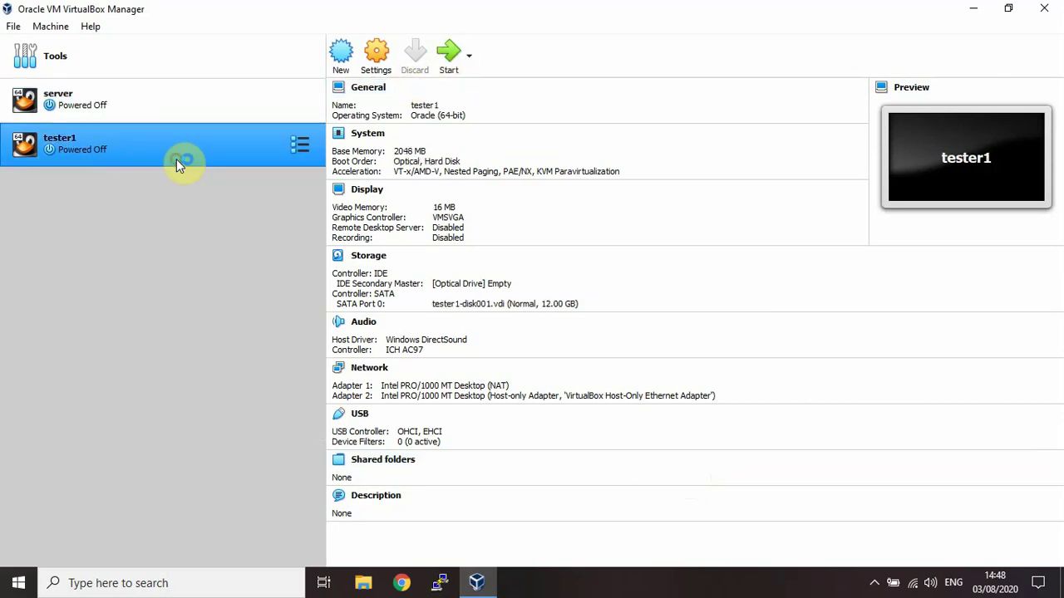
{"action": "left_click", "coordinate": [376, 47]}
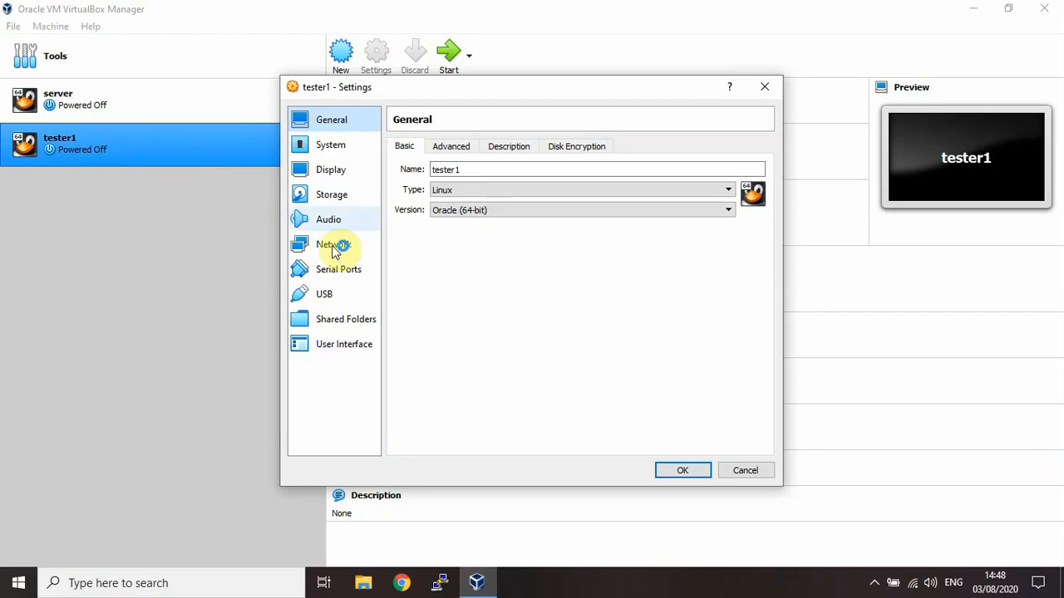
{"action": "left_click", "coordinate": [334, 244]}
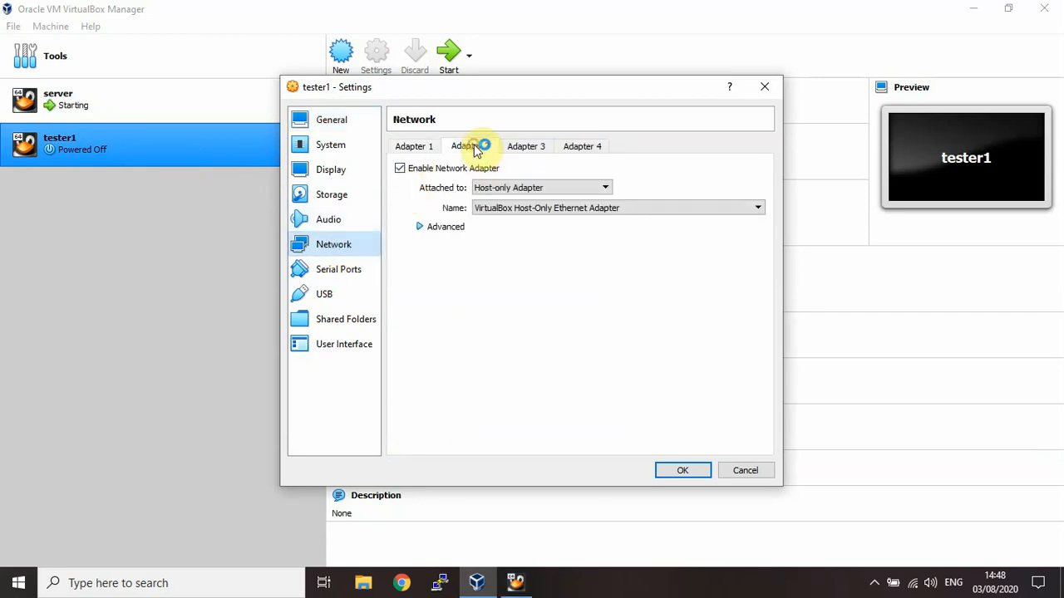
{"action": "left_click", "coordinate": [469, 146]}
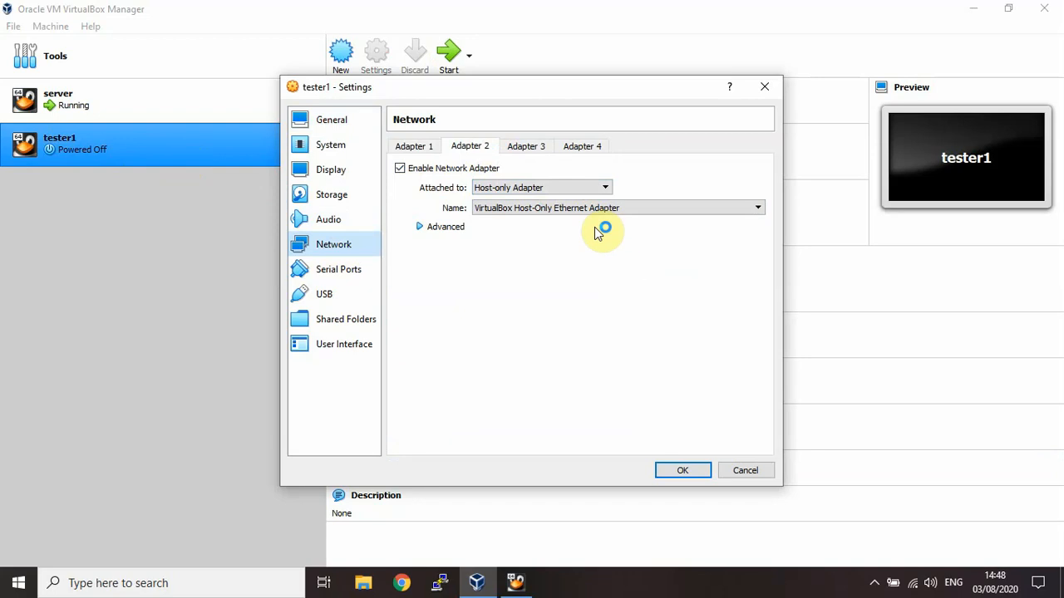
{"action": "mouse_move", "coordinate": [734, 347]}
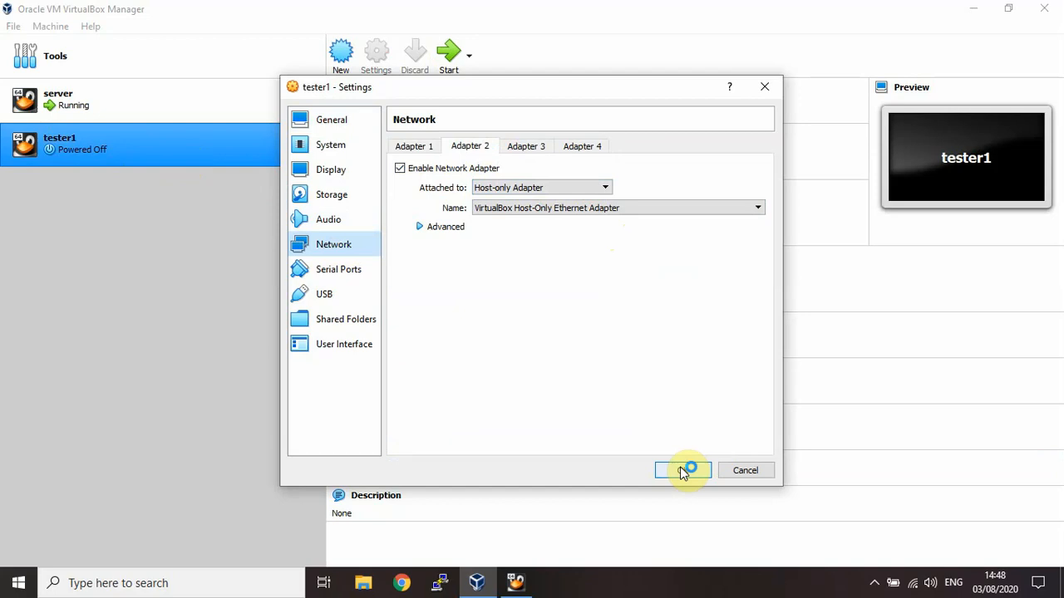
{"action": "left_click", "coordinate": [683, 471]}
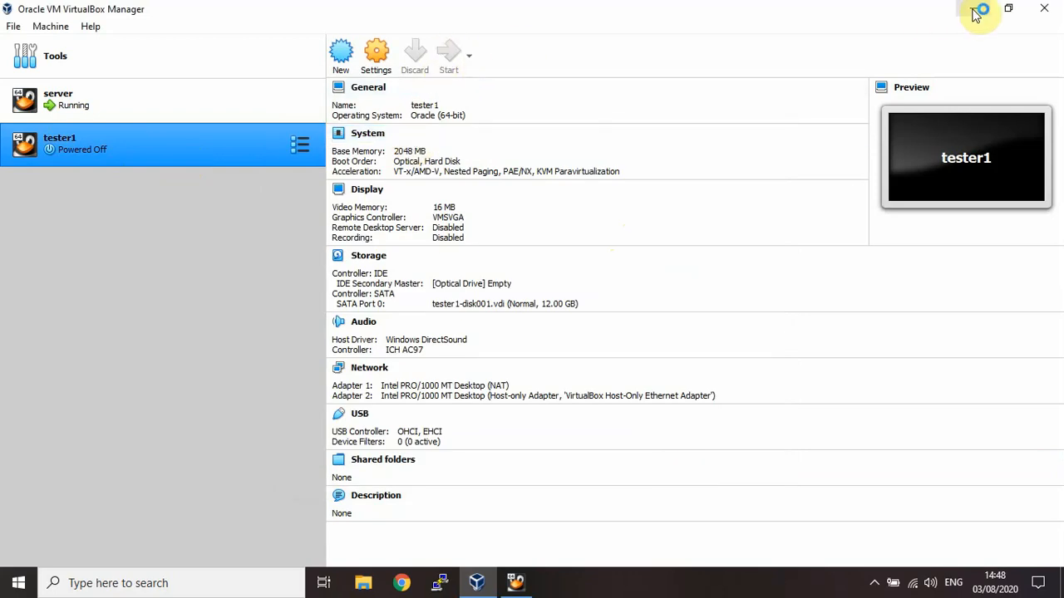
{"action": "mouse_move", "coordinate": [976, 12]}
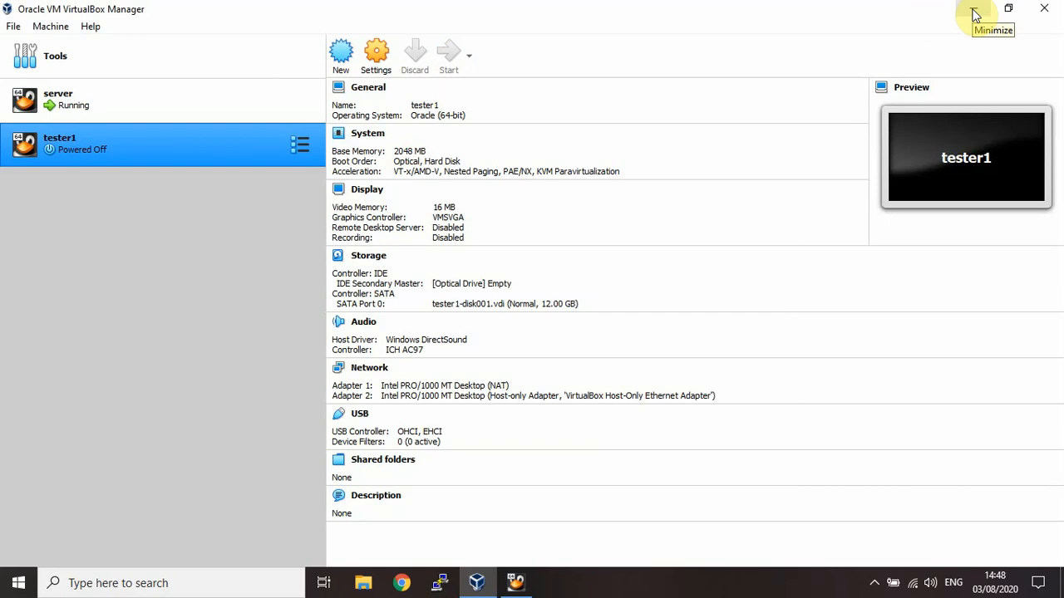
Minimize the VirtualBox Manager window to reveal the desktop
{"action": "left_click", "coordinate": [447, 49]}
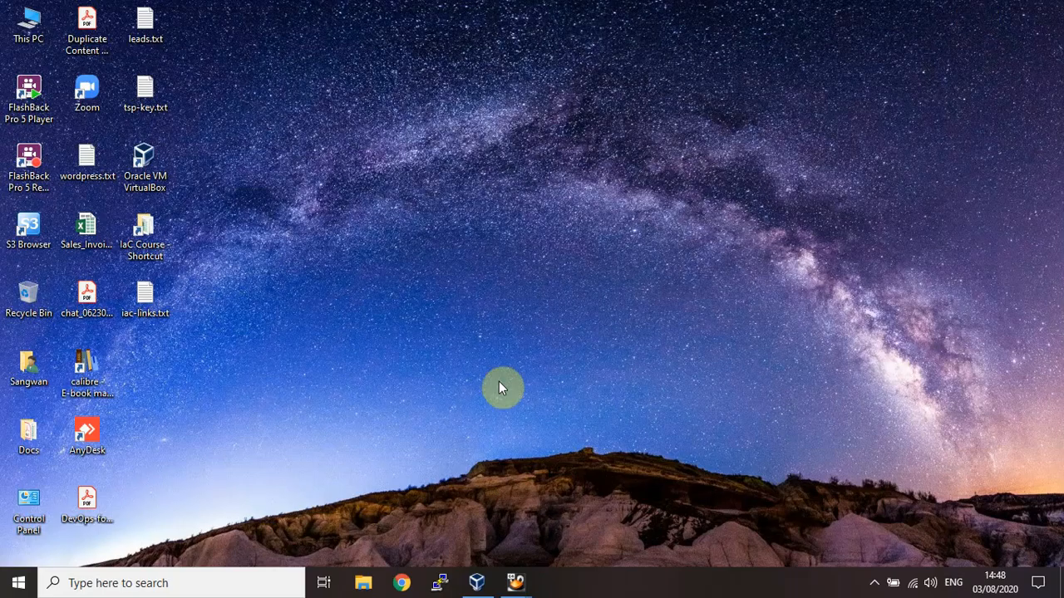
Return to The Skill Pedia blog and open 'Ansible Tutorial – Introduction and Lab Setup'
{"action": "left_click", "coordinate": [401, 583]}
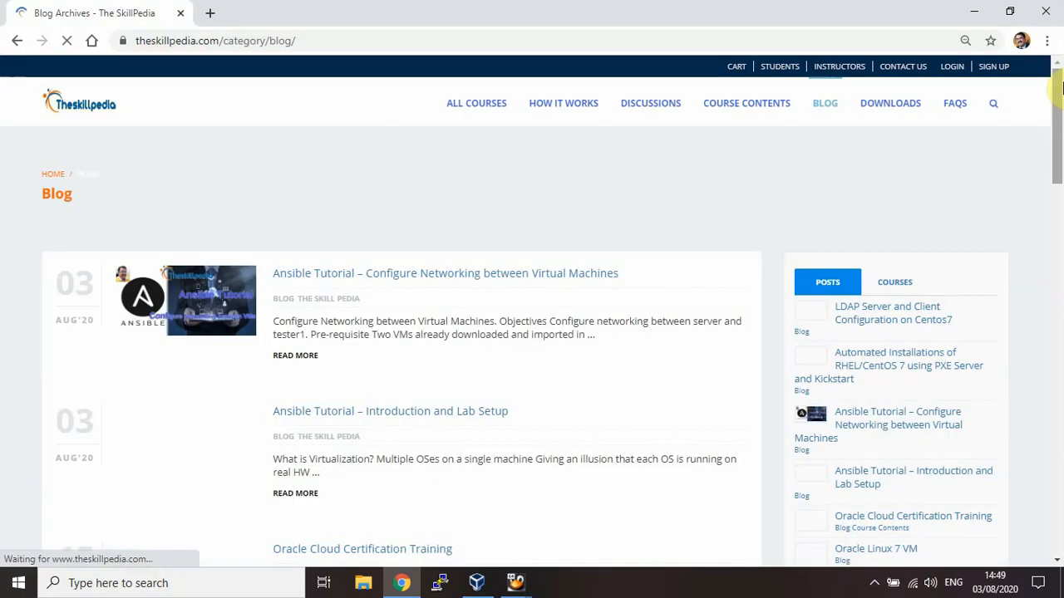
{"action": "scroll", "scroll_direction": "down", "scroll_amount": 3}
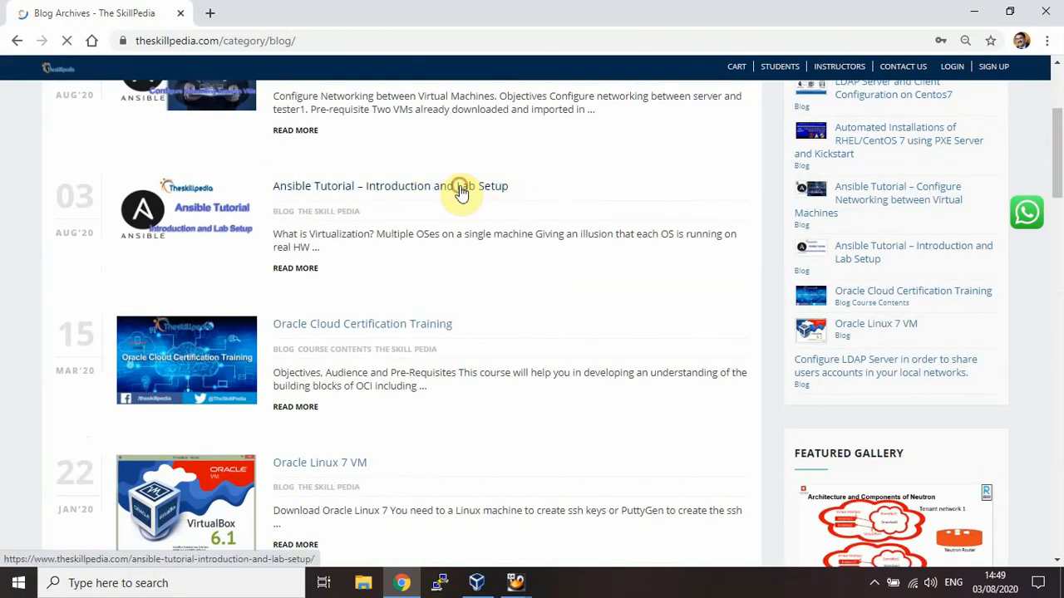
{"action": "left_click", "coordinate": [392, 185]}
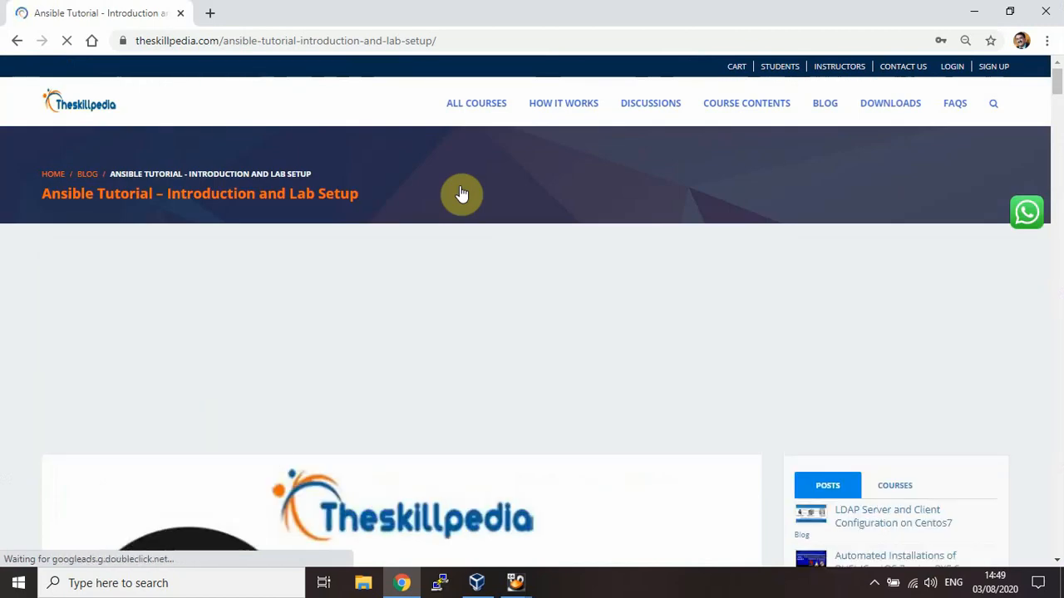
Scroll the article down to the VM network settings screenshot
{"action": "scroll", "scroll_direction": "down", "scroll_amount": 3}
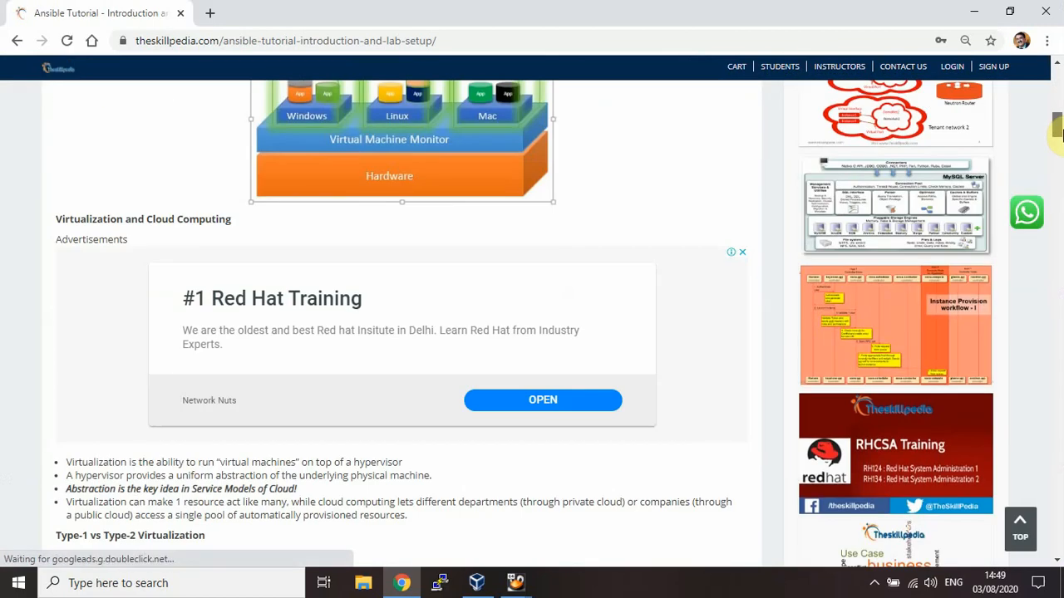
{"action": "scroll", "scroll_direction": "down", "scroll_amount": 3}
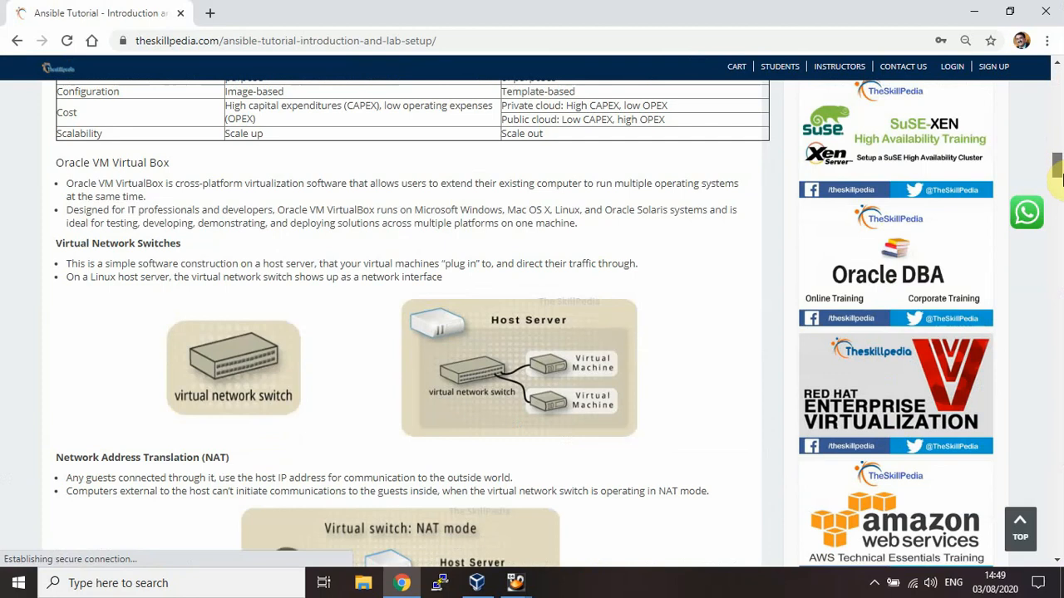
{"action": "scroll", "scroll_direction": "down", "scroll_amount": 3}
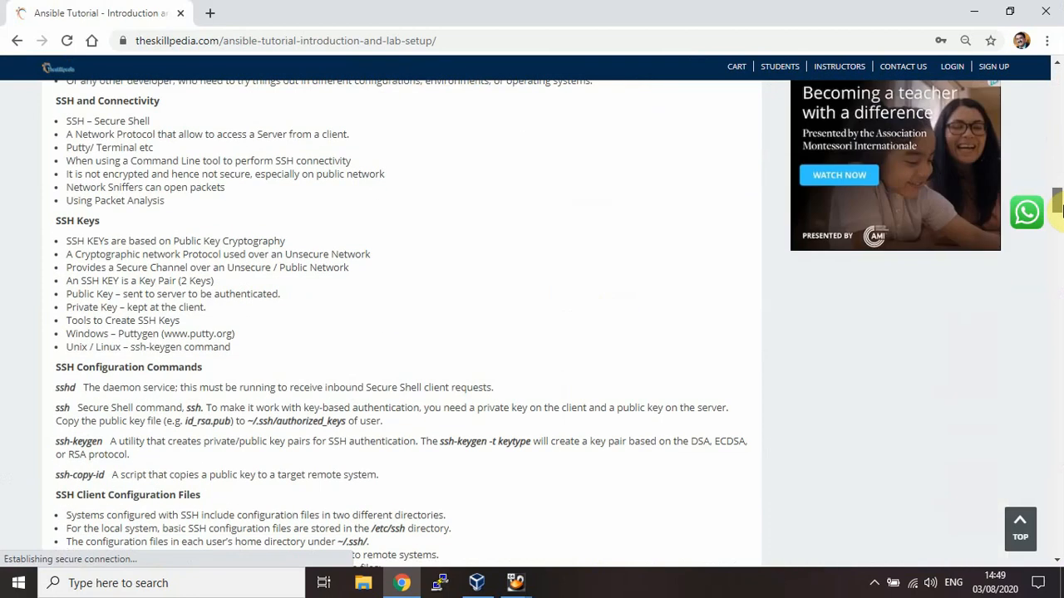
{"action": "scroll", "scroll_direction": "down", "scroll_amount": 3}
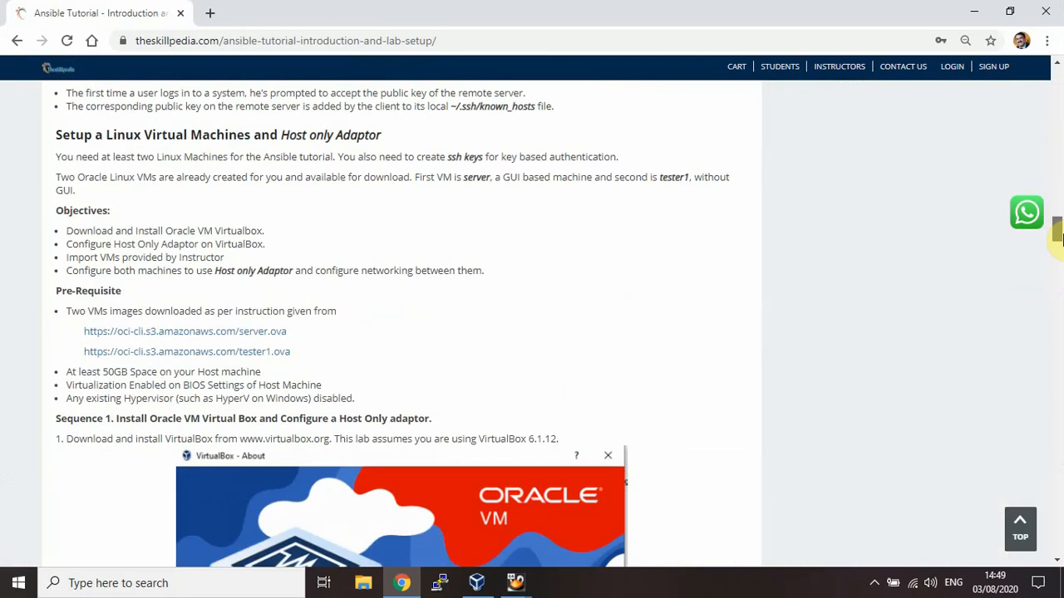
{"action": "scroll", "scroll_direction": "down", "scroll_amount": 3}
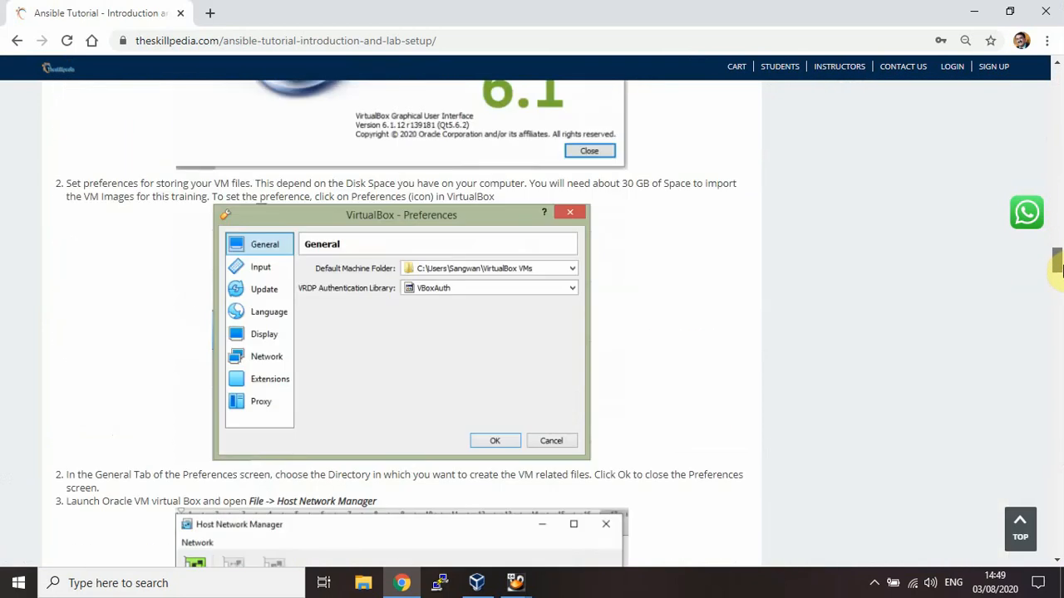
{"action": "scroll", "scroll_direction": "down", "scroll_amount": 3}
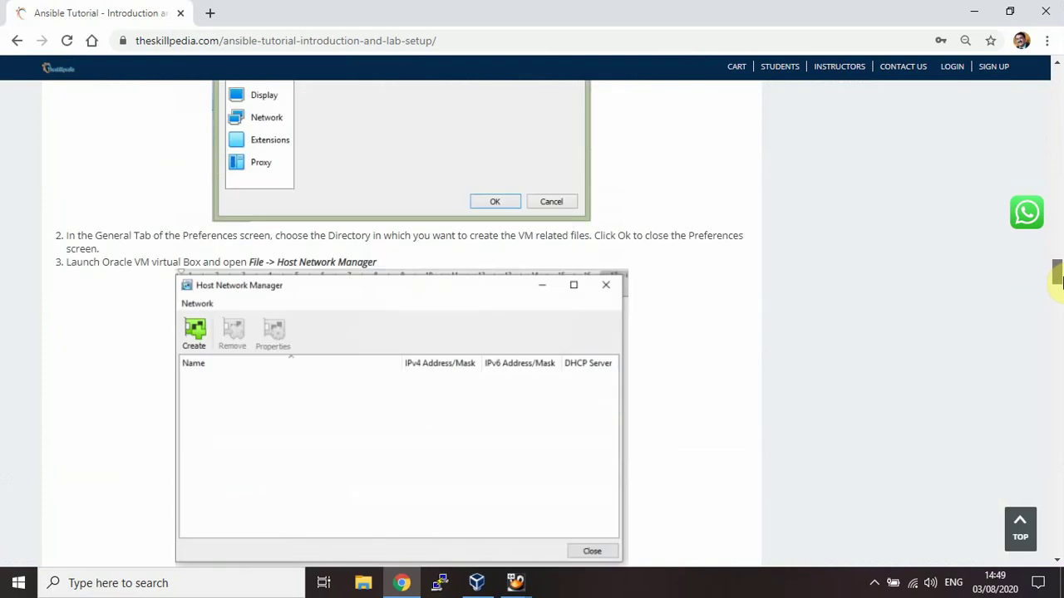
{"action": "scroll", "scroll_direction": "down", "scroll_amount": 3}
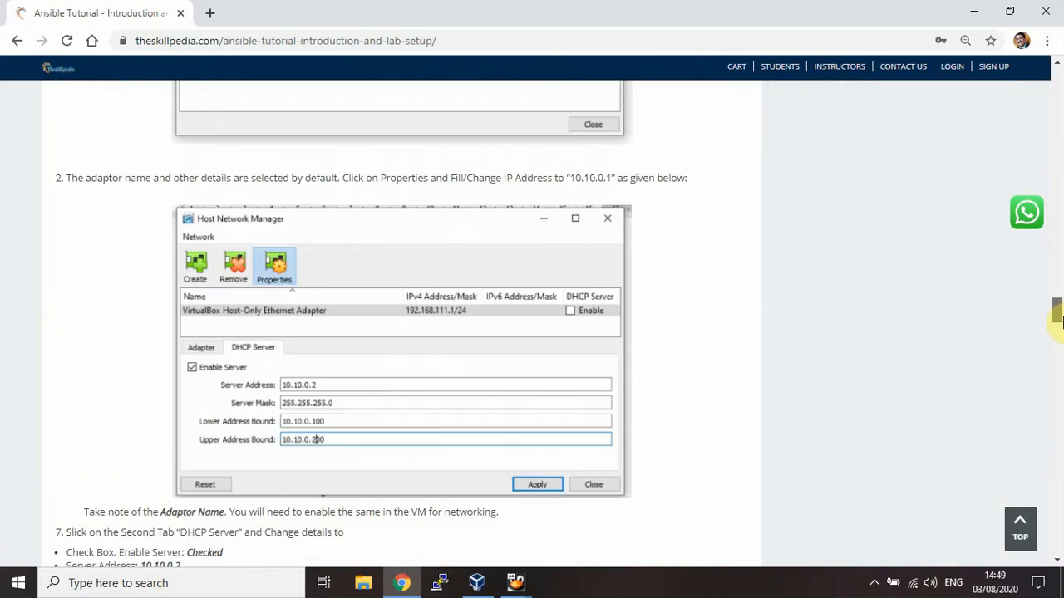
{"action": "scroll", "scroll_direction": "down", "scroll_amount": 3}
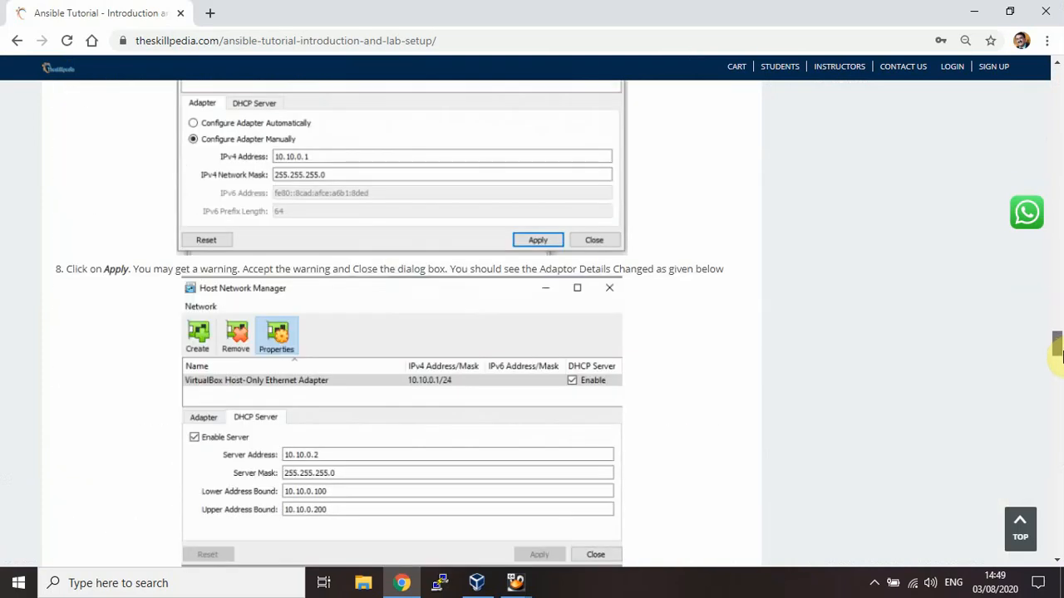
{"action": "scroll", "scroll_direction": "down", "scroll_amount": 3}
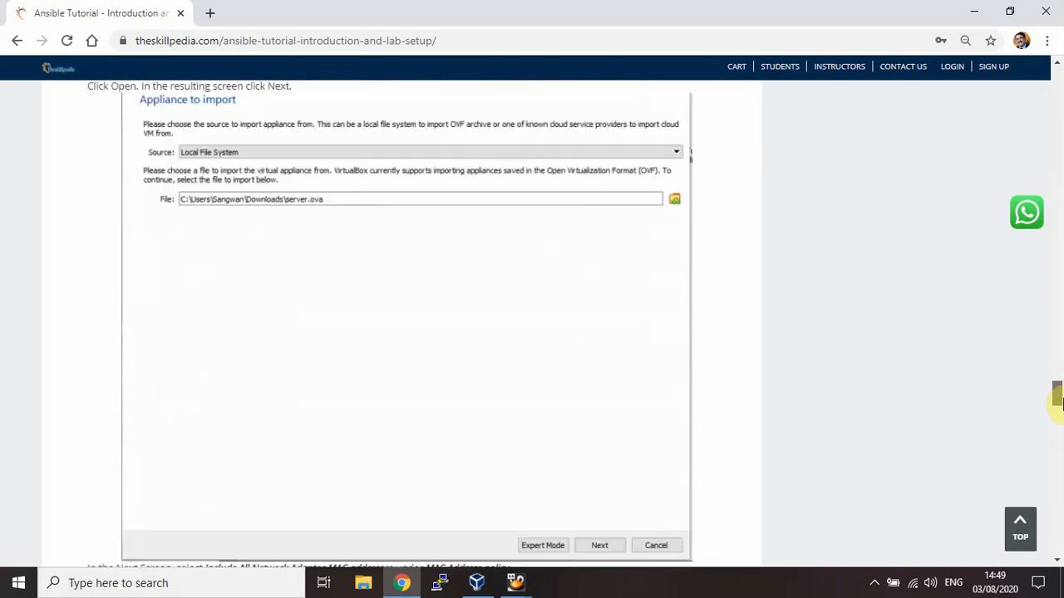
{"action": "scroll", "scroll_direction": "down", "scroll_amount": 3}
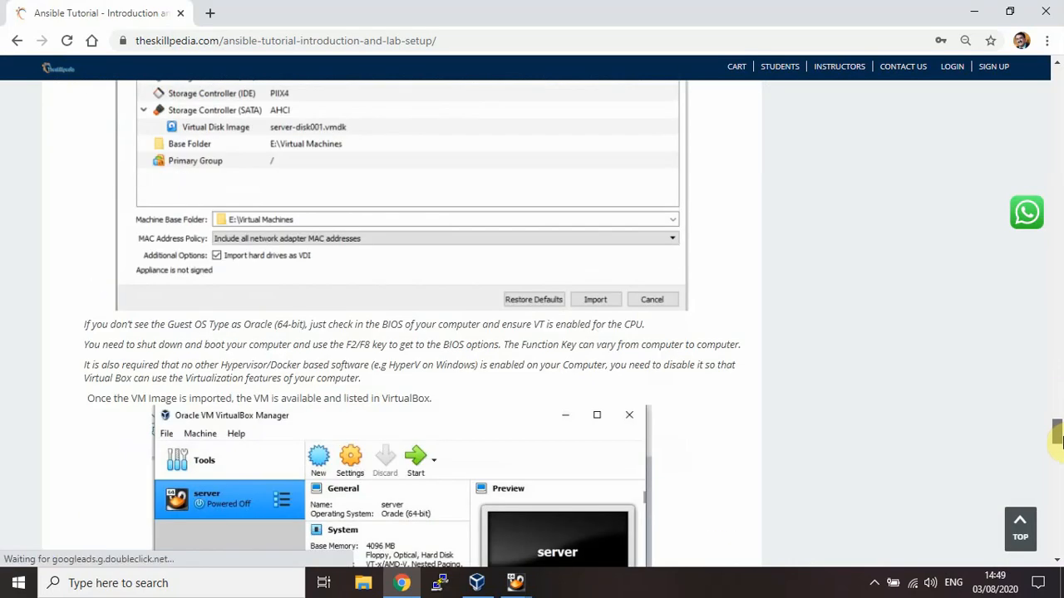
{"action": "scroll", "scroll_direction": "down", "scroll_amount": 3}
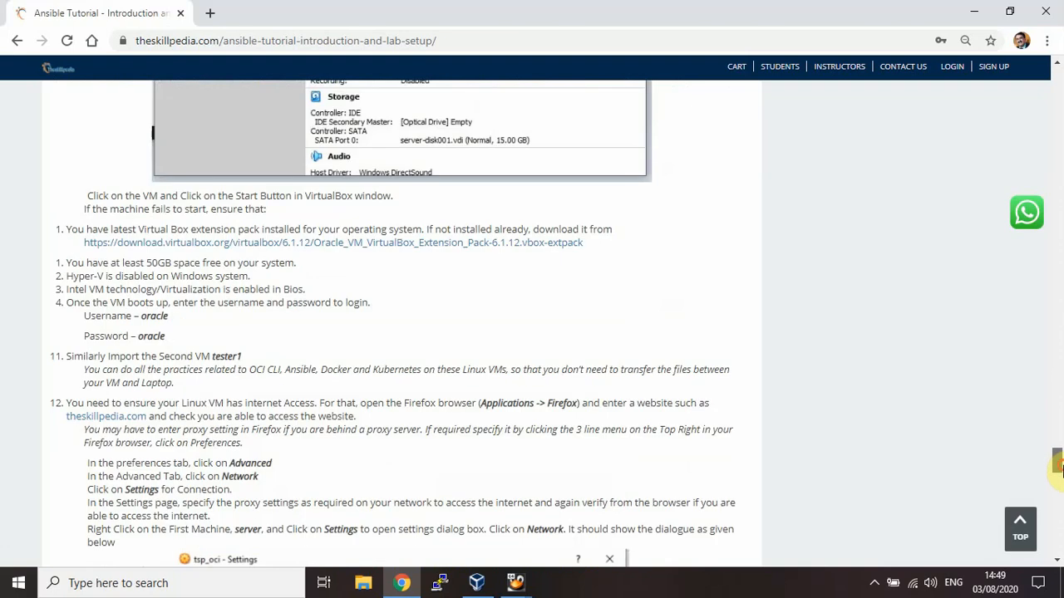
{"action": "mouse_move", "coordinate": [52, 265]}
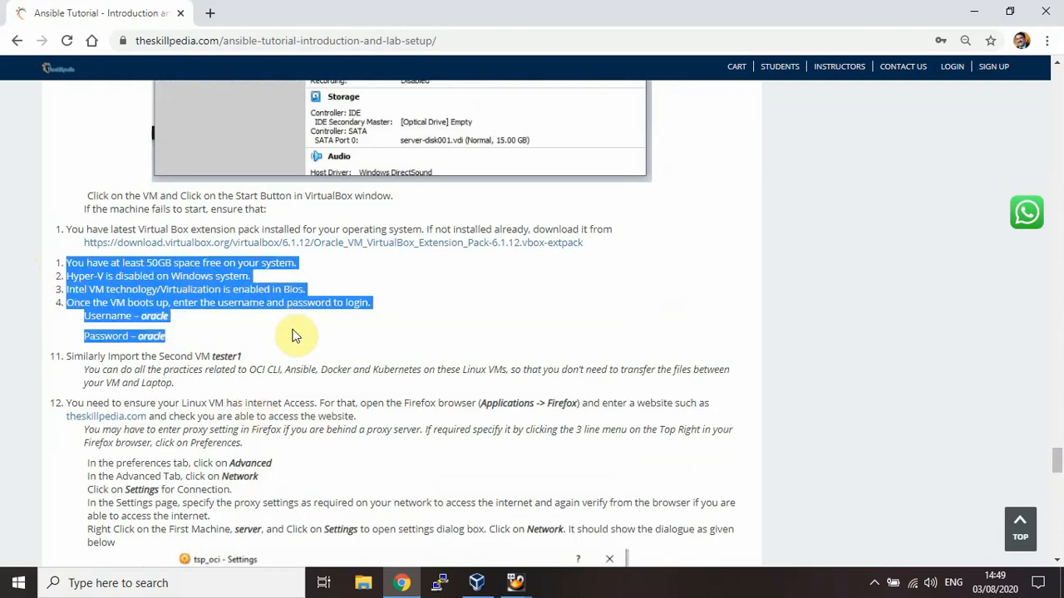
{"action": "left_click", "coordinate": [249, 348]}
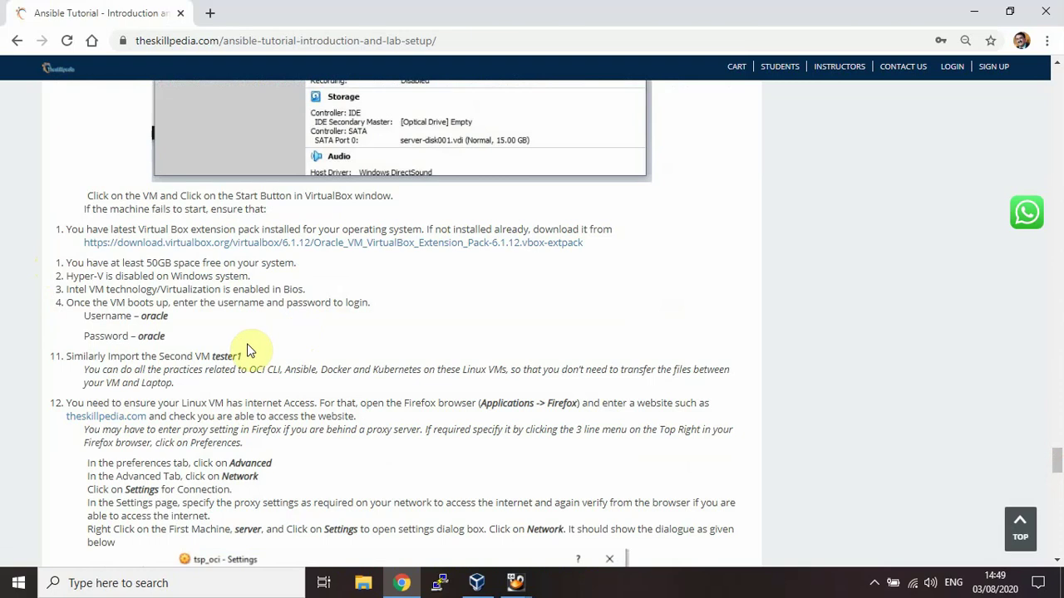
{"action": "mouse_move", "coordinate": [978, 256]}
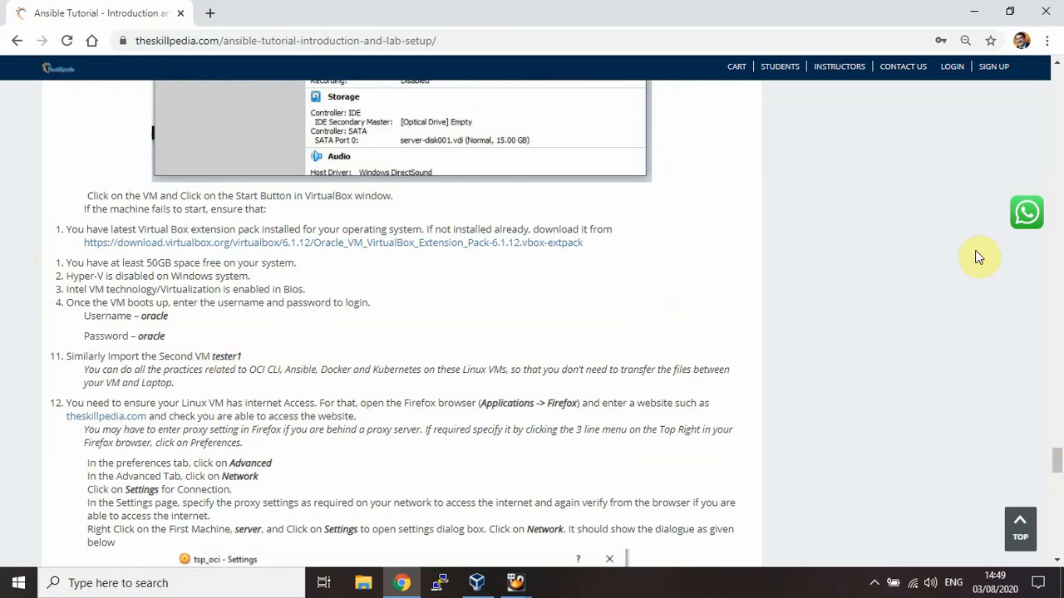
{"action": "mouse_move", "coordinate": [1056, 455]}
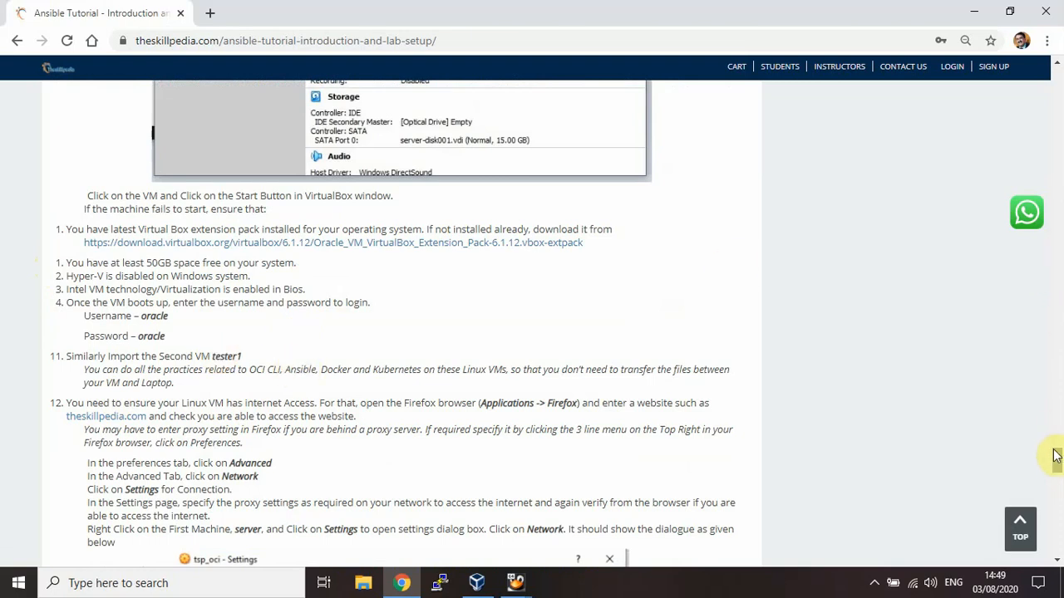
{"action": "scroll", "scroll_direction": "down", "scroll_amount": 3}
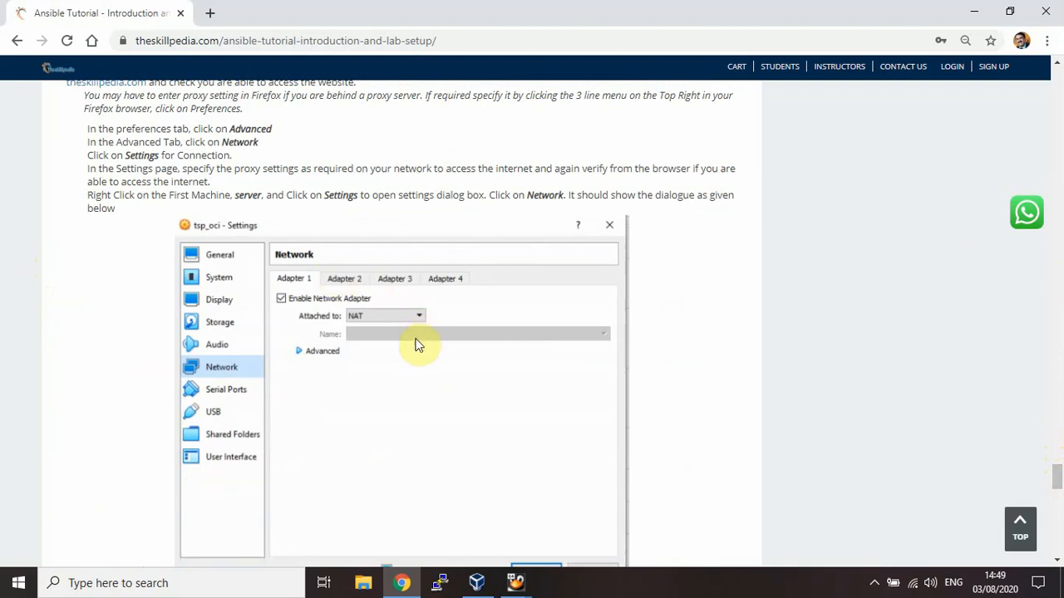
{"action": "mouse_move", "coordinate": [1046, 11]}
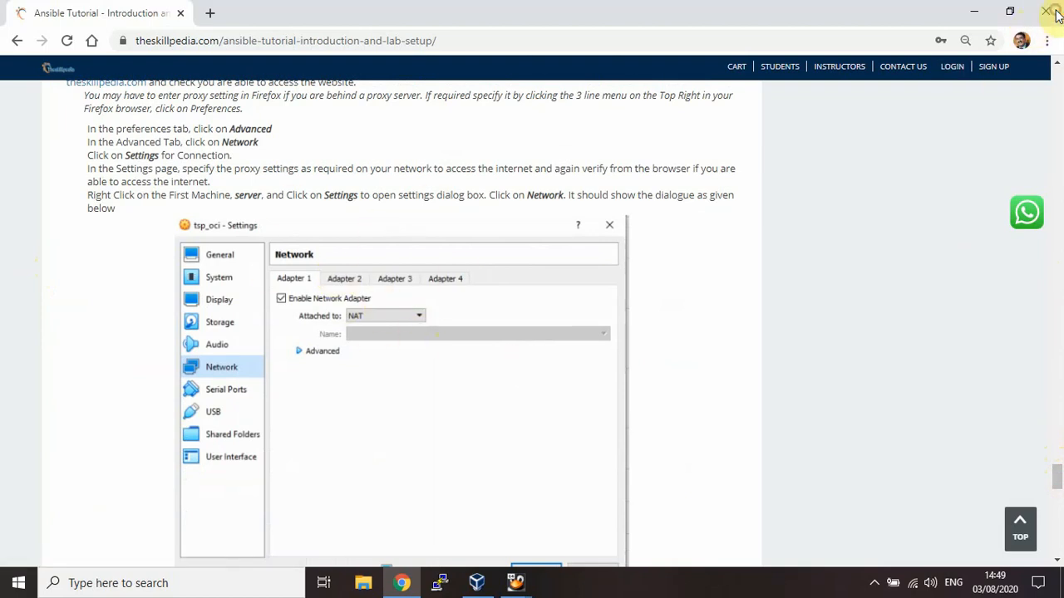
Close Chrome, log in to tester1 as root, and run 'ip a'
{"action": "left_click", "coordinate": [513, 583]}
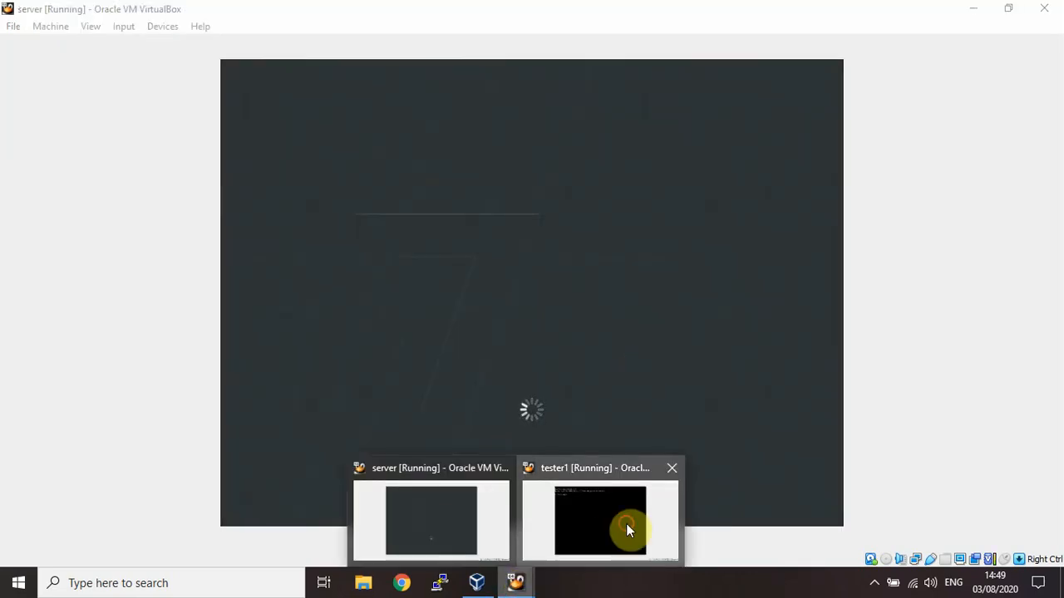
{"action": "left_click", "coordinate": [598, 520]}
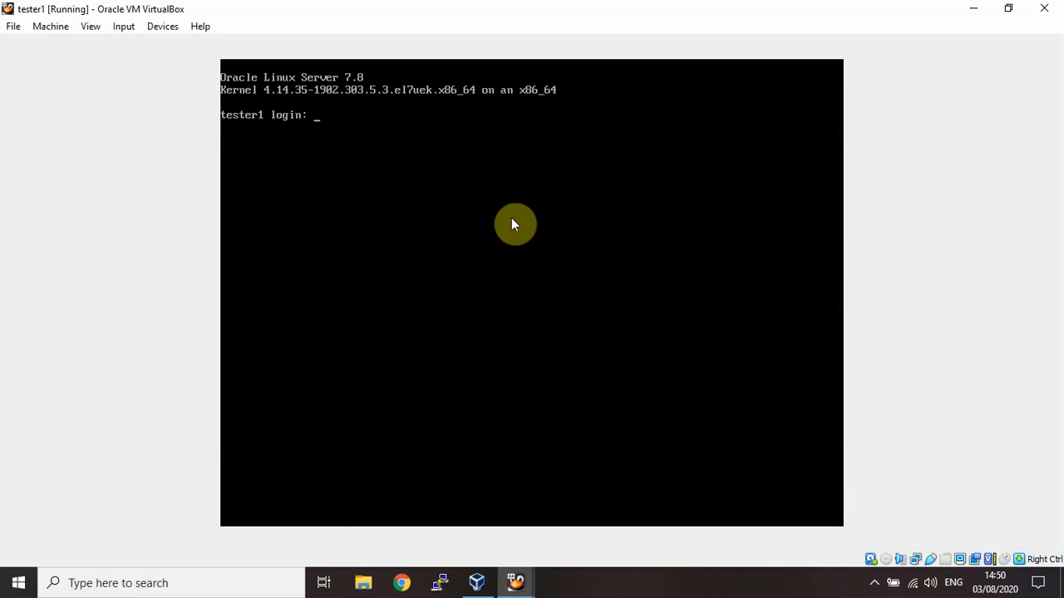
{"action": "type", "text": "root"}
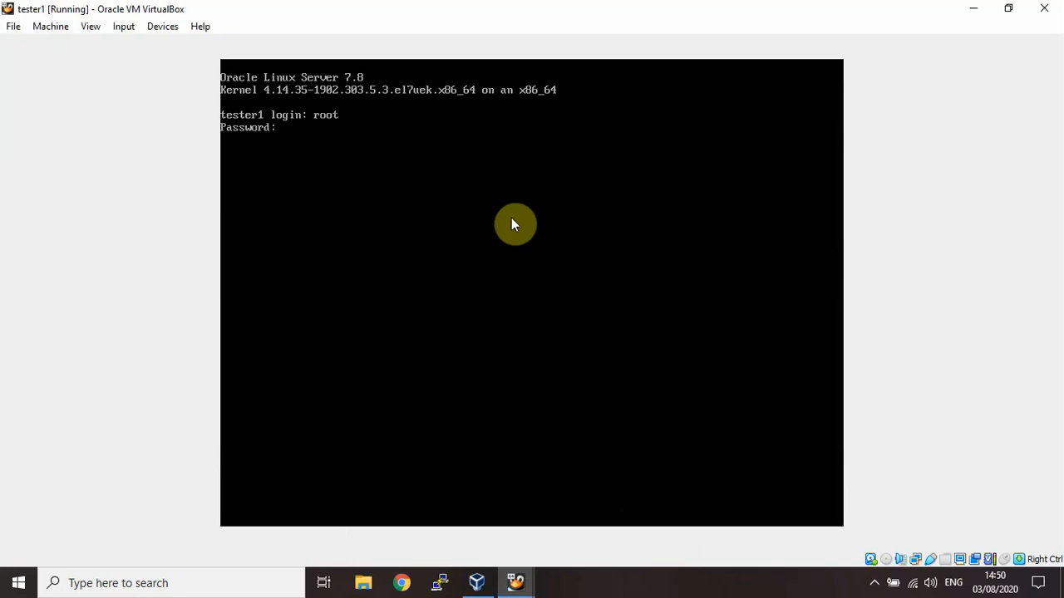
{"action": "key", "text": "Return"}
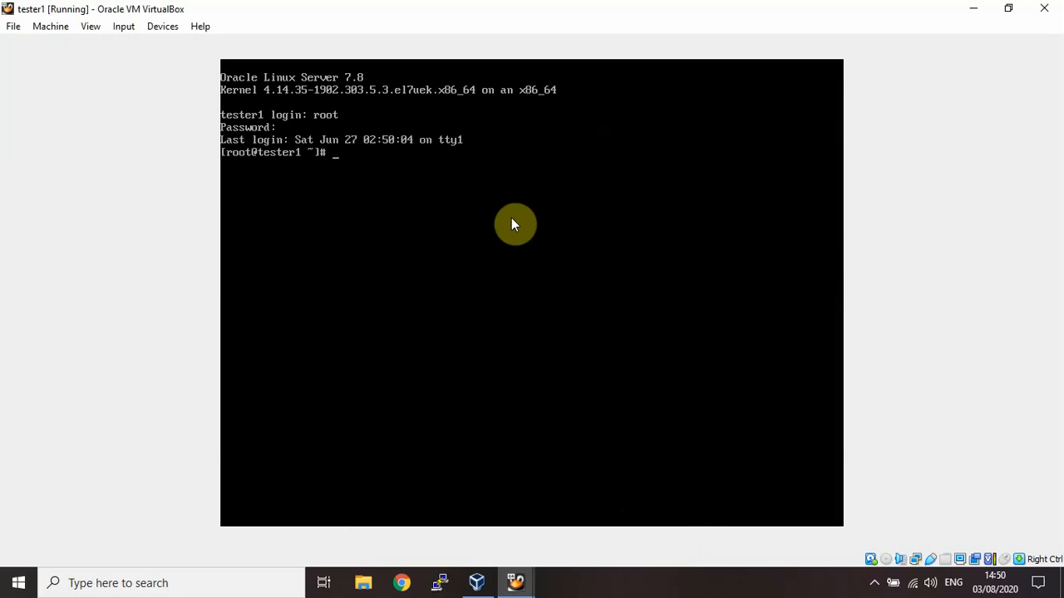
{"action": "type", "text": "ip a"}
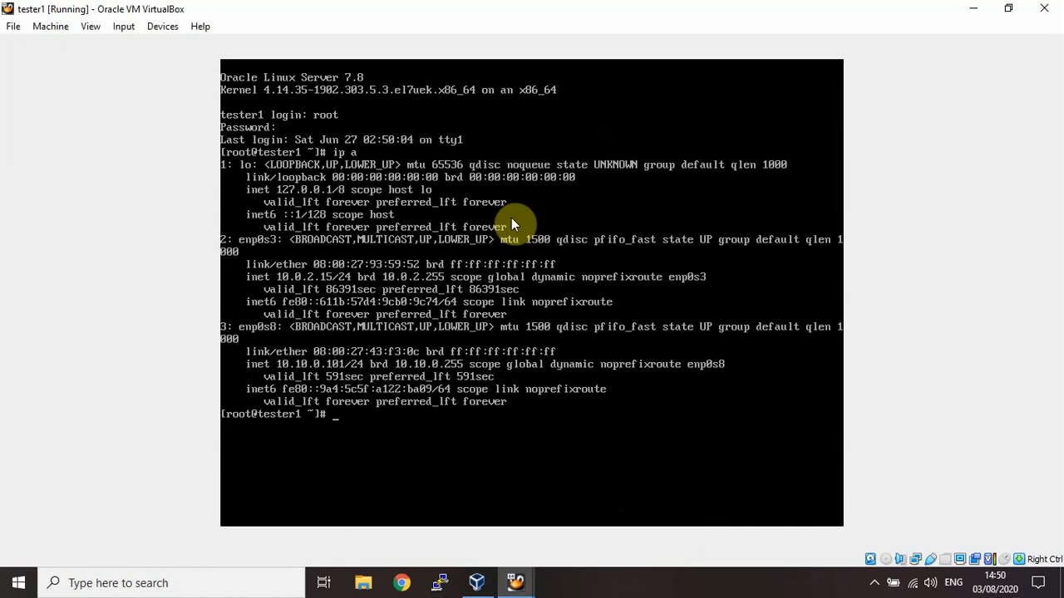
{"action": "mouse_move", "coordinate": [312, 301]}
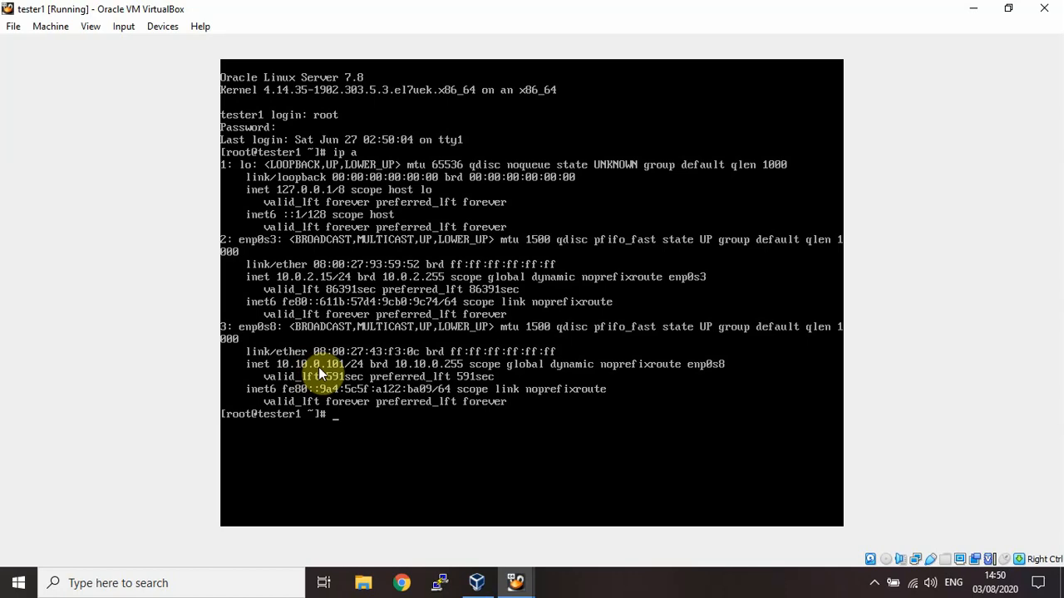
{"action": "mouse_move", "coordinate": [403, 439]}
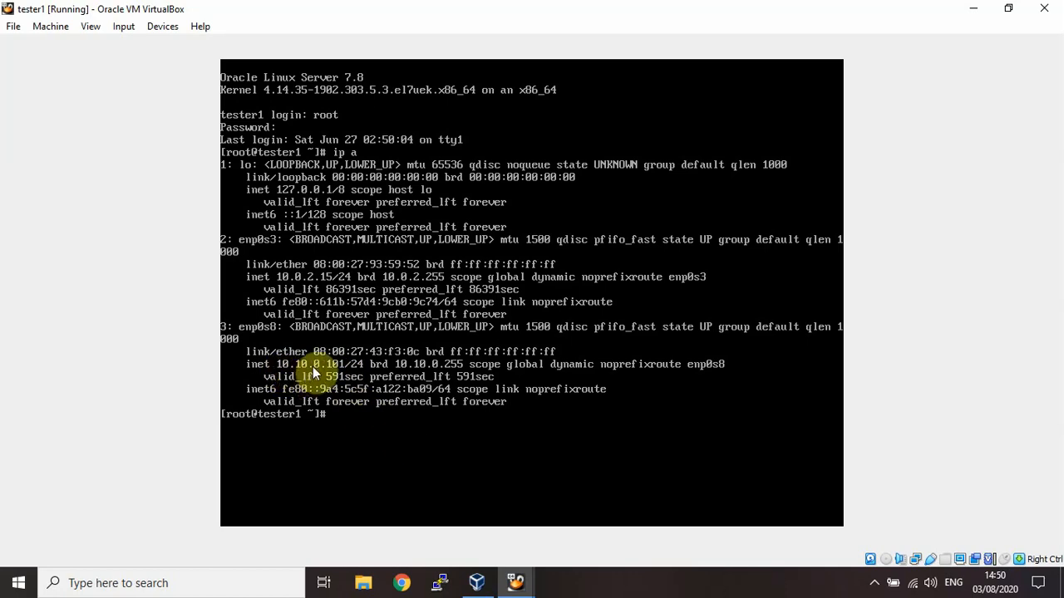
{"action": "mouse_move", "coordinate": [431, 406]}
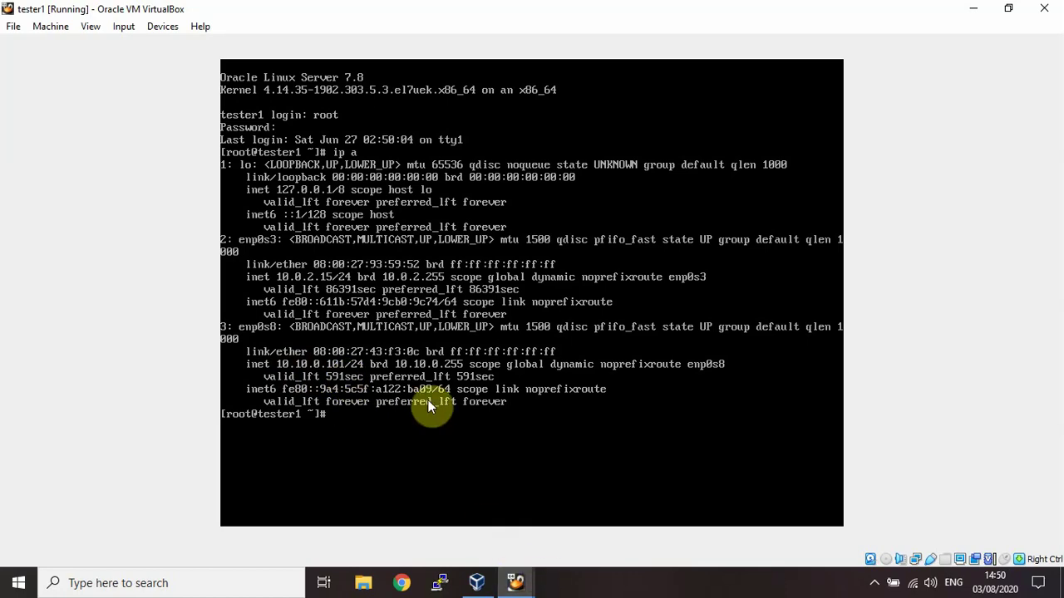
{"action": "mouse_move", "coordinate": [647, 429]}
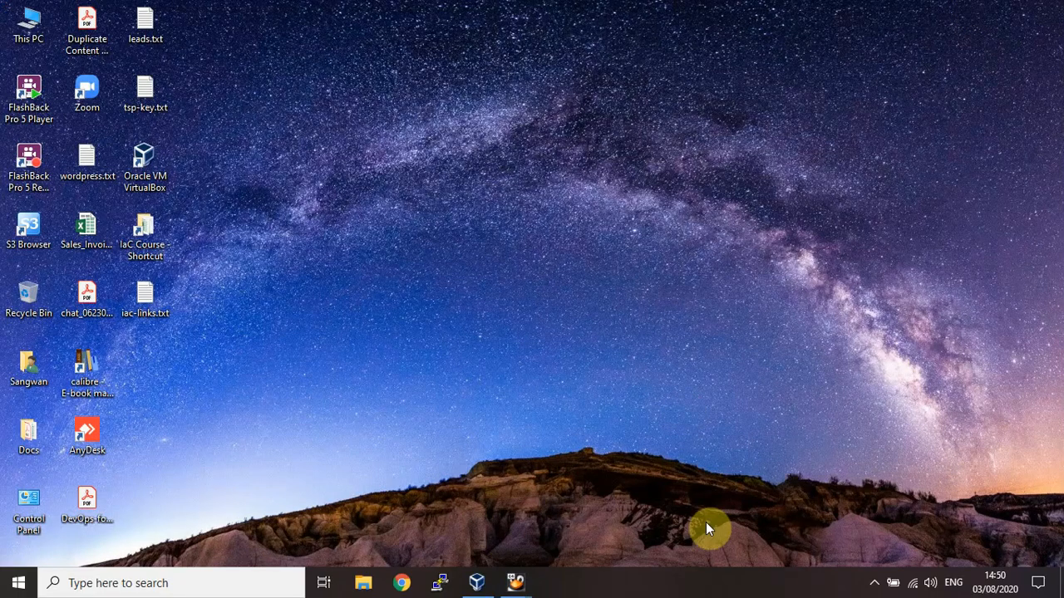
Expand the hidden system tray icons on the taskbar
{"action": "left_click", "coordinate": [874, 582]}
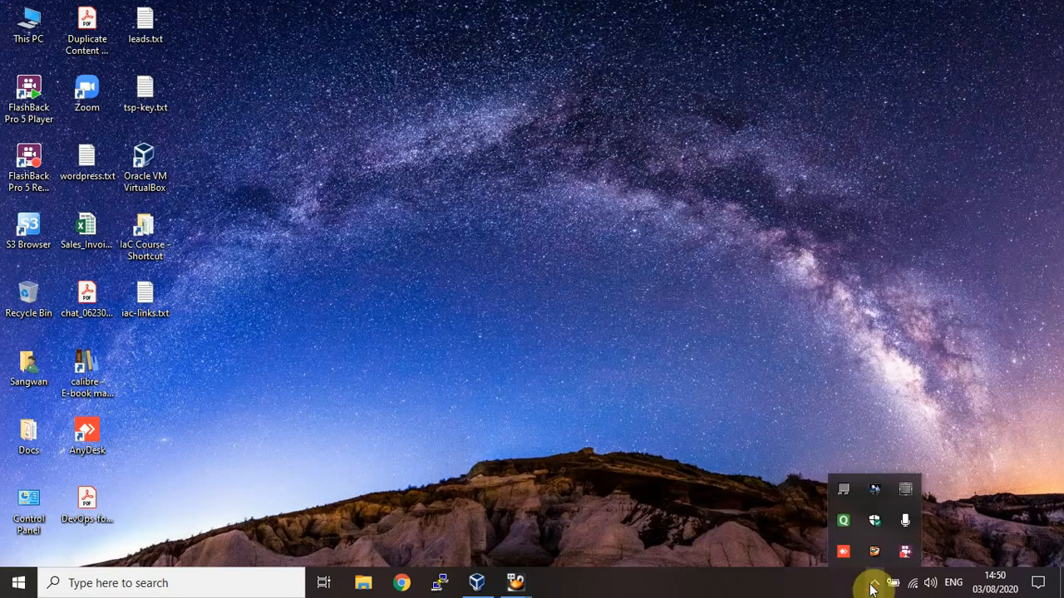
{"action": "mouse_move", "coordinate": [907, 561]}
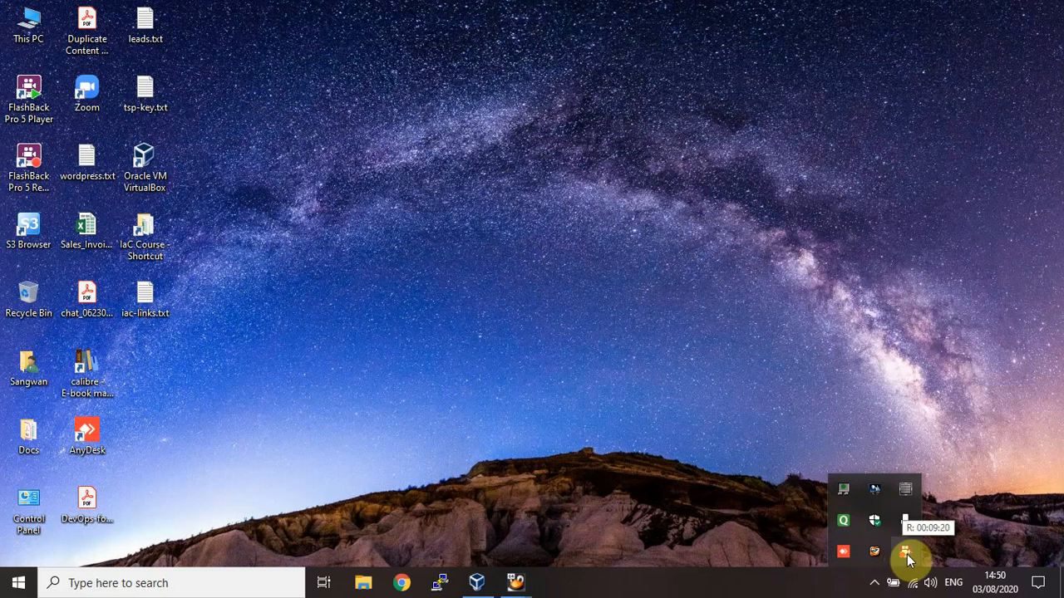